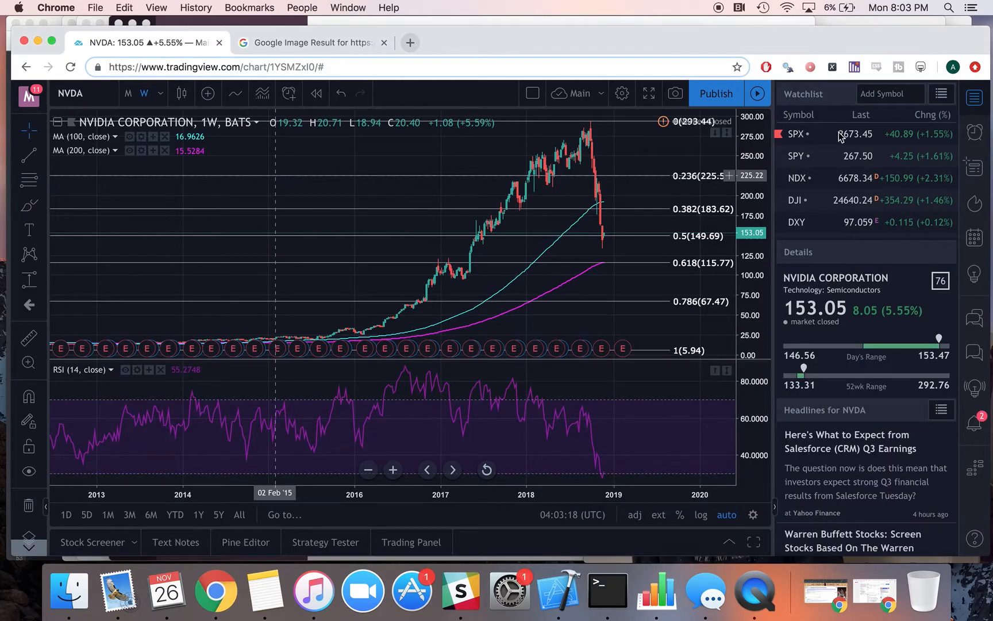
# Show the S&P 500 (SPX) chart, check the Nasdaq 100 (NDX), then return to SPX
pyautogui.click(795, 134)
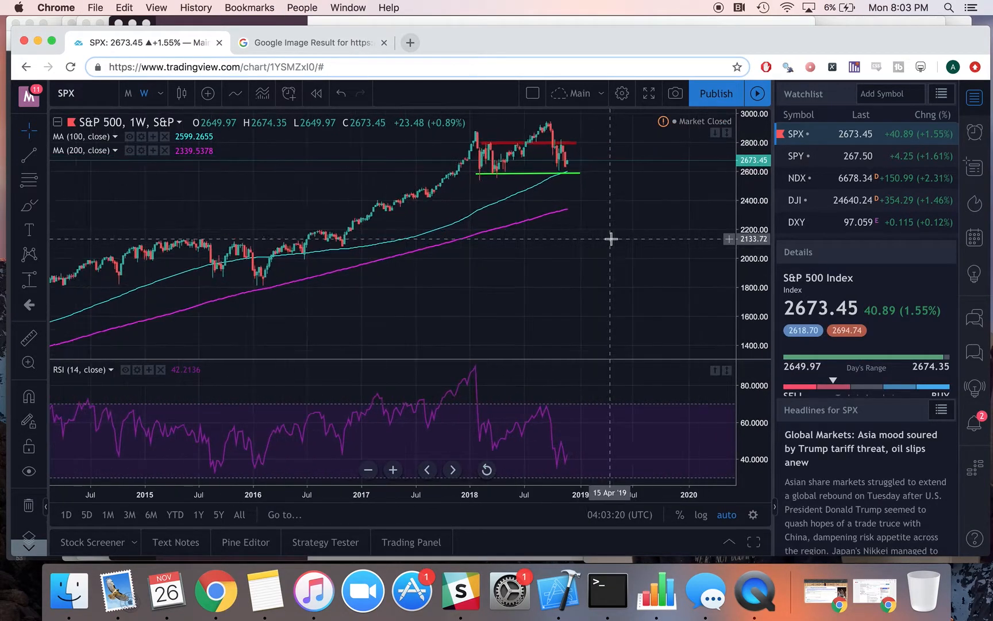
pyautogui.scroll(-3)
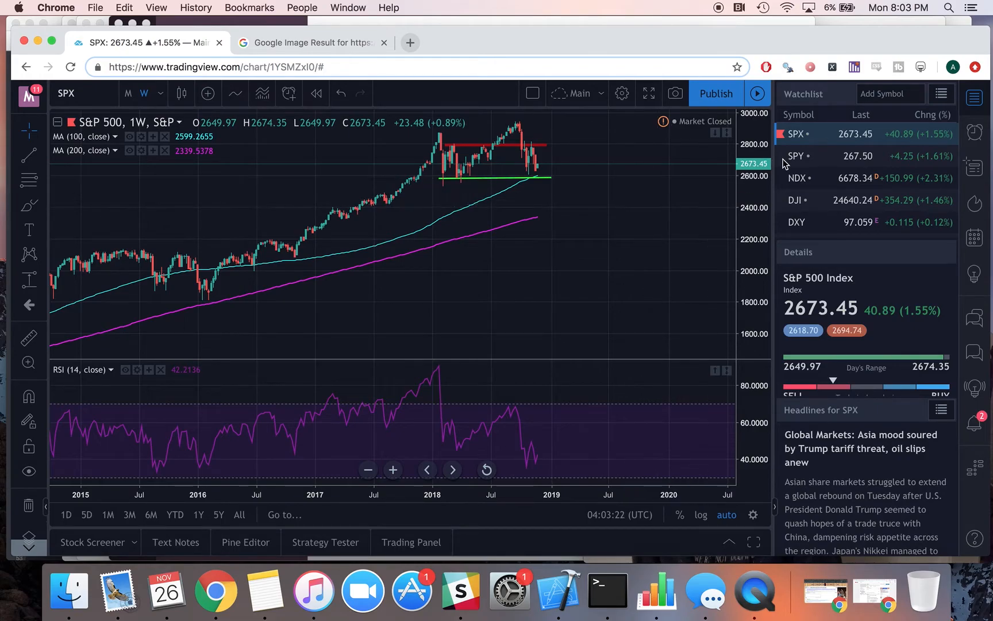
pyautogui.click(799, 178)
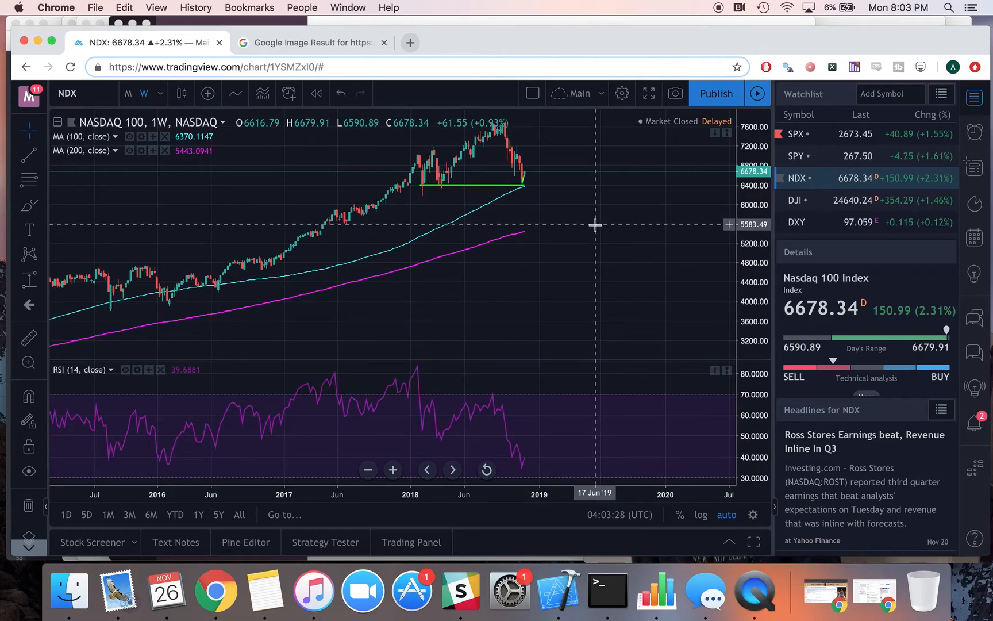
pyautogui.moveTo(845, 134)
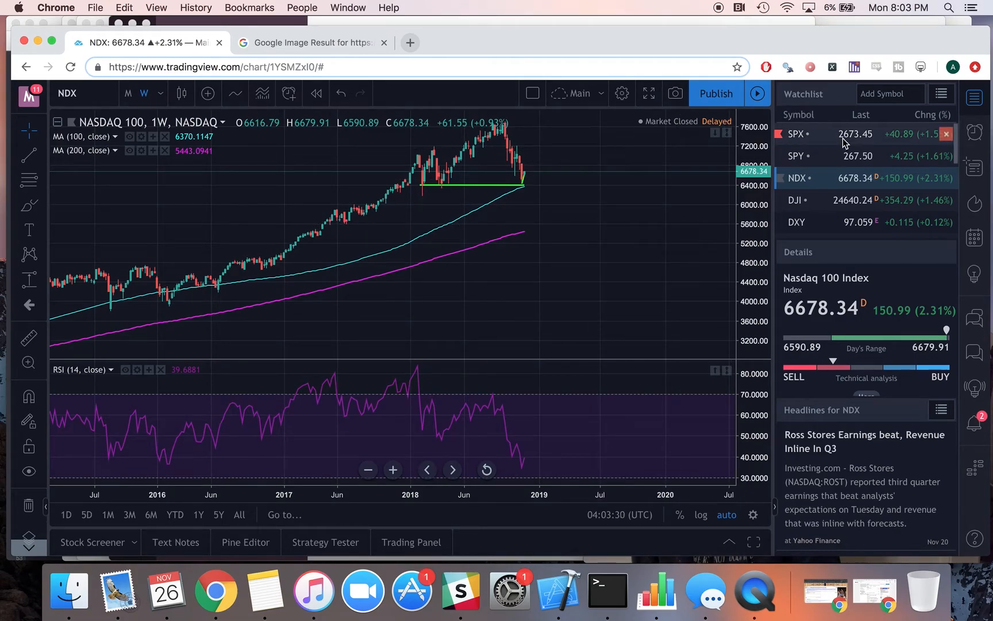
pyautogui.click(823, 134)
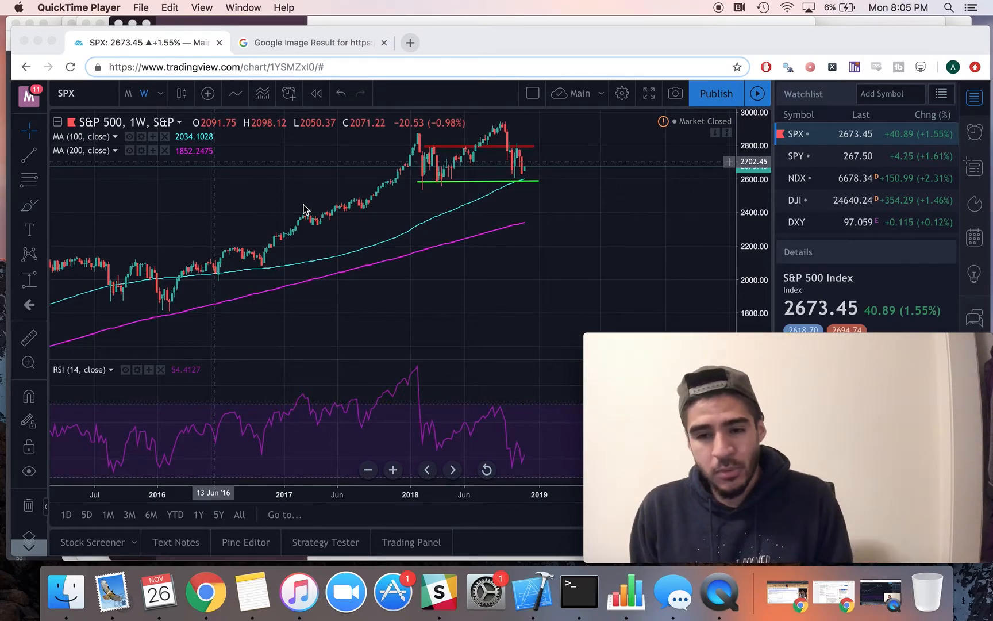
pyautogui.moveTo(644, 184)
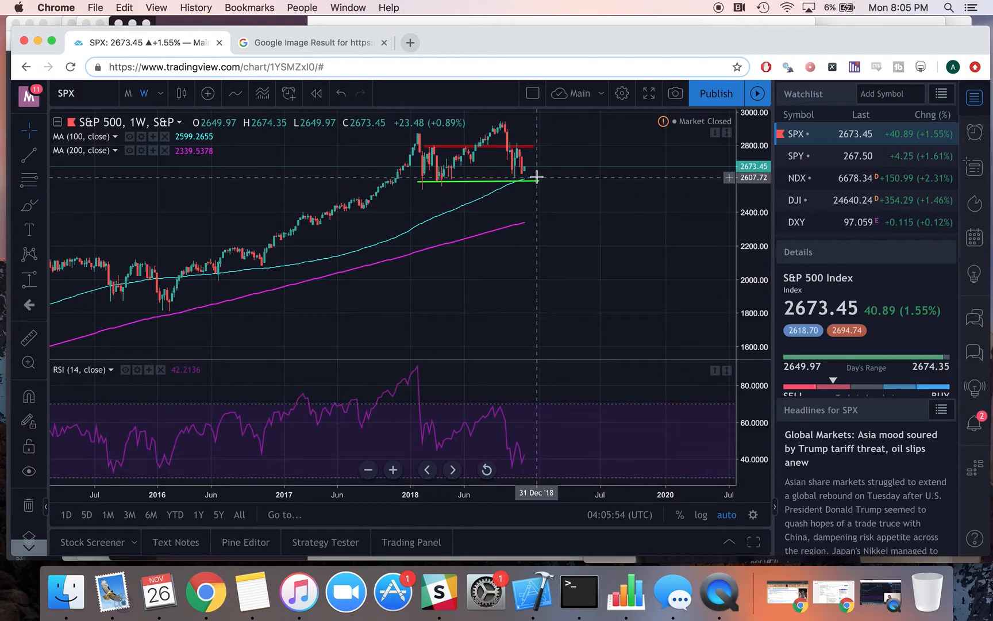
pyautogui.moveTo(534, 179)
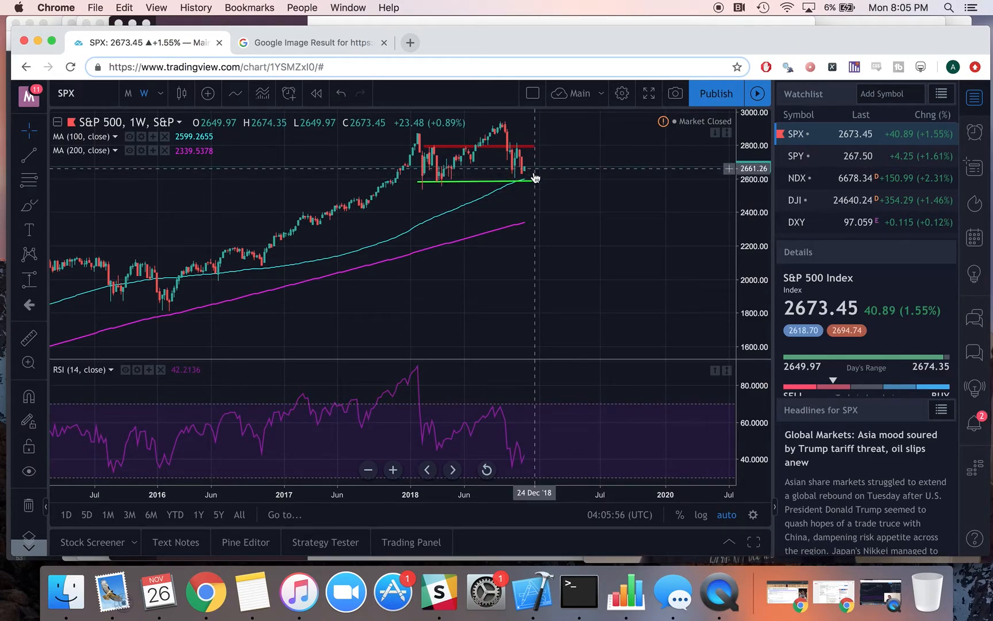
pyautogui.moveTo(536, 187)
pyautogui.write('PG')
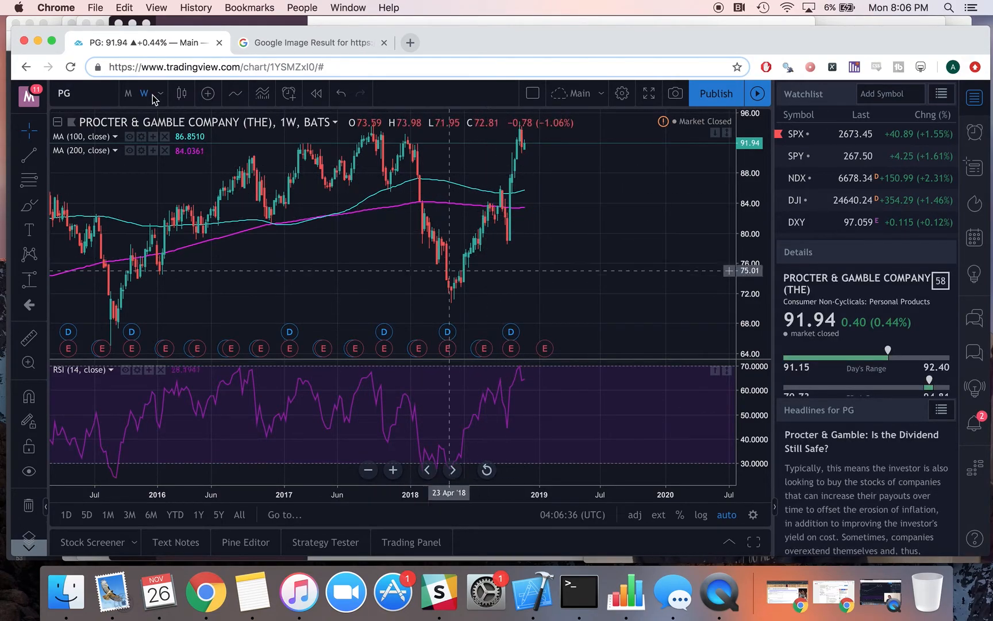
# Load the PepsiCo (PEP) weekly chart, then switch to Amazon (AMZN)
pyautogui.write('PEP')
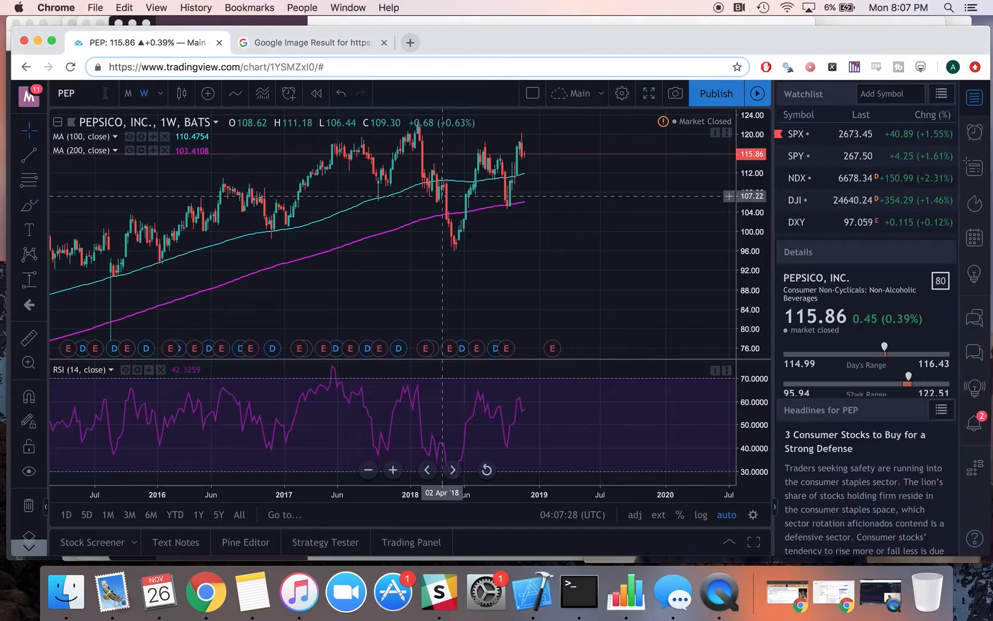
pyautogui.moveTo(251, 186)
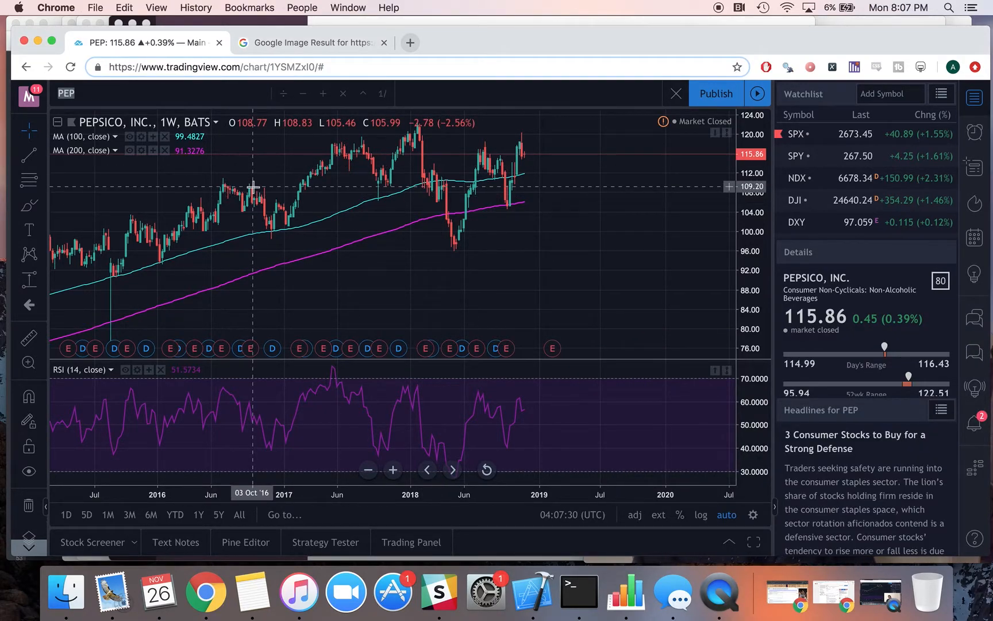
pyautogui.write('AMZN')
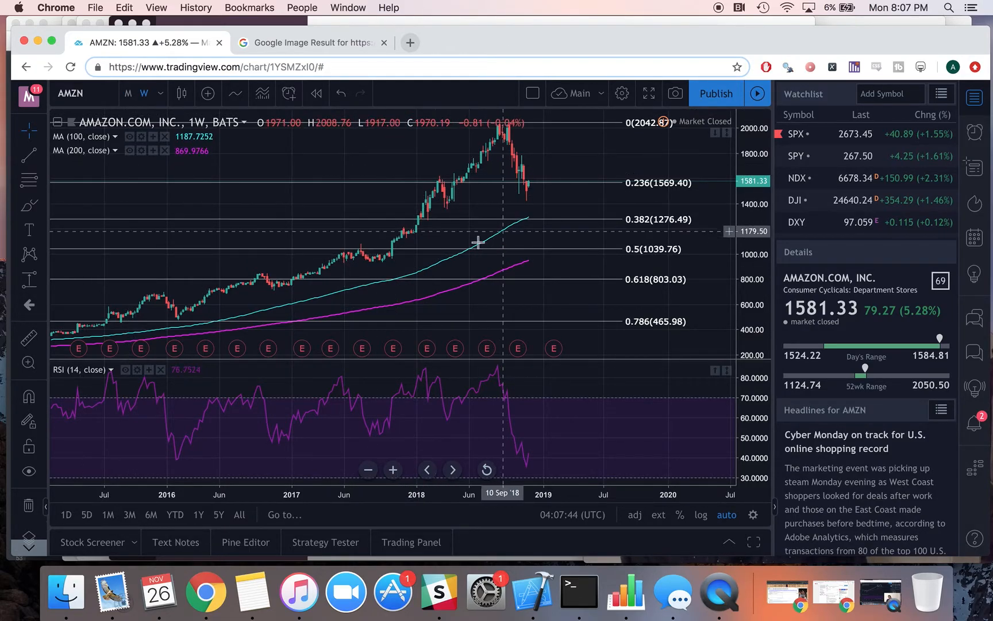
pyautogui.moveTo(437, 286)
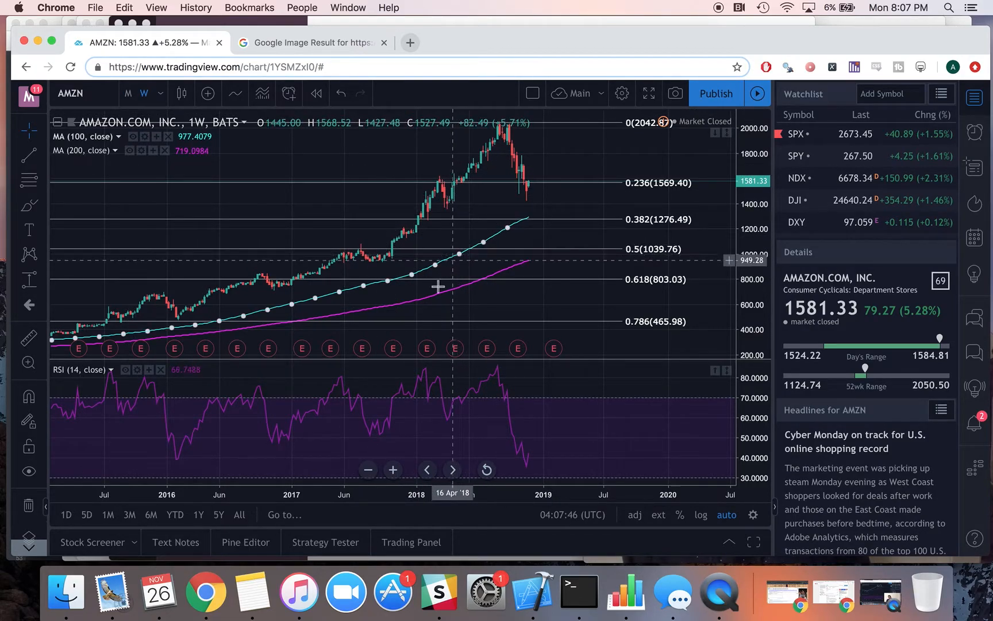
pyautogui.moveTo(418, 257)
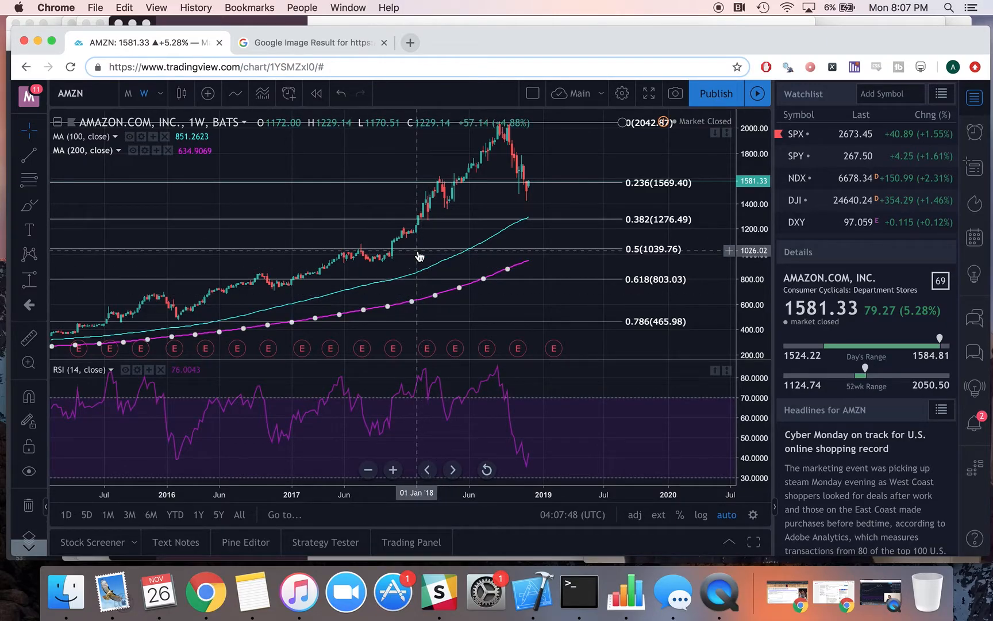
pyautogui.moveTo(80, 150)
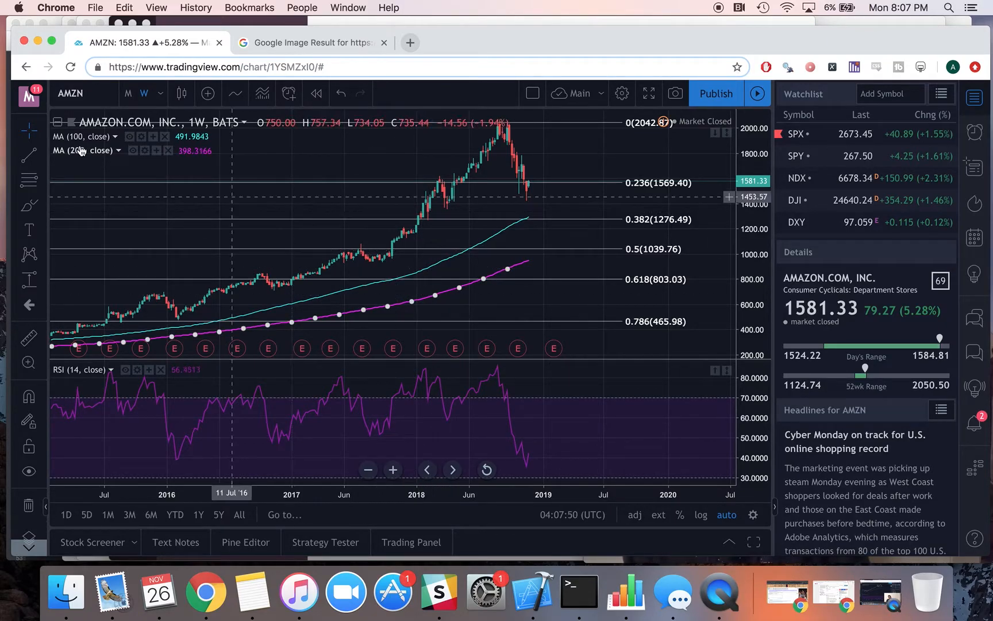
pyautogui.moveTo(246, 317)
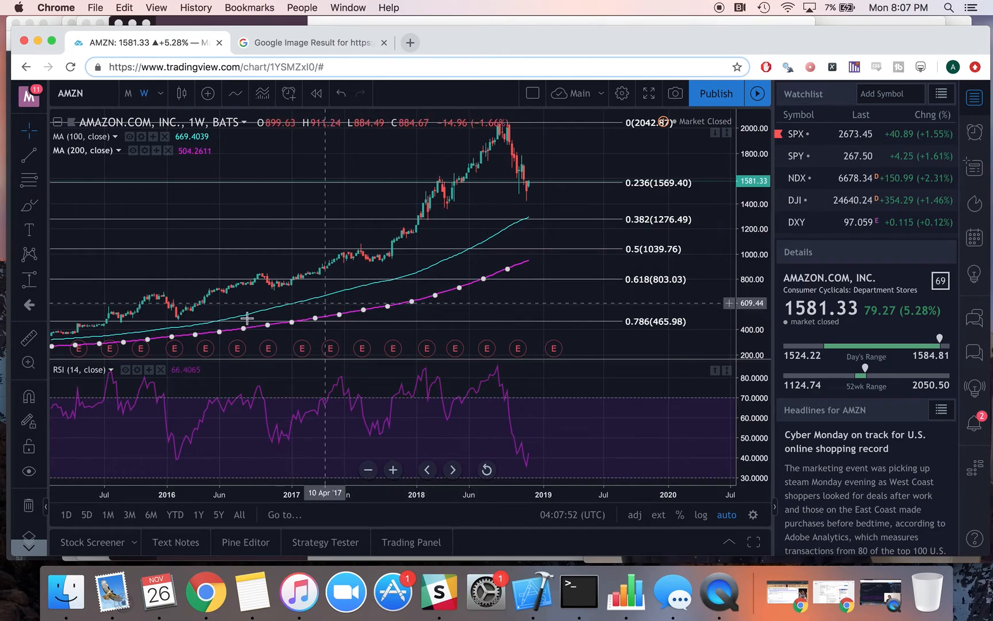
pyautogui.moveTo(439, 298)
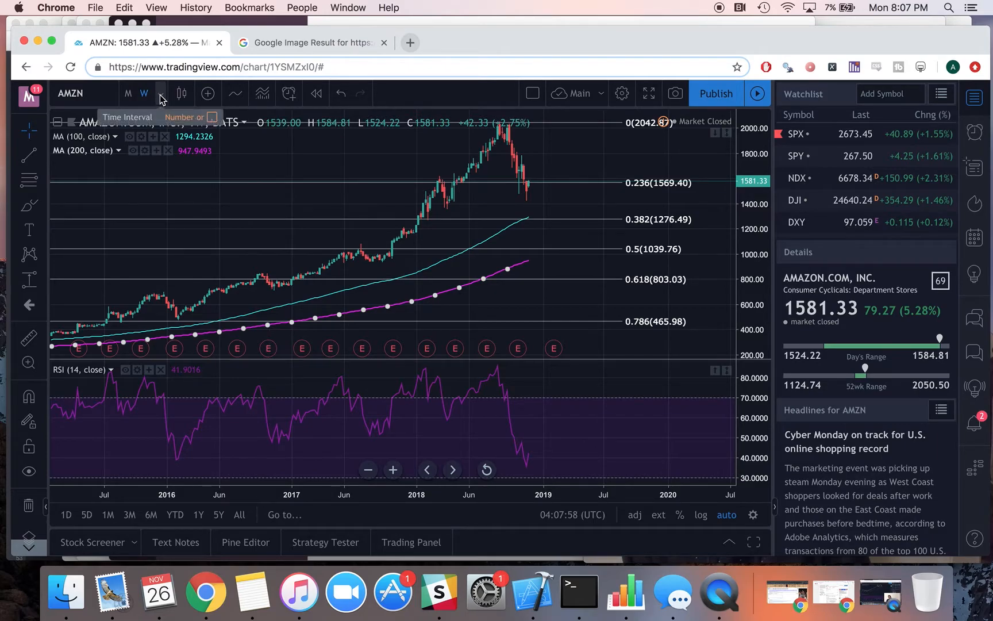
# Switch the Amazon chart to 1-day candles, then back to 1-week candles
pyautogui.click(157, 93)
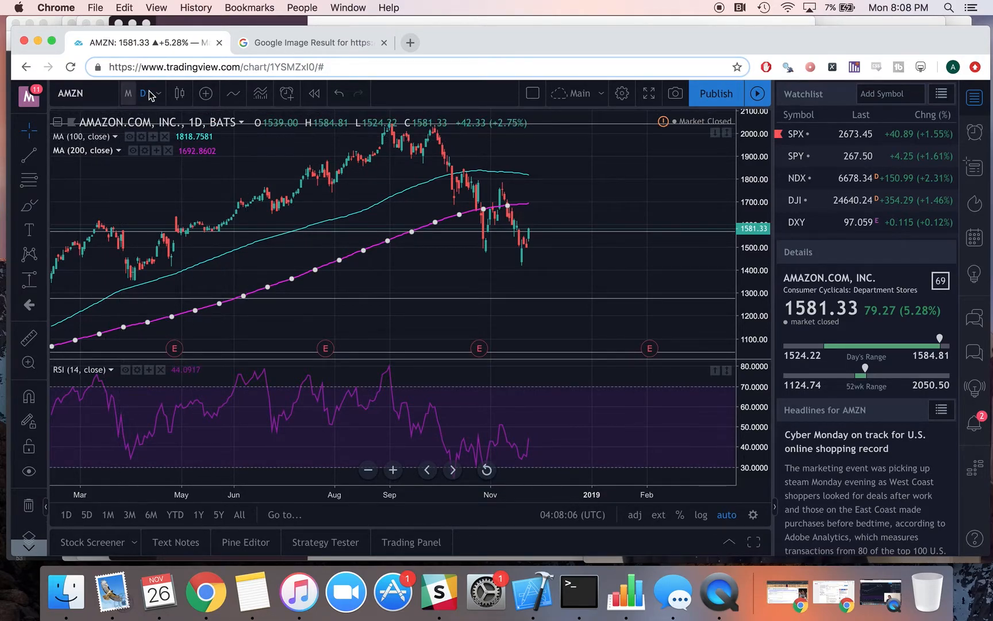
pyautogui.moveTo(159, 94)
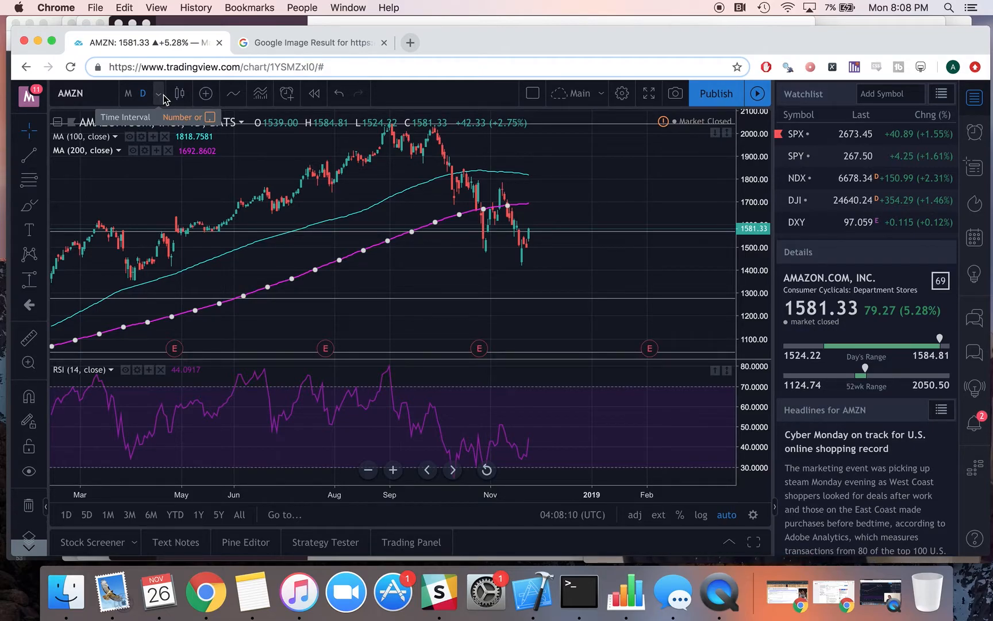
pyautogui.click(159, 93)
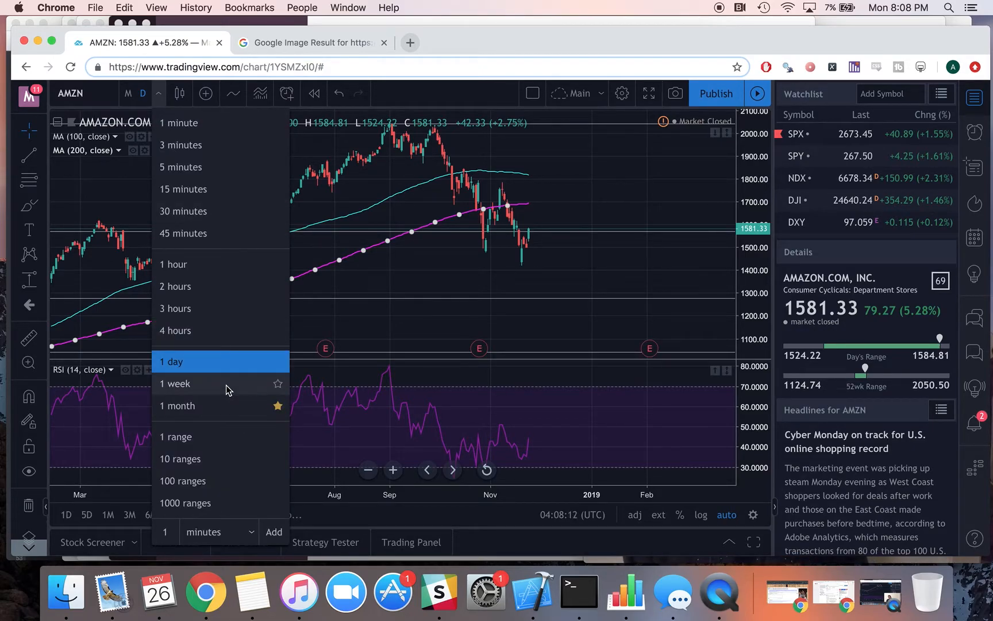
pyautogui.click(174, 383)
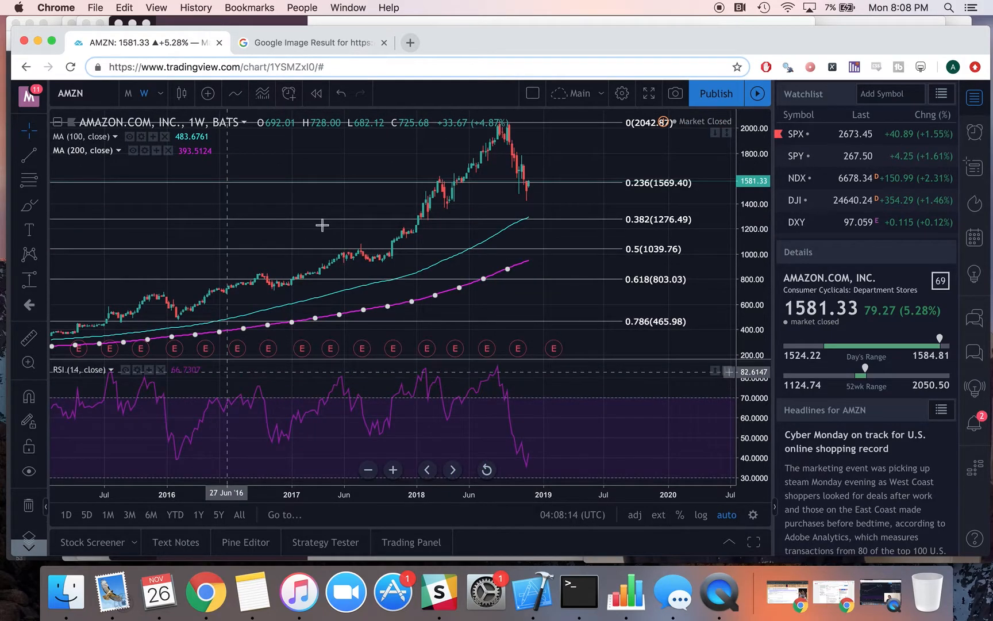
pyautogui.moveTo(478, 188)
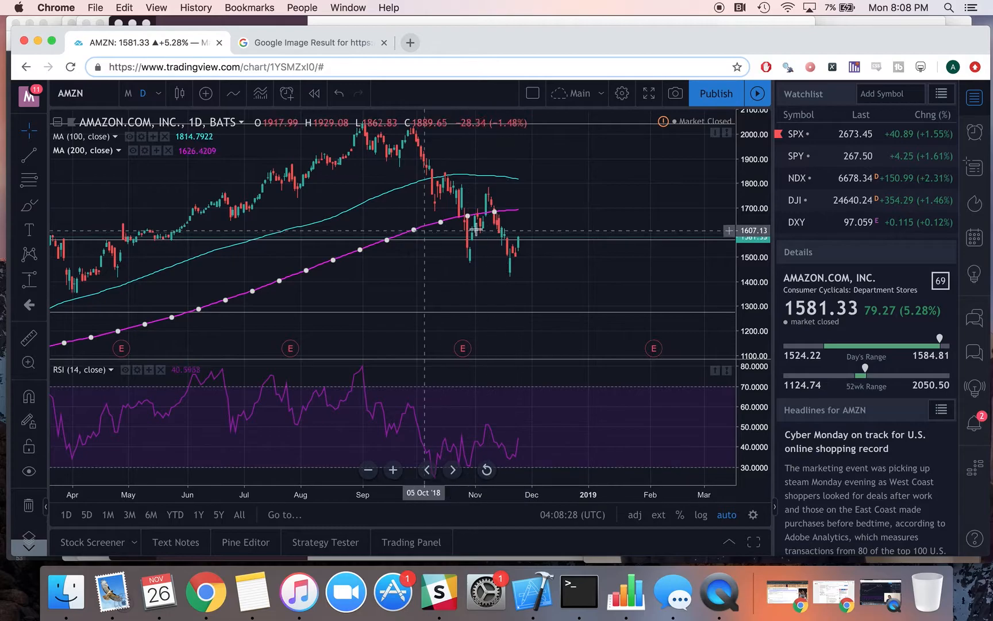
pyautogui.moveTo(551, 282)
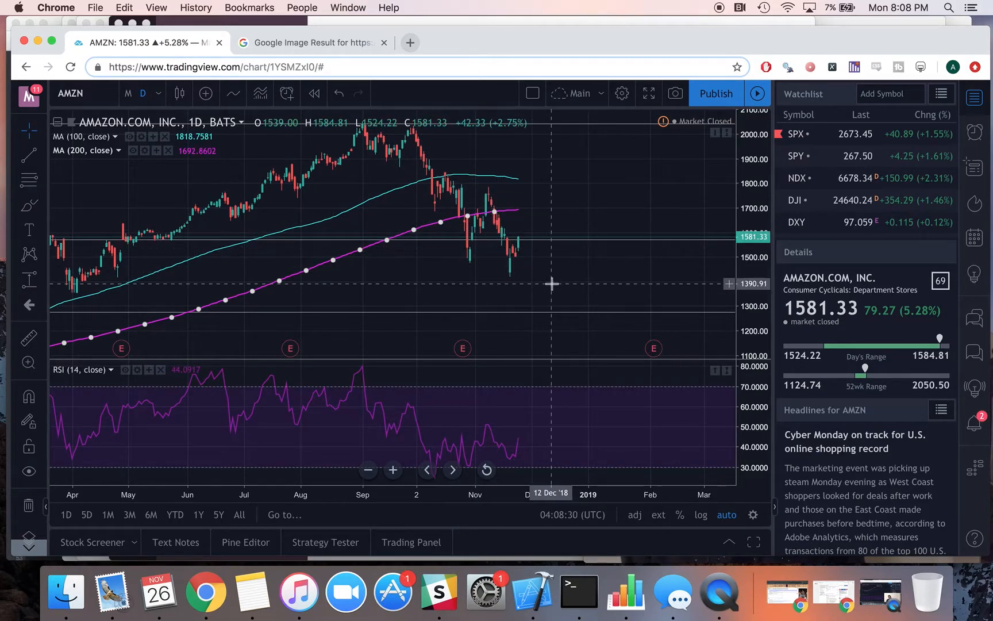
pyautogui.click(150, 93)
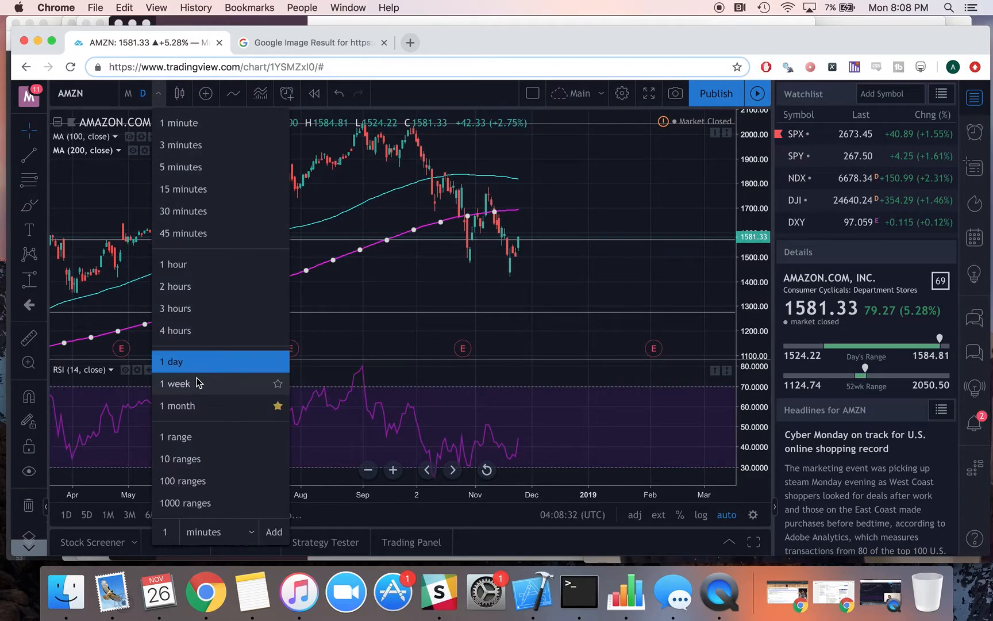
pyautogui.click(175, 383)
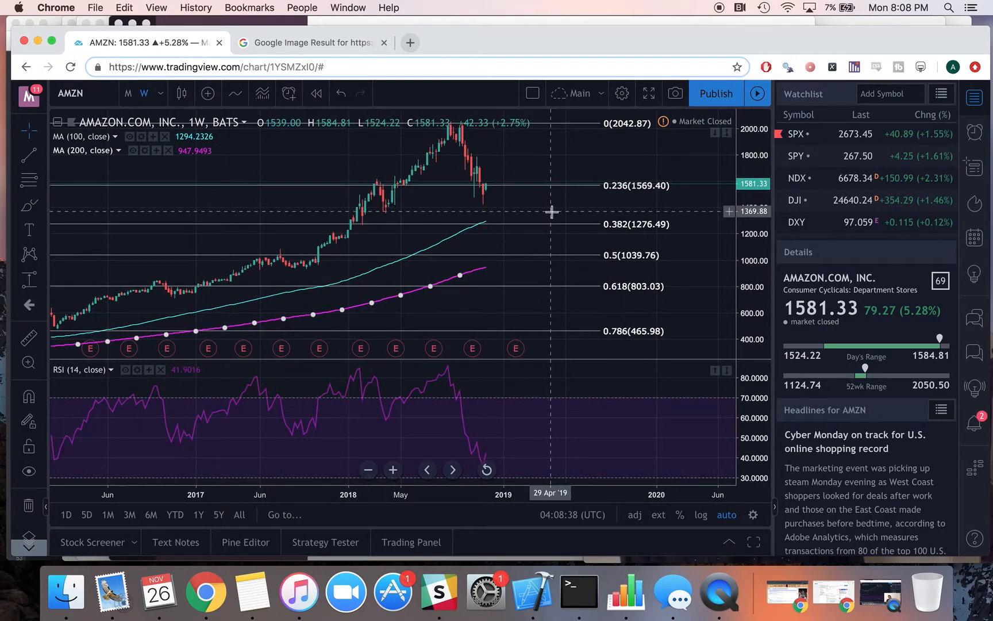
pyautogui.moveTo(276, 230)
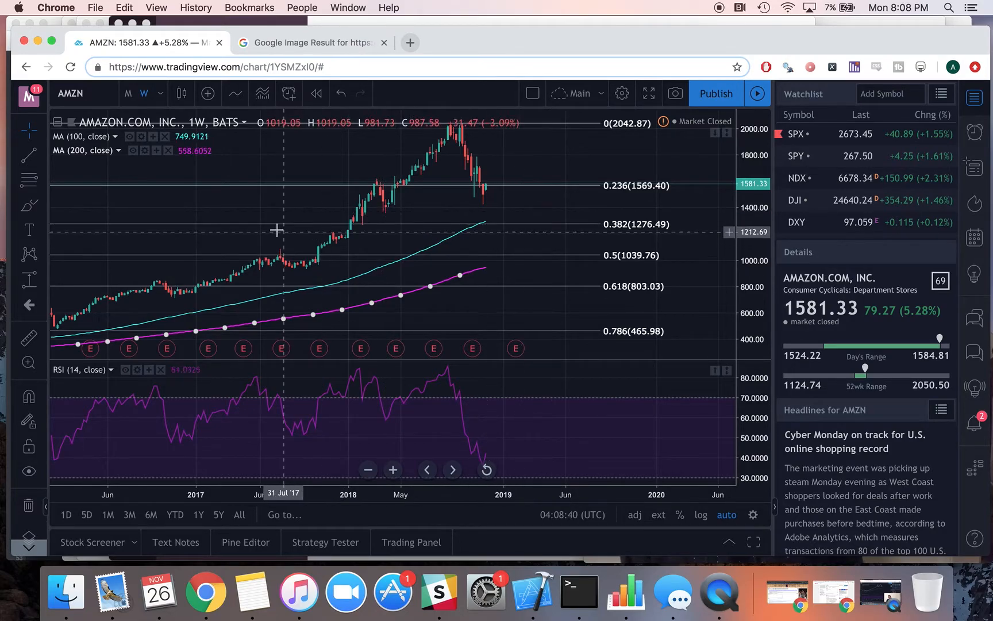
pyautogui.moveTo(255, 296)
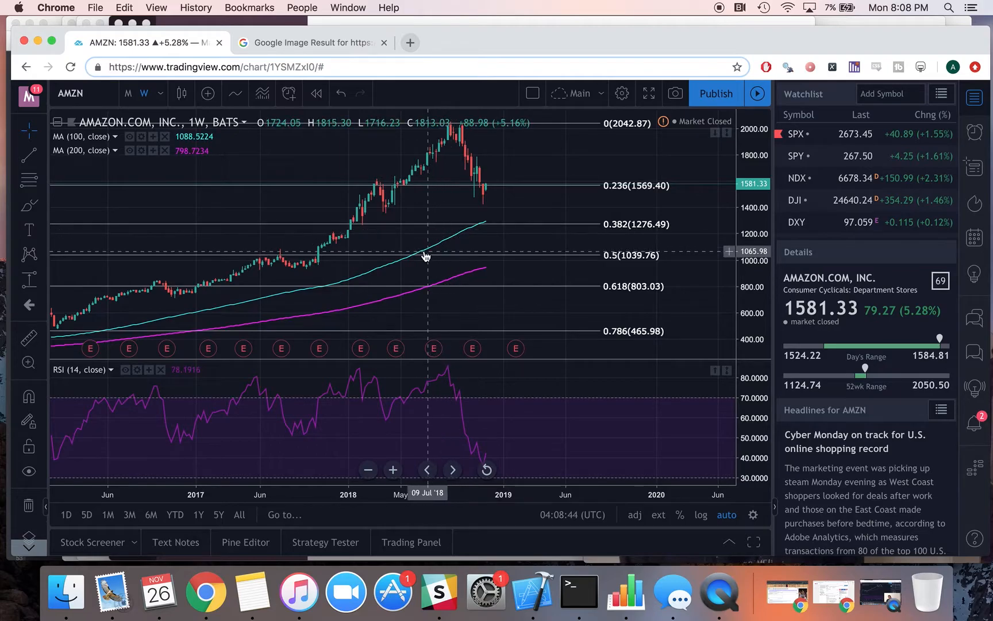
pyautogui.moveTo(447, 277)
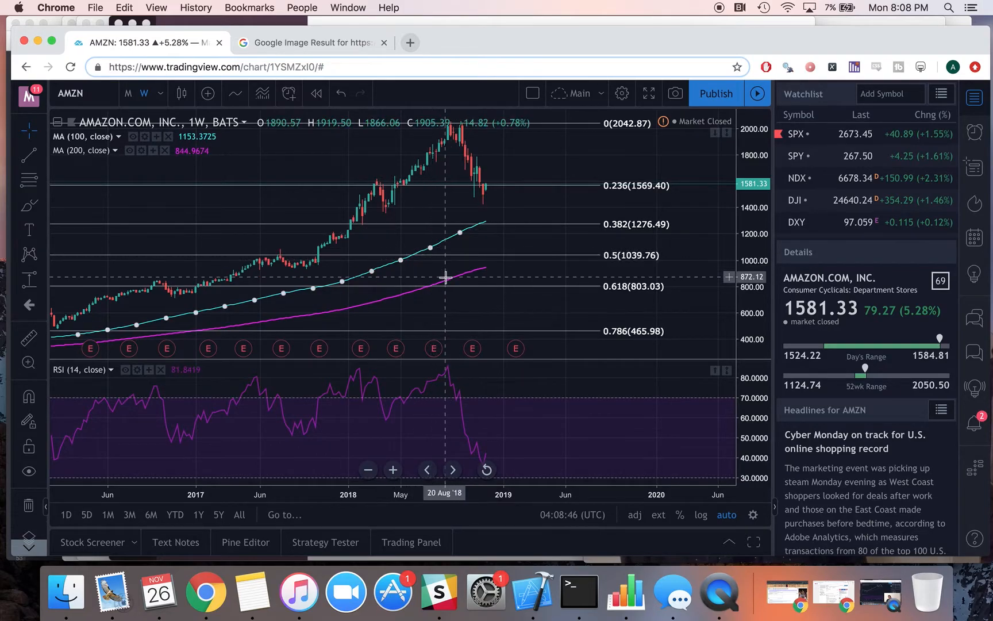
pyautogui.moveTo(428, 274)
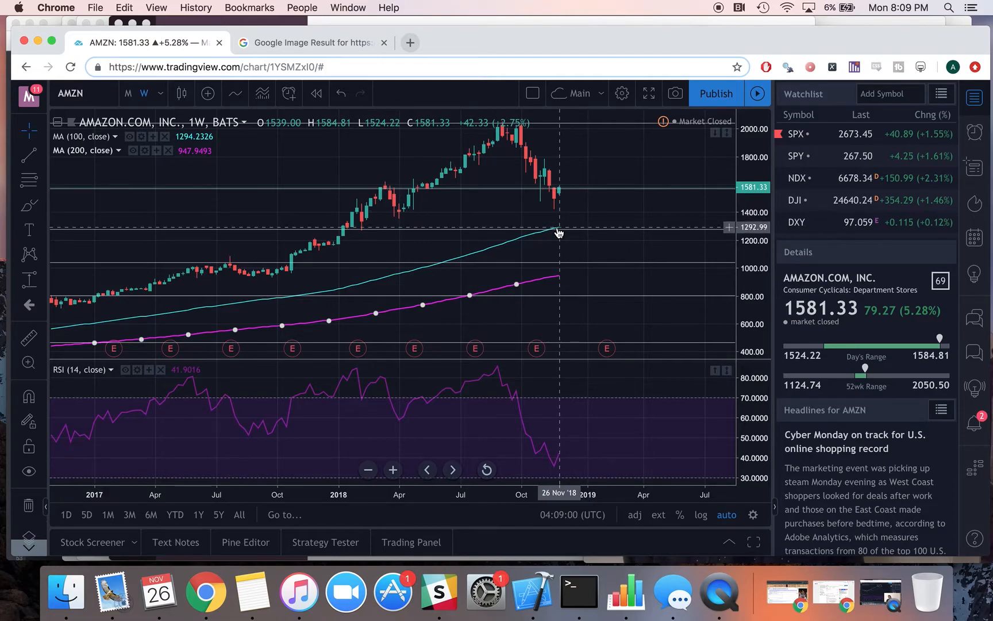
pyautogui.moveTo(504, 237)
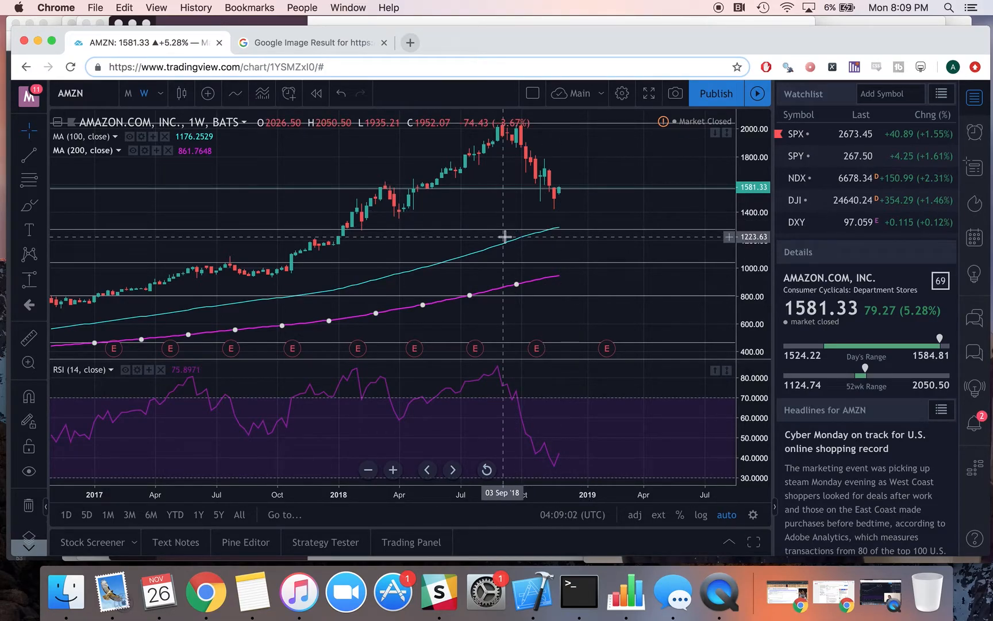
pyautogui.moveTo(488, 223)
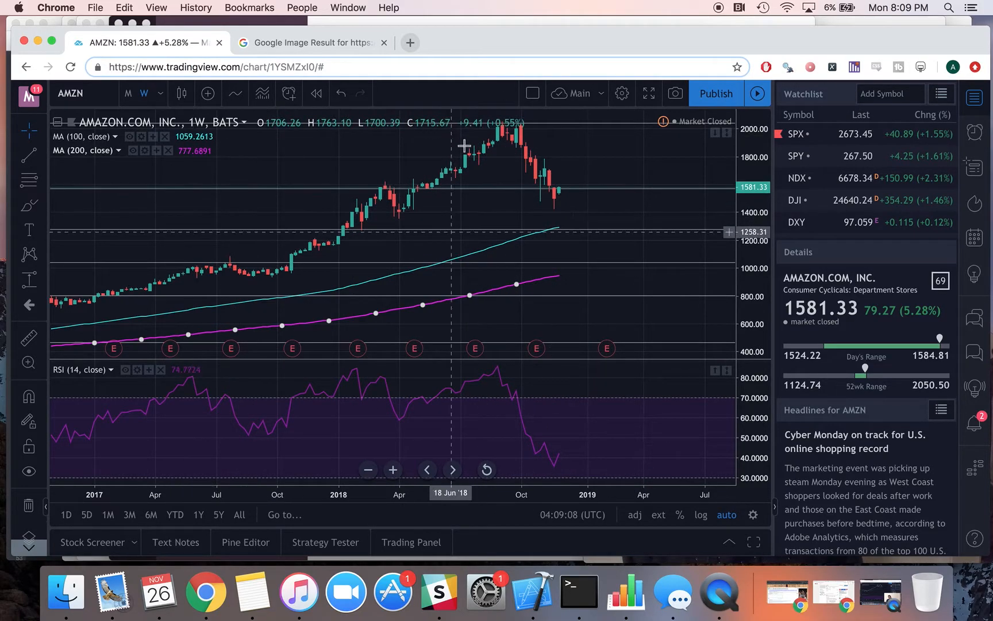
pyautogui.moveTo(597, 213)
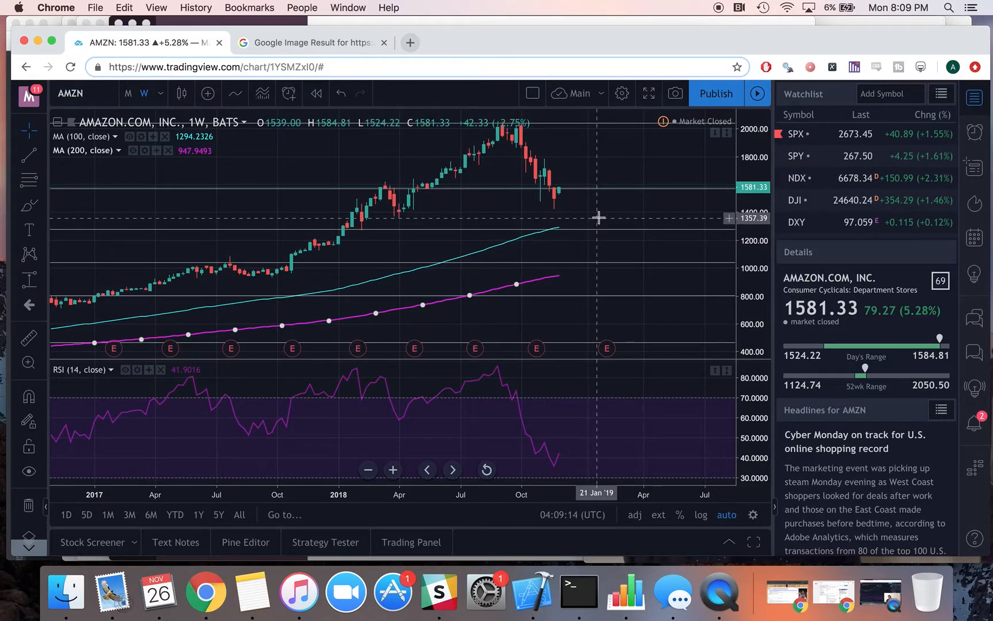
pyautogui.moveTo(599, 209)
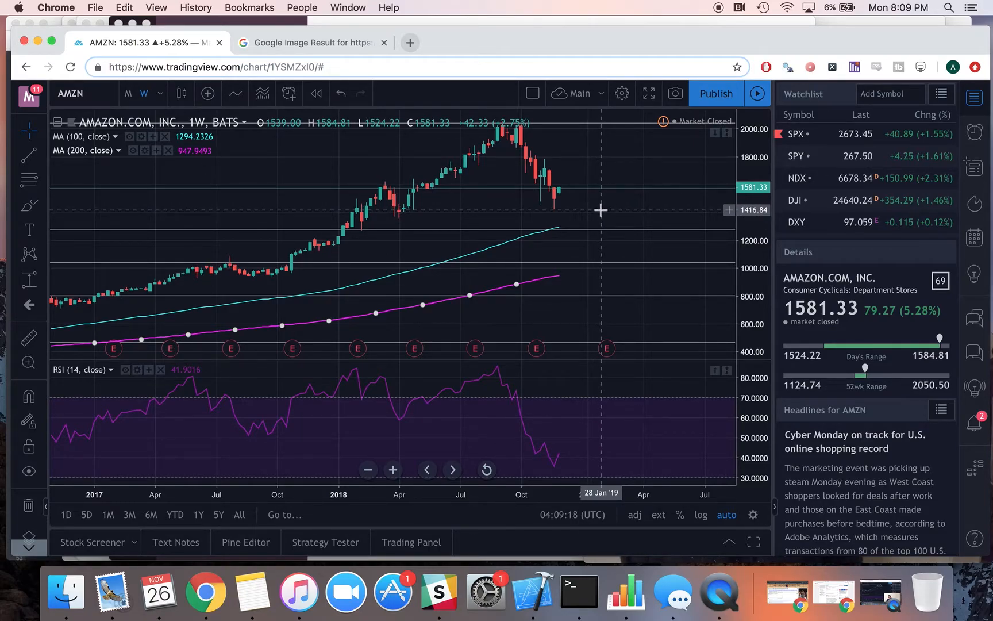
pyautogui.moveTo(475, 144)
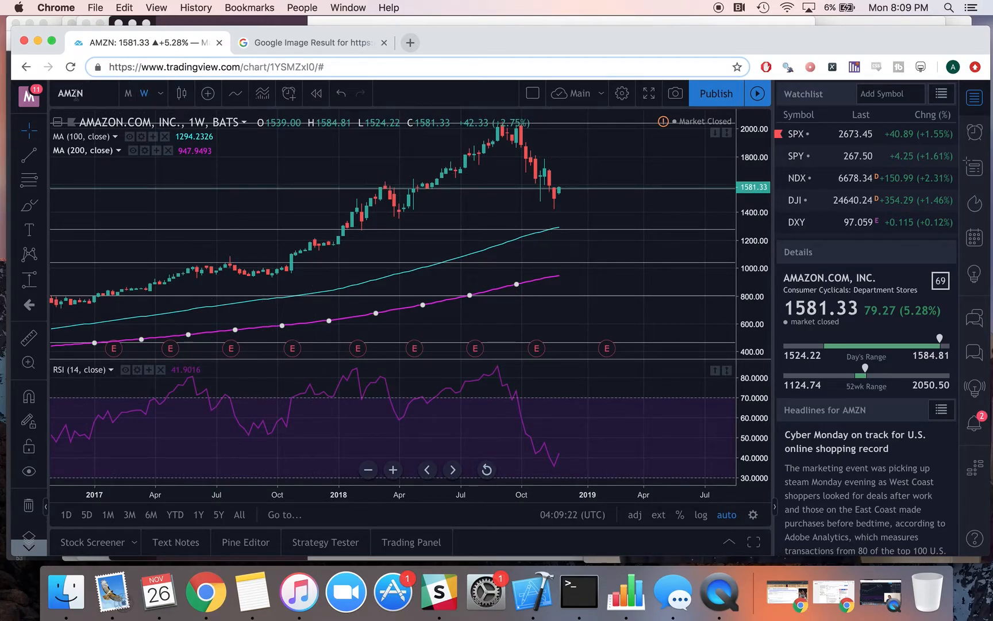
# Load the Netflix (NFLX) weekly chart and pan to inspect its 100/200-week averages
pyautogui.write('NFLX')
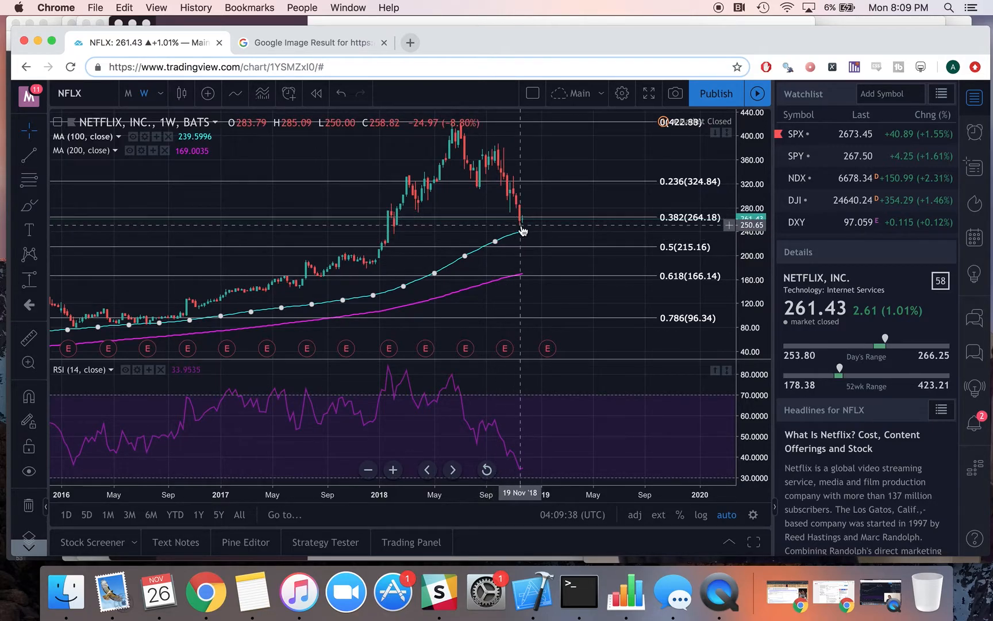
pyautogui.moveTo(497, 246)
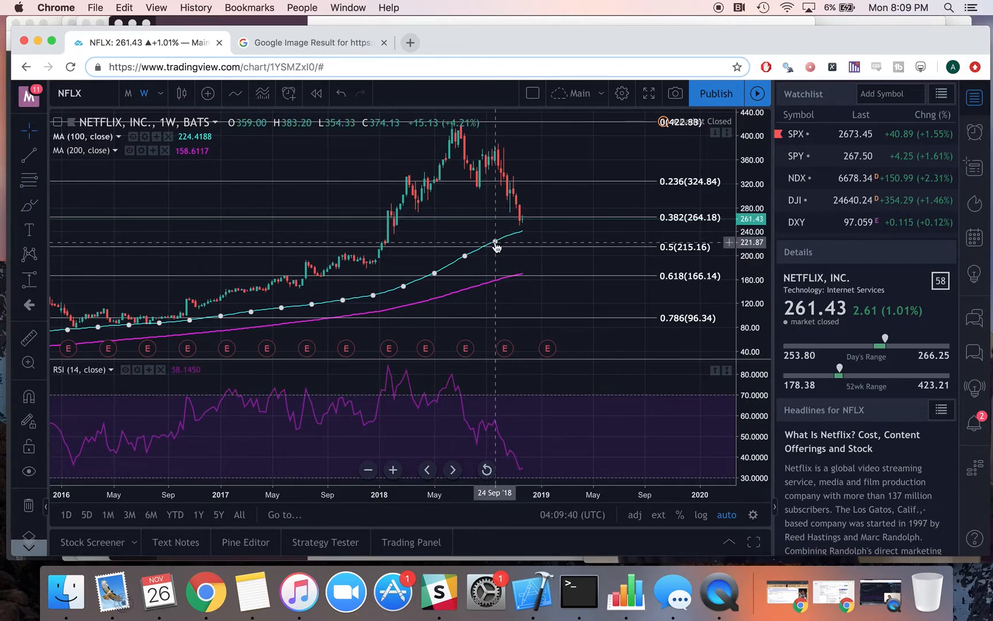
pyautogui.moveTo(519, 228)
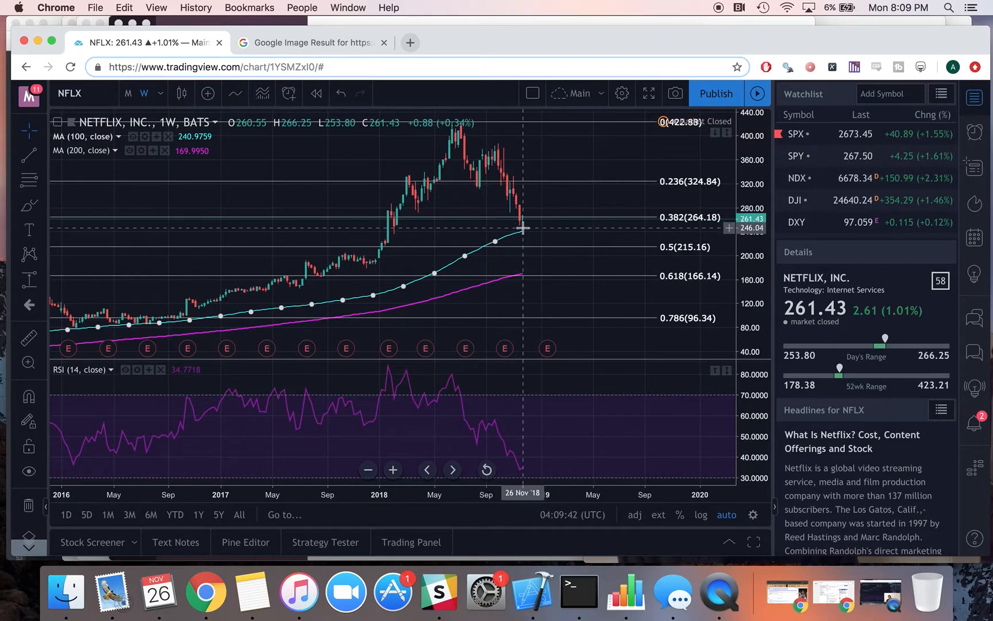
pyautogui.moveTo(518, 224)
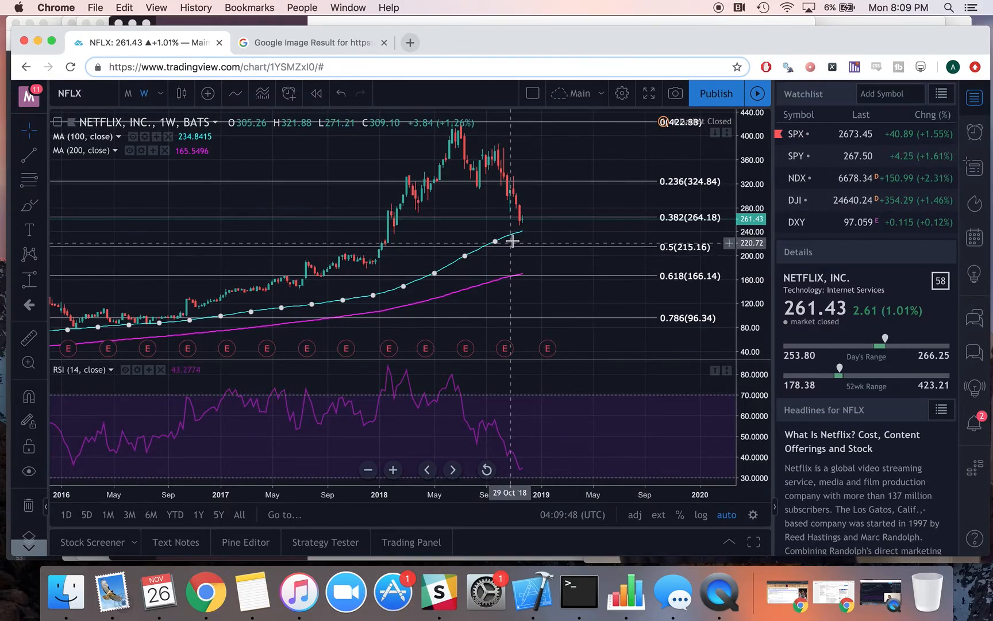
pyautogui.moveTo(528, 224)
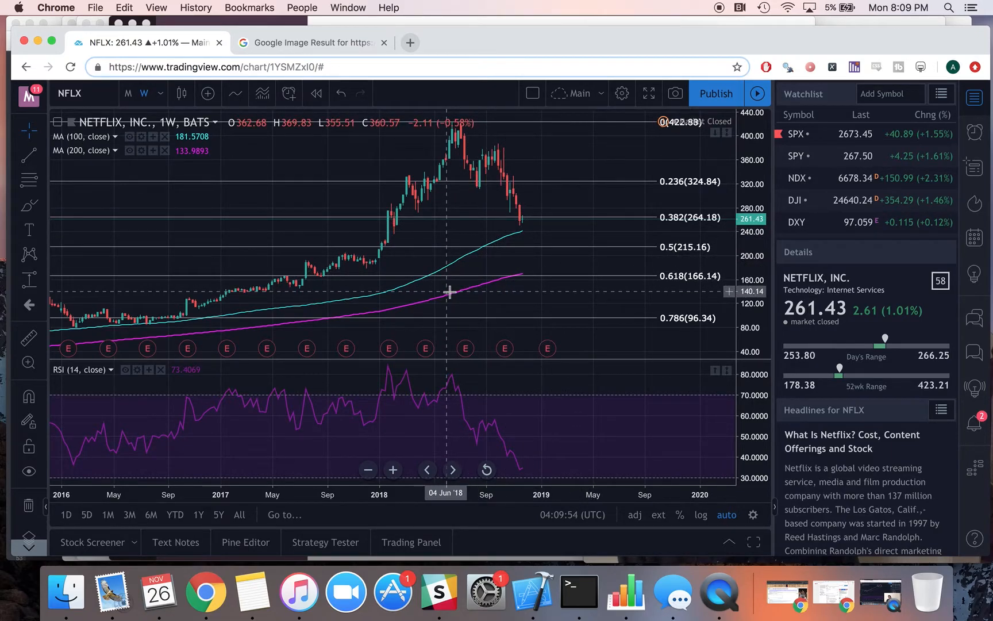
pyautogui.moveTo(558, 259)
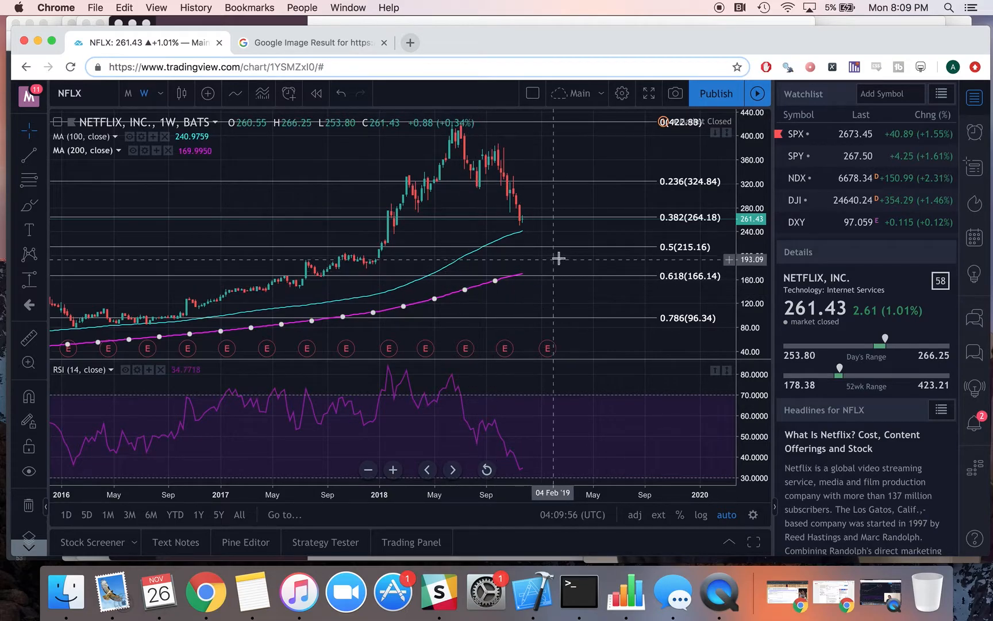
pyautogui.moveTo(553, 254)
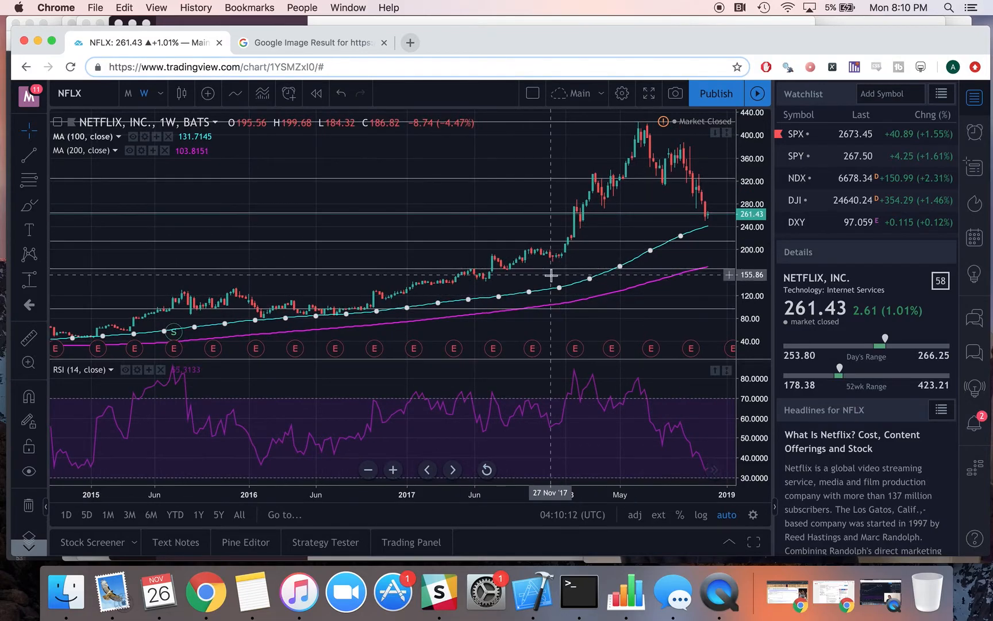
pyautogui.moveTo(550, 275); pyautogui.dragTo(647, 268)
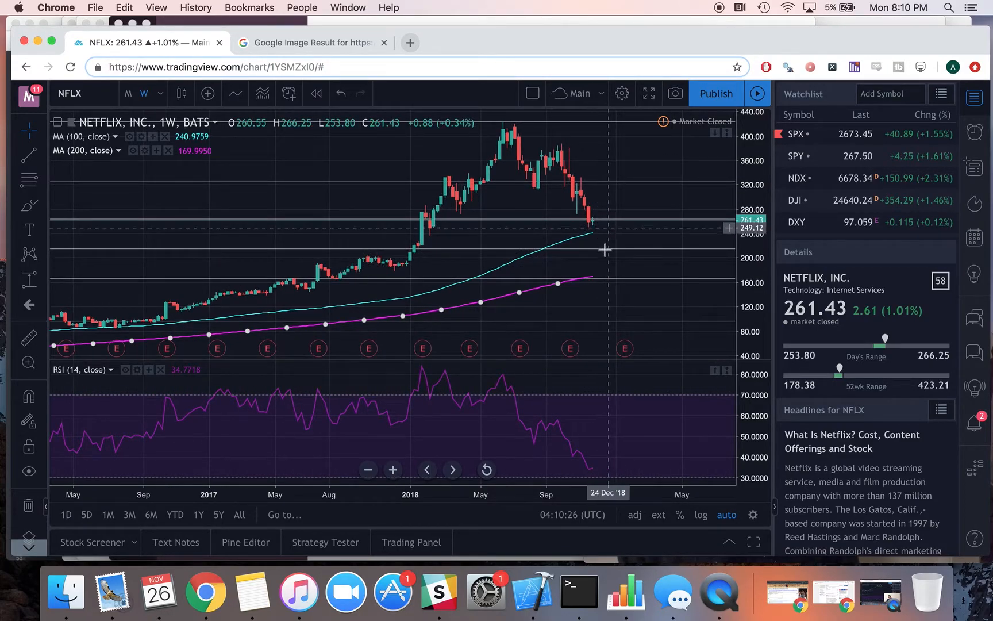
pyautogui.moveTo(621, 234)
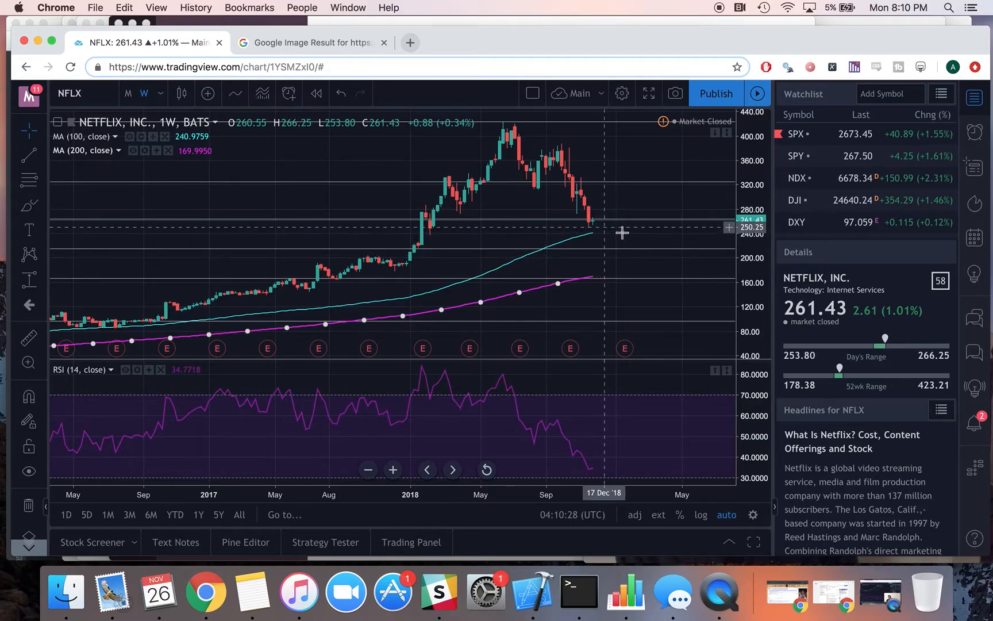
pyautogui.moveTo(620, 256)
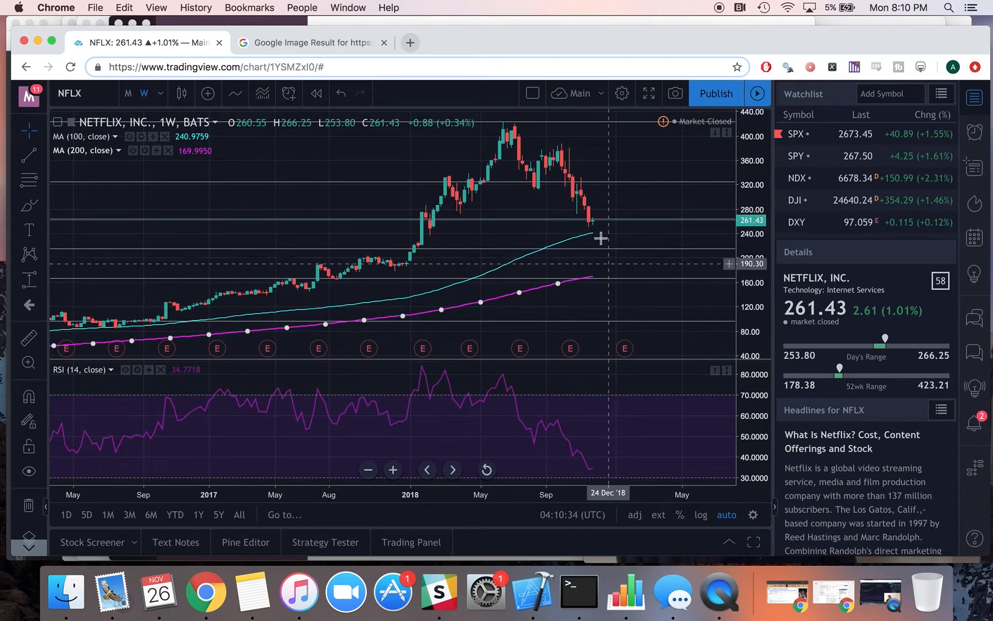
pyautogui.moveTo(626, 256)
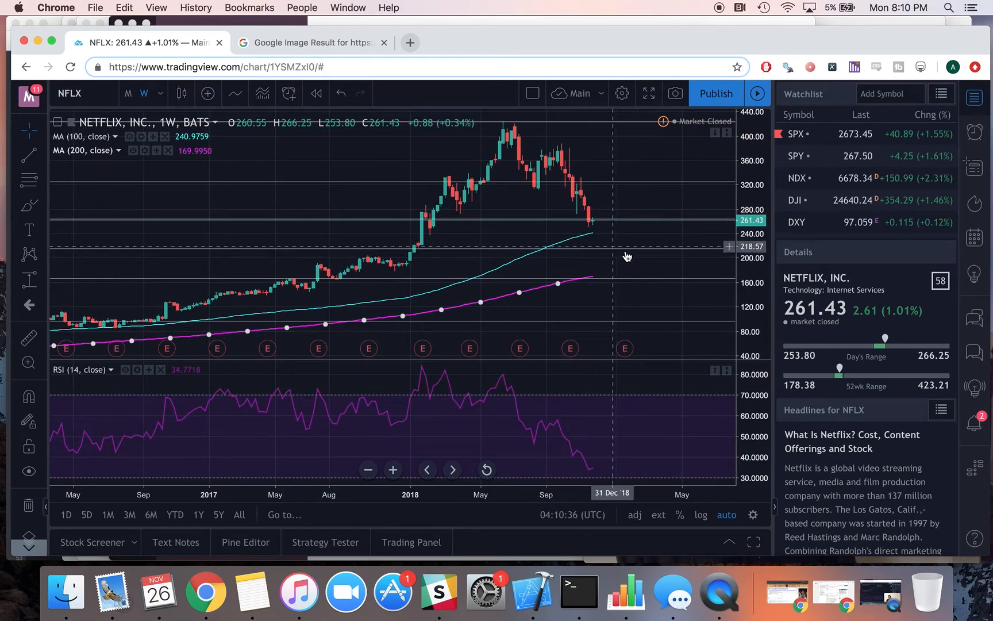
pyautogui.moveTo(585, 254)
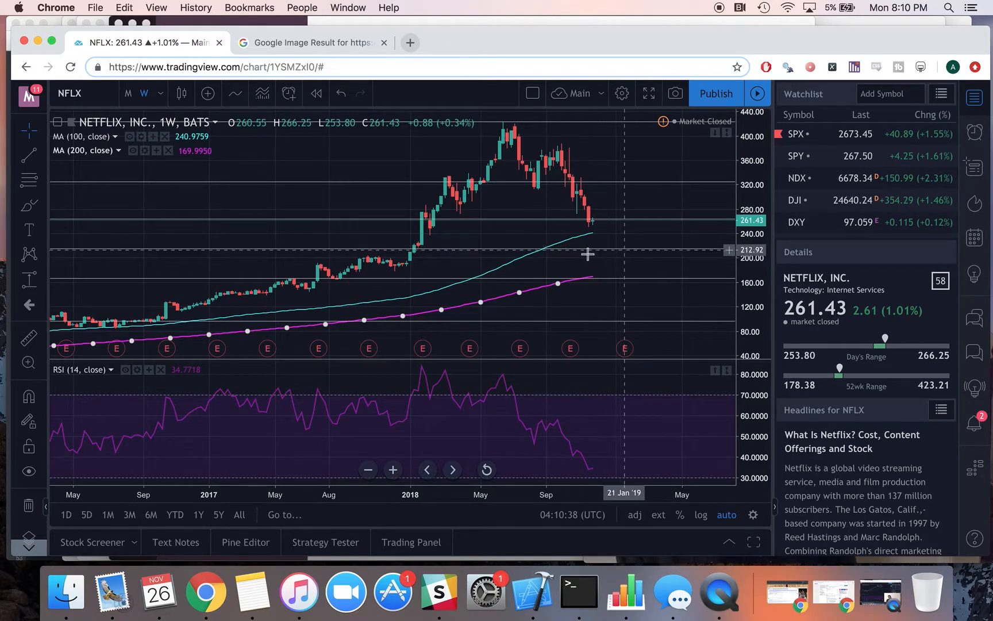
pyautogui.moveTo(600, 267)
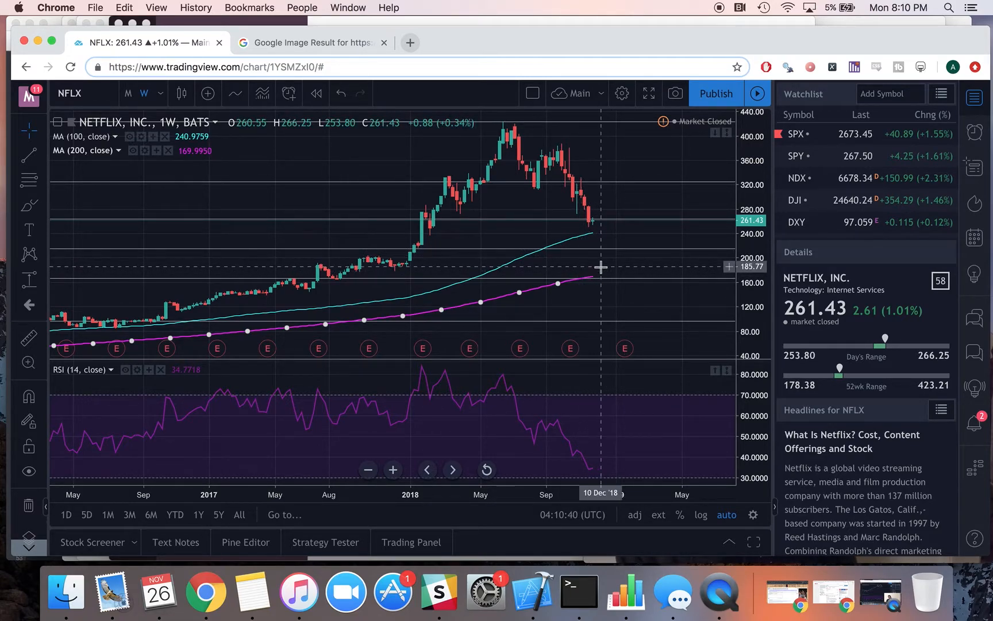
pyautogui.moveTo(600, 272)
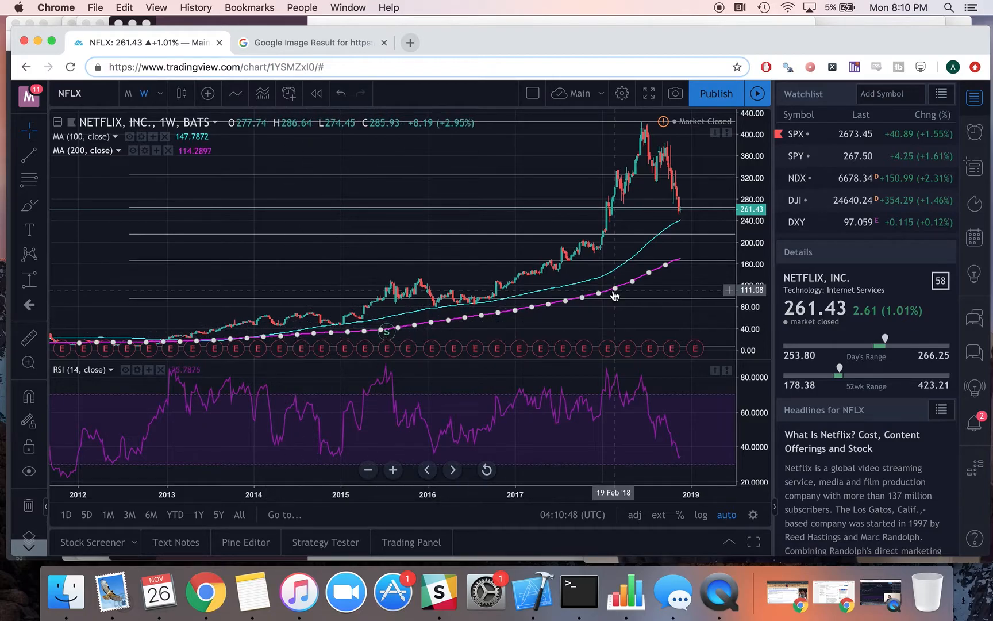
pyautogui.moveTo(607, 293)
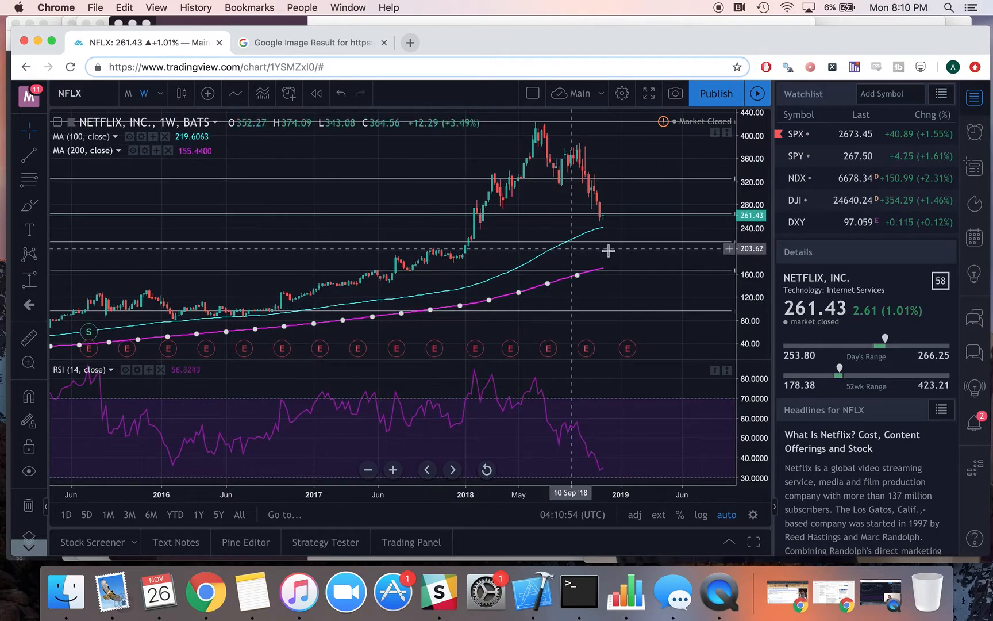
pyautogui.moveTo(482, 266)
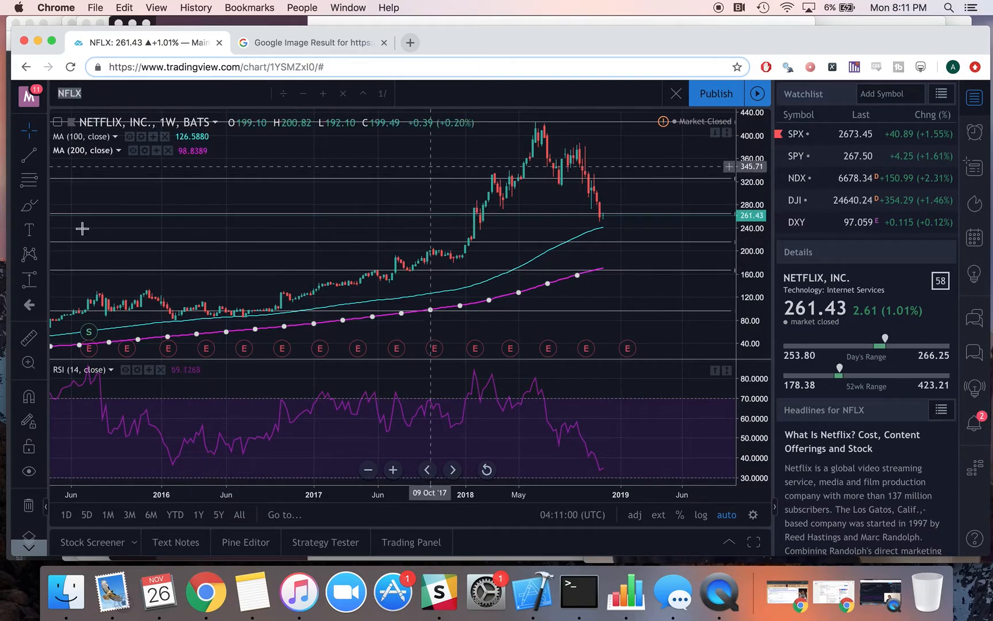
# Load the Apple (AAPL) weekly chart in place of Netflix
pyautogui.write('A')
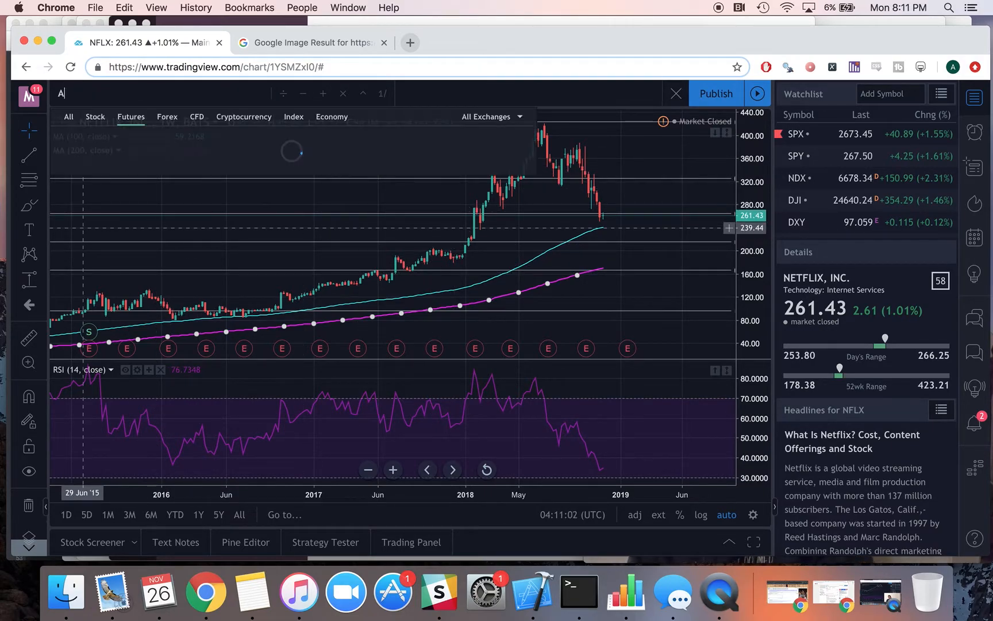
pyautogui.write('AAPL')
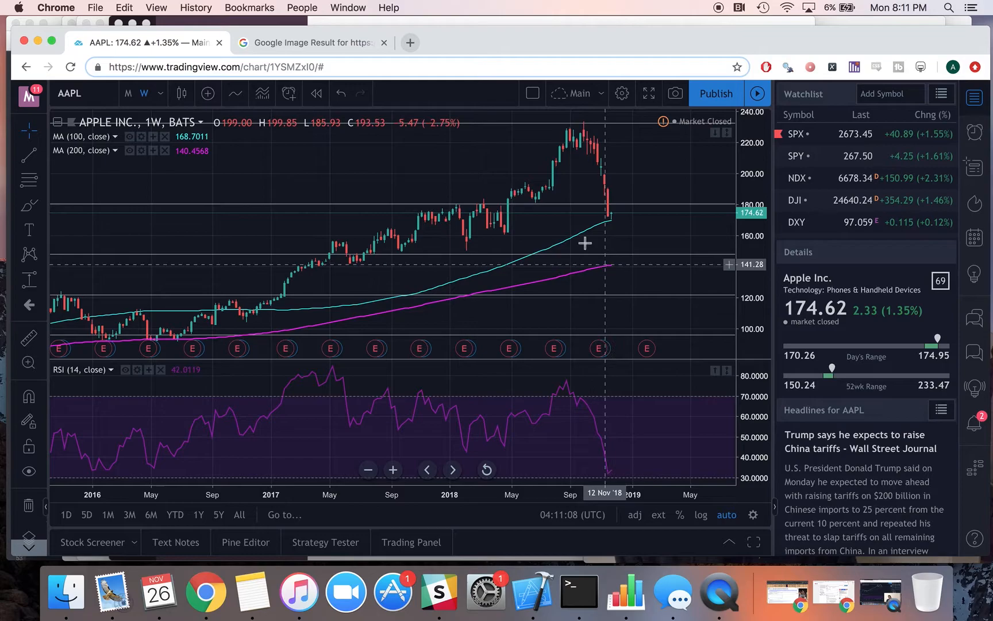
pyautogui.moveTo(558, 129)
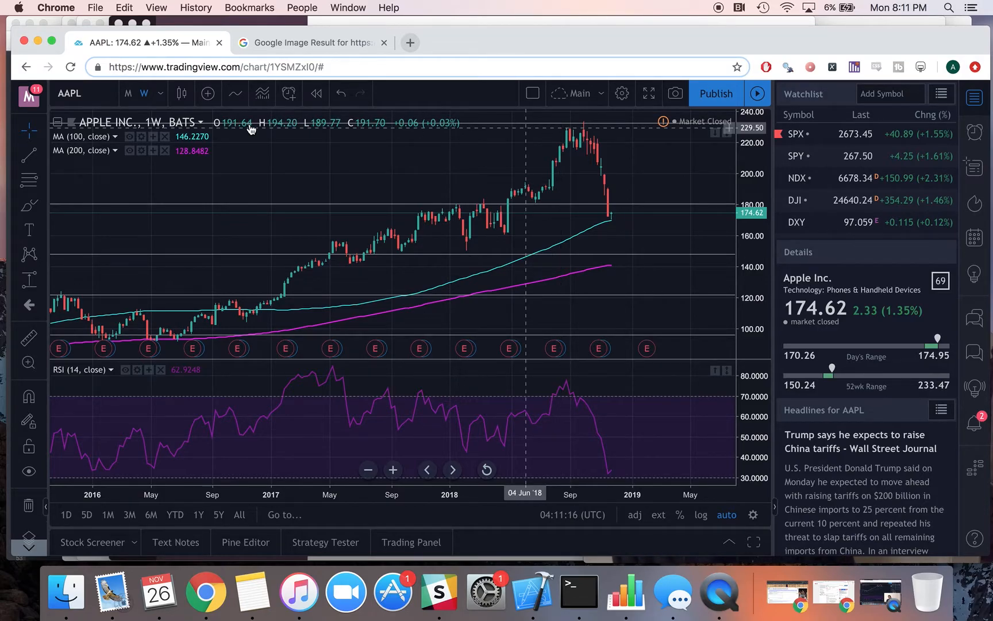
pyautogui.moveTo(513, 302)
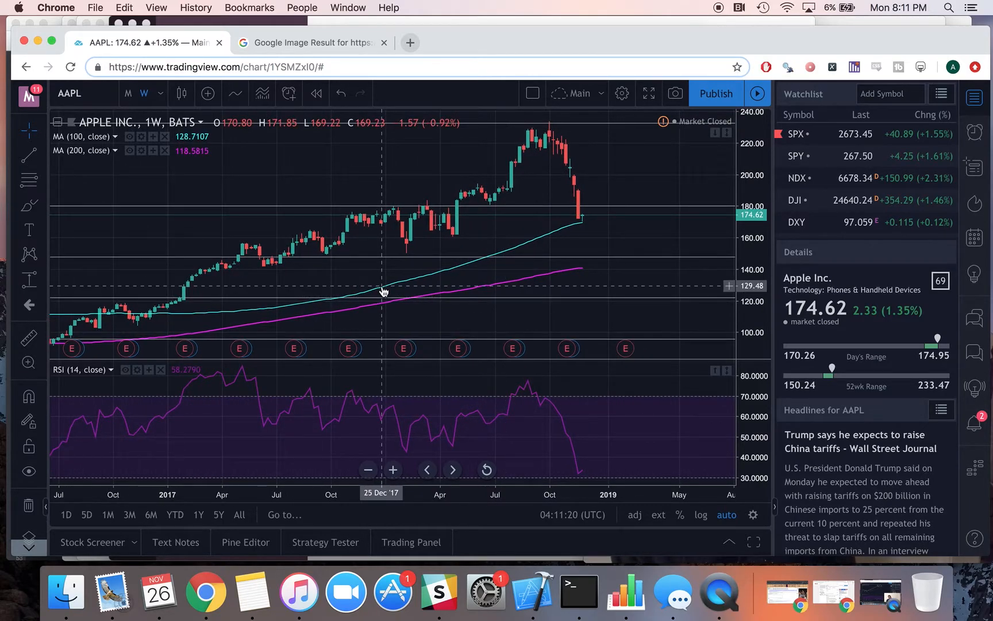
pyautogui.moveTo(583, 222)
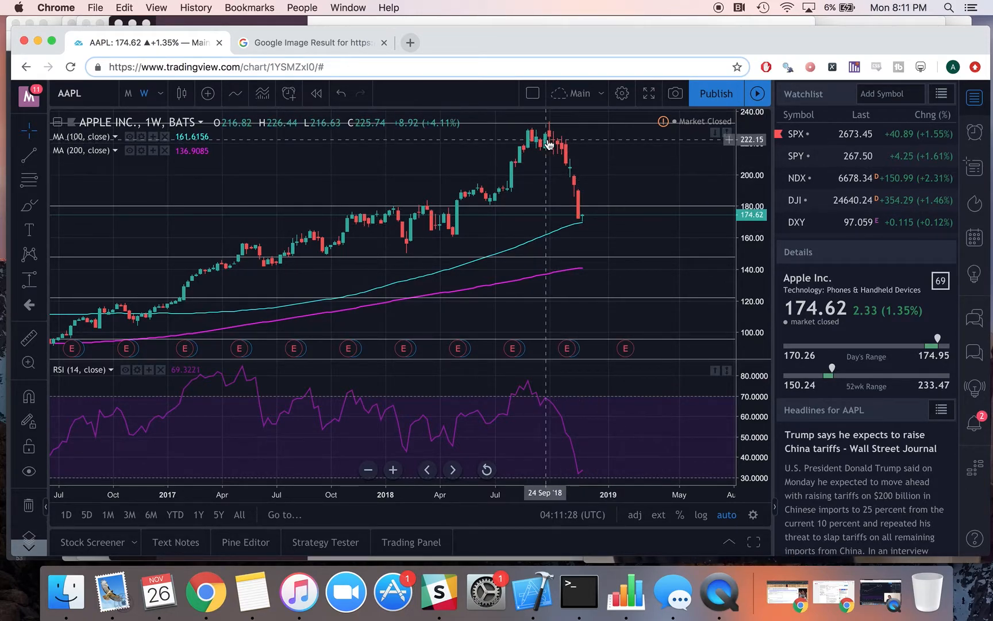
pyautogui.moveTo(550, 160)
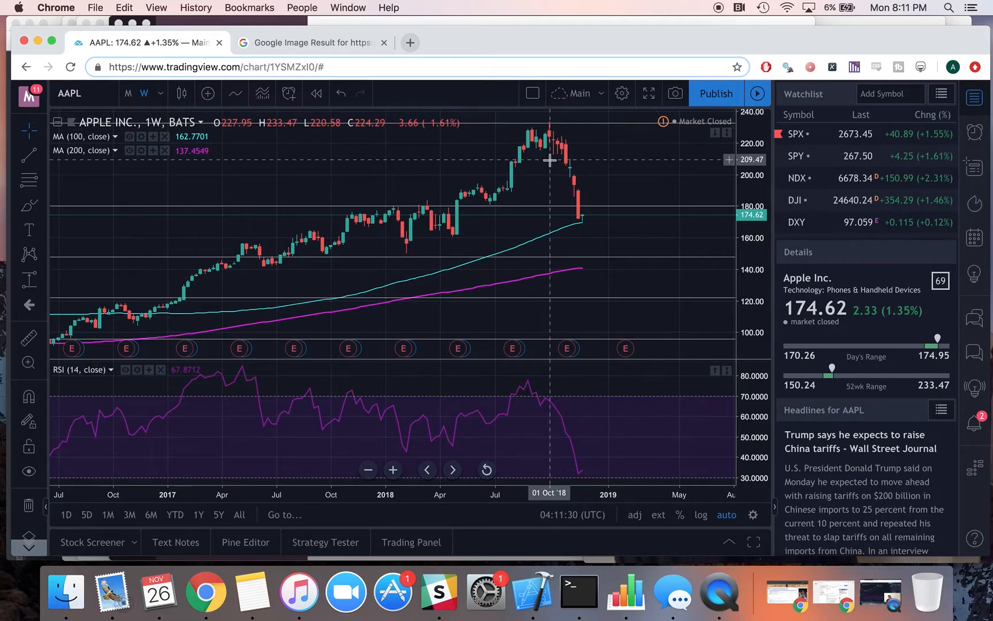
pyautogui.moveTo(616, 229)
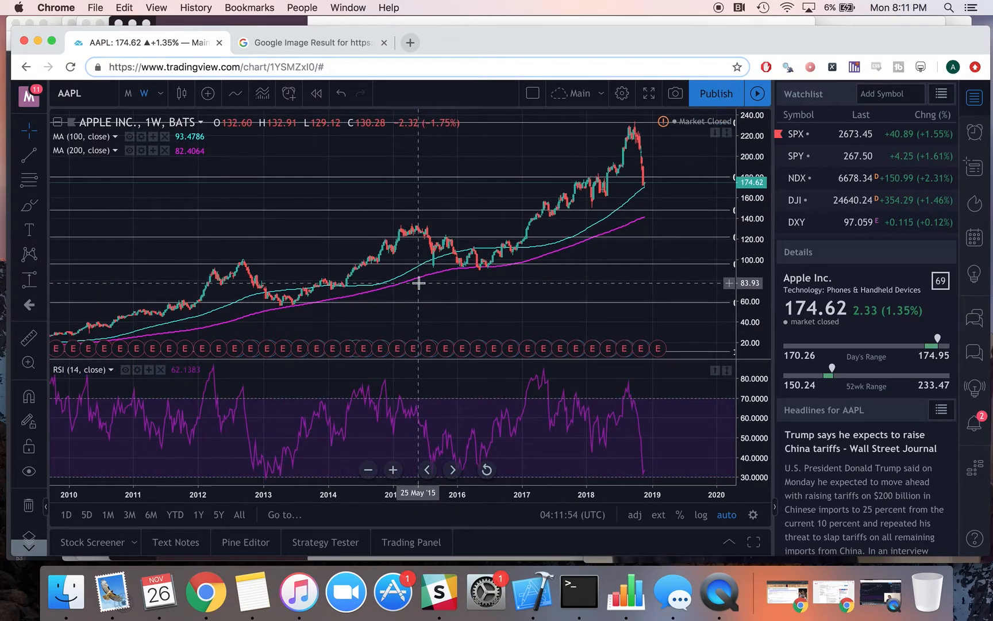
pyautogui.moveTo(553, 243)
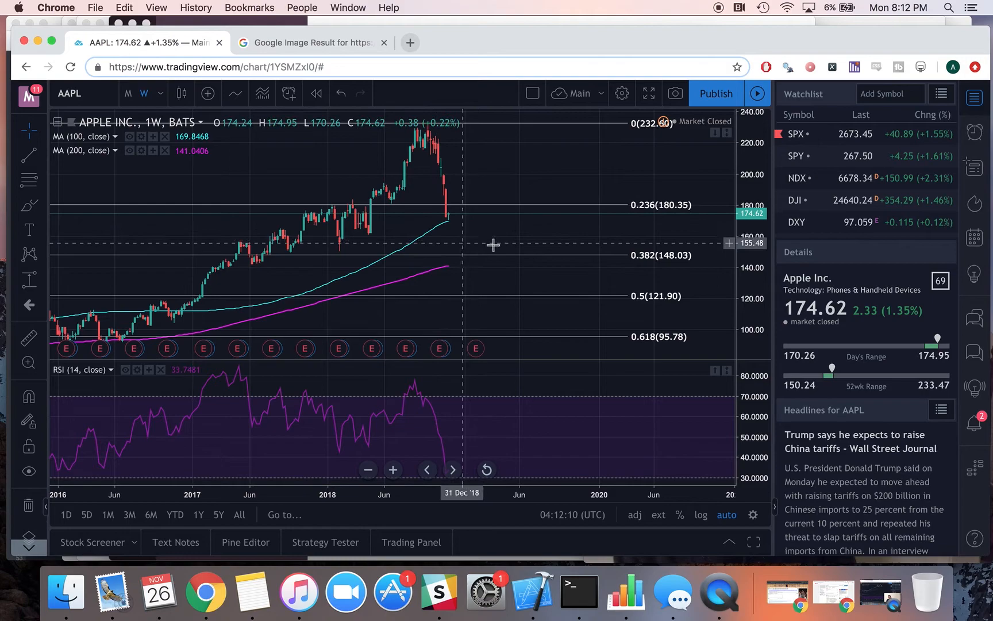
pyautogui.moveTo(453, 260)
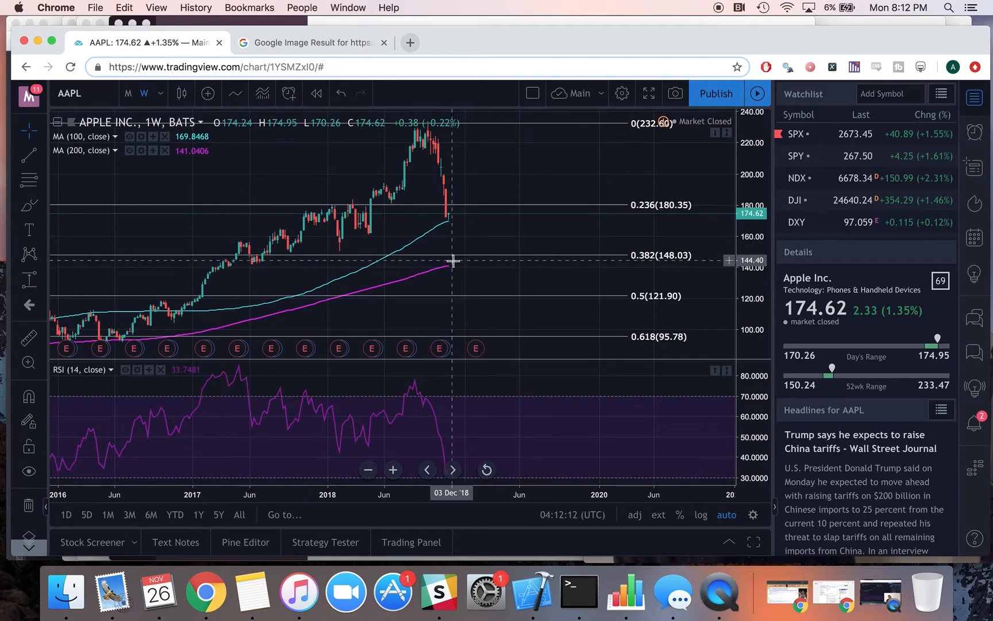
pyautogui.moveTo(509, 244)
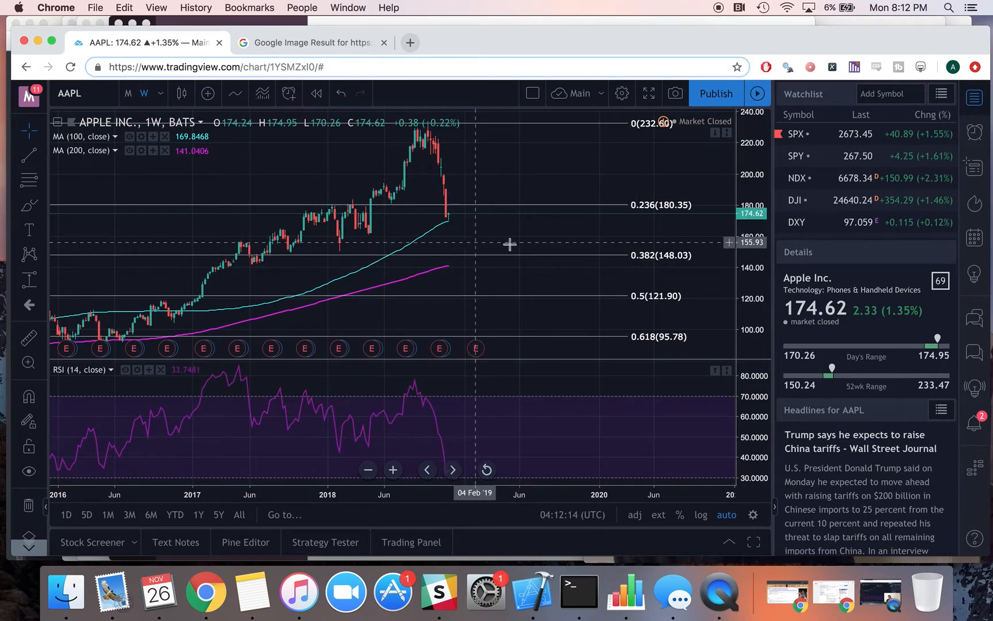
pyautogui.moveTo(388, 290)
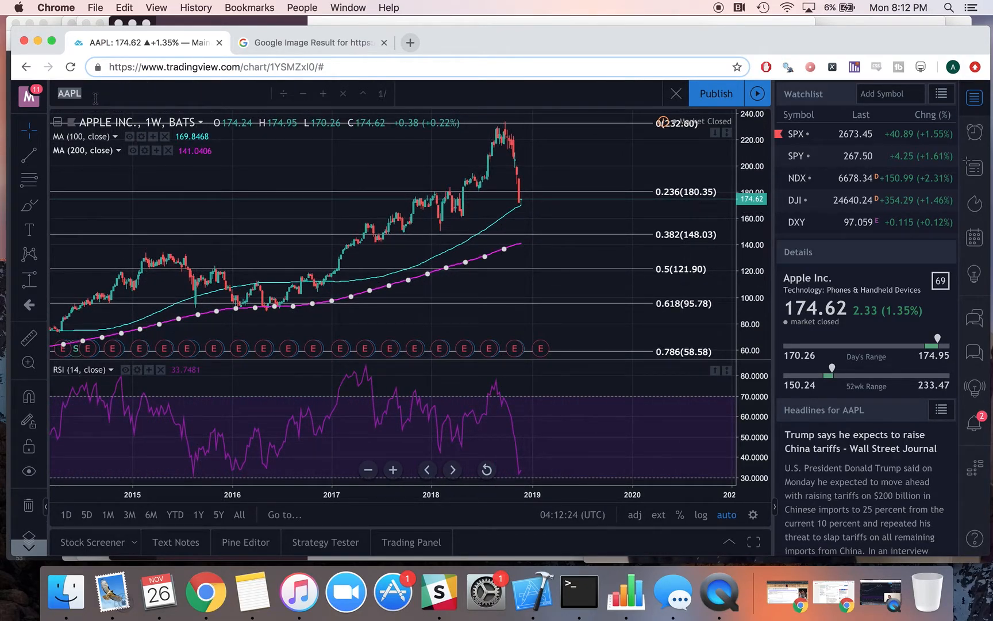
# Load NVIDIA (NVDA) and measure the price drop from the 293.44 peak to the low
pyautogui.write('NVDA')
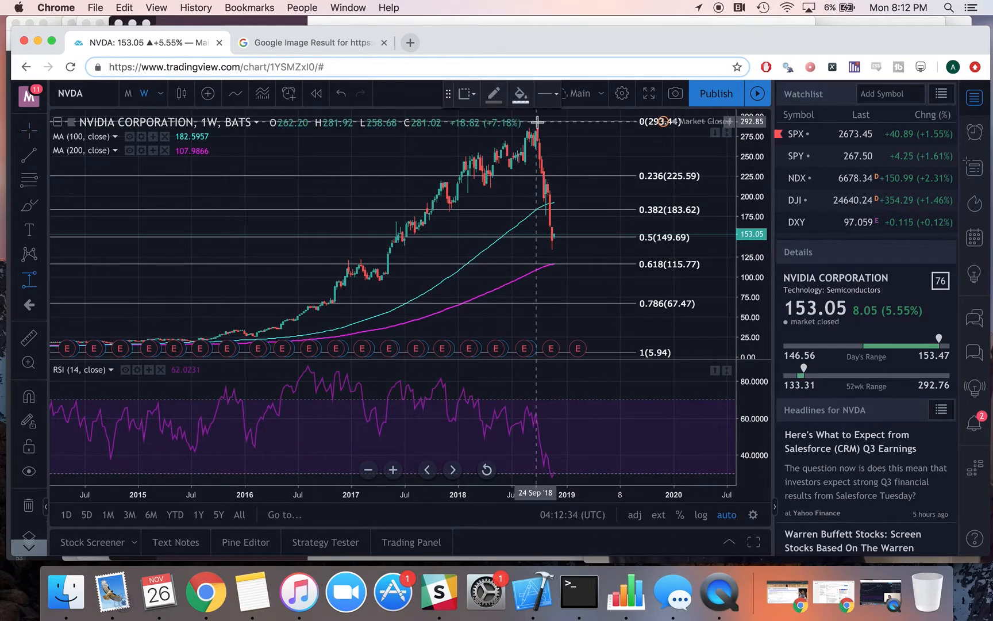
pyautogui.moveTo(535, 122); pyautogui.dragTo(545, 240)
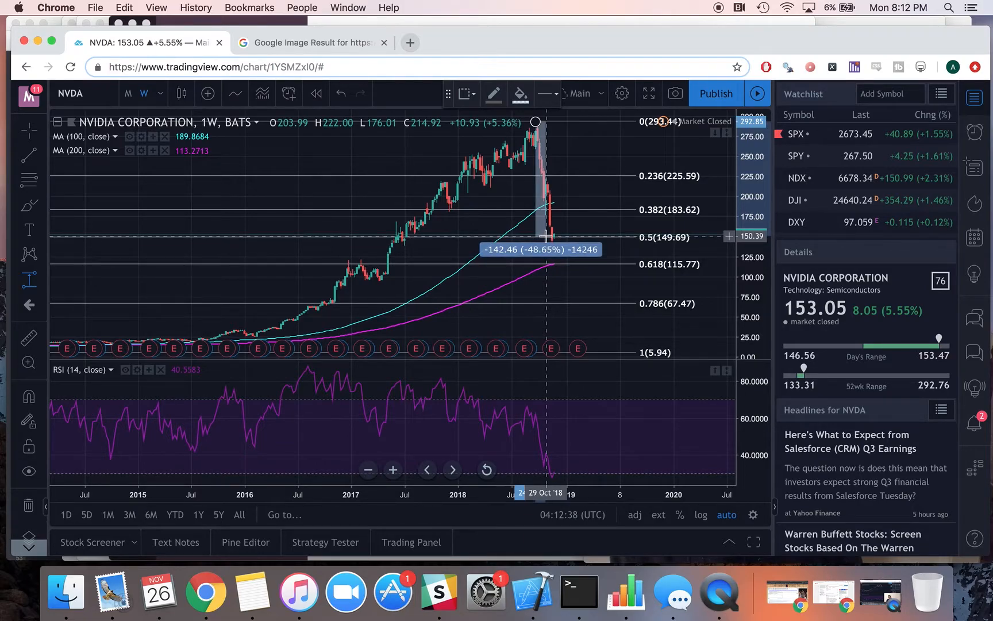
pyautogui.moveTo(562, 271)
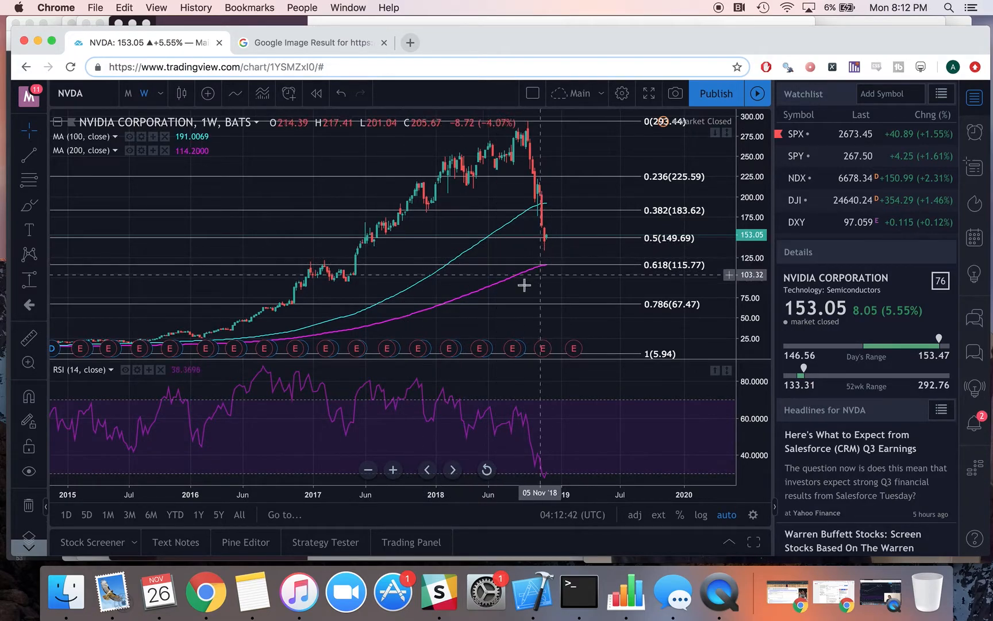
pyautogui.moveTo(491, 290)
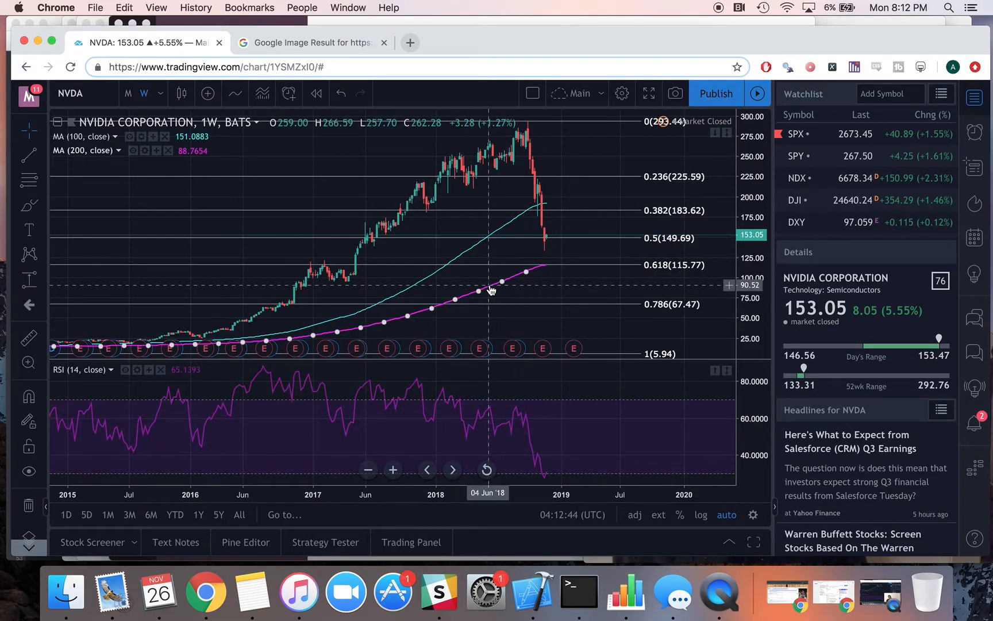
pyautogui.moveTo(621, 245)
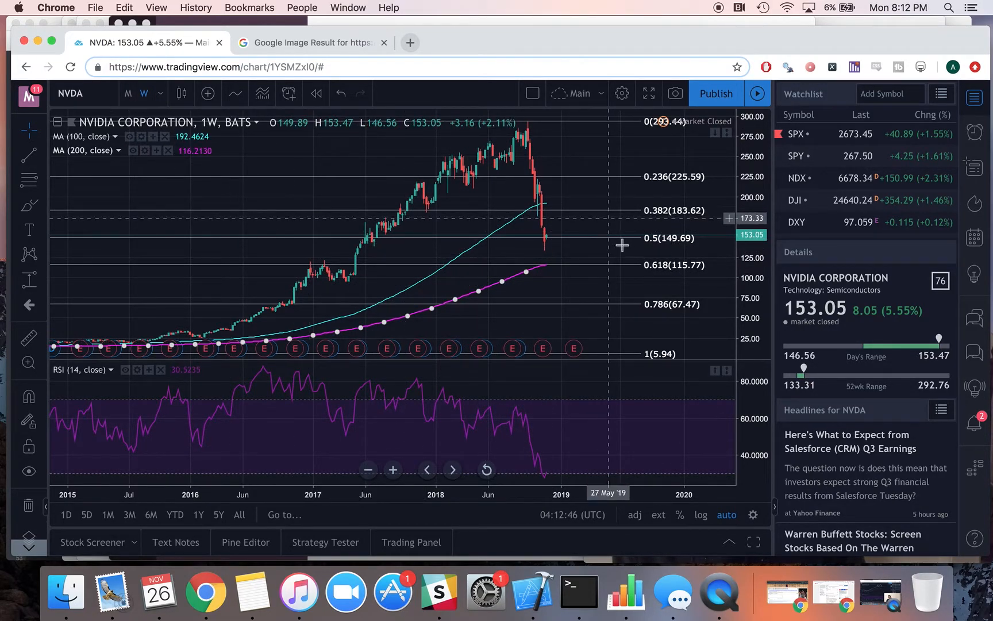
pyautogui.moveTo(560, 244)
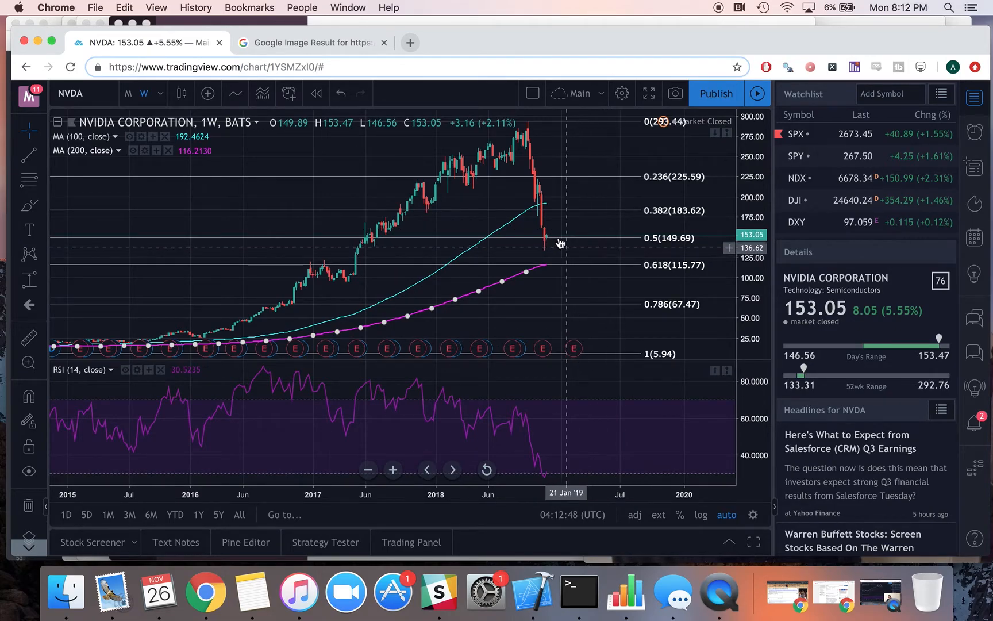
pyautogui.moveTo(565, 267)
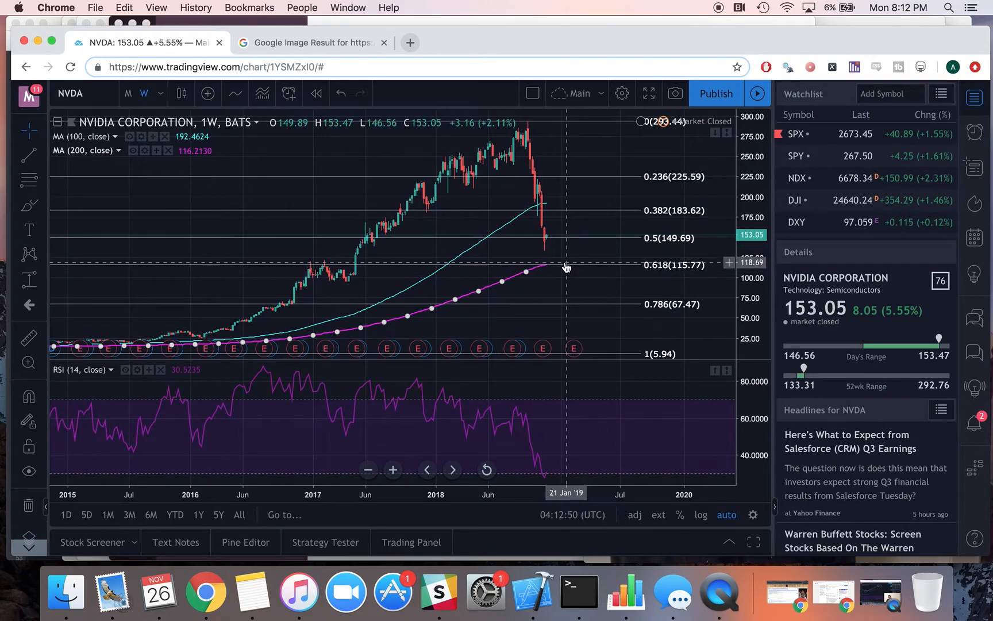
pyautogui.moveTo(585, 256)
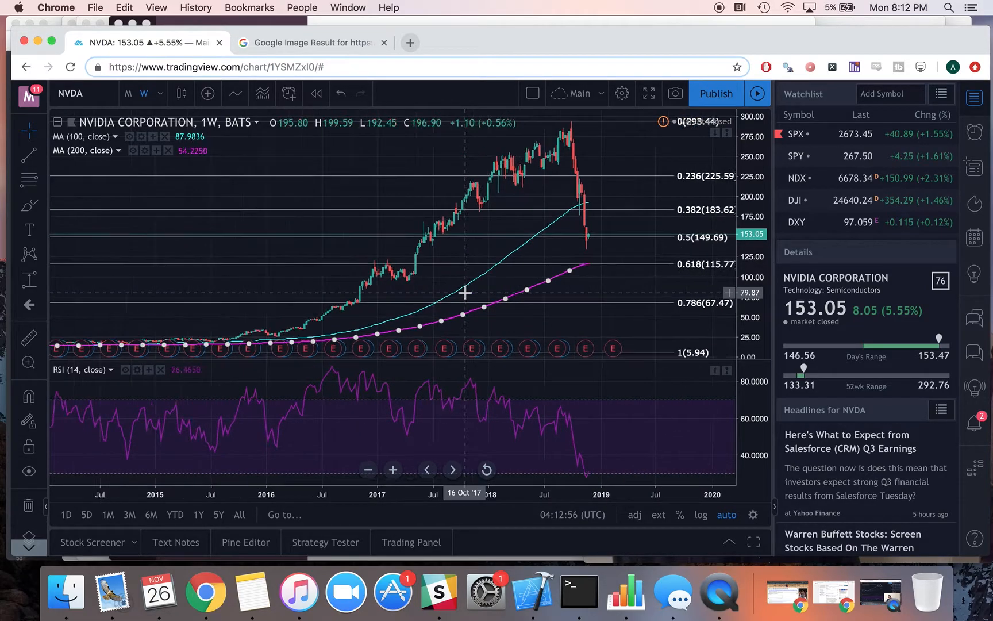
pyautogui.scroll(-3)
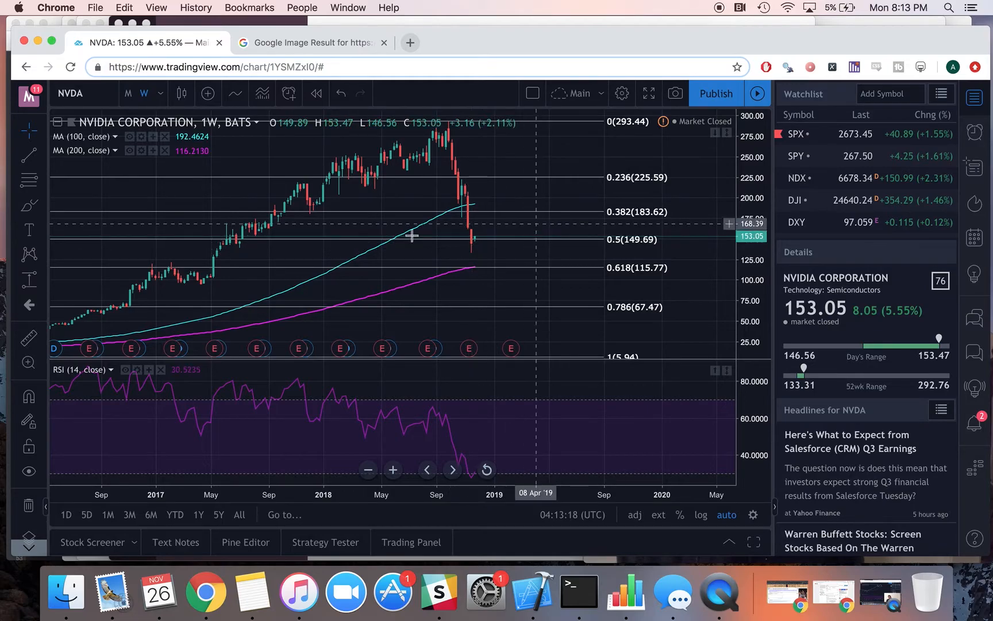
pyautogui.moveTo(501, 243)
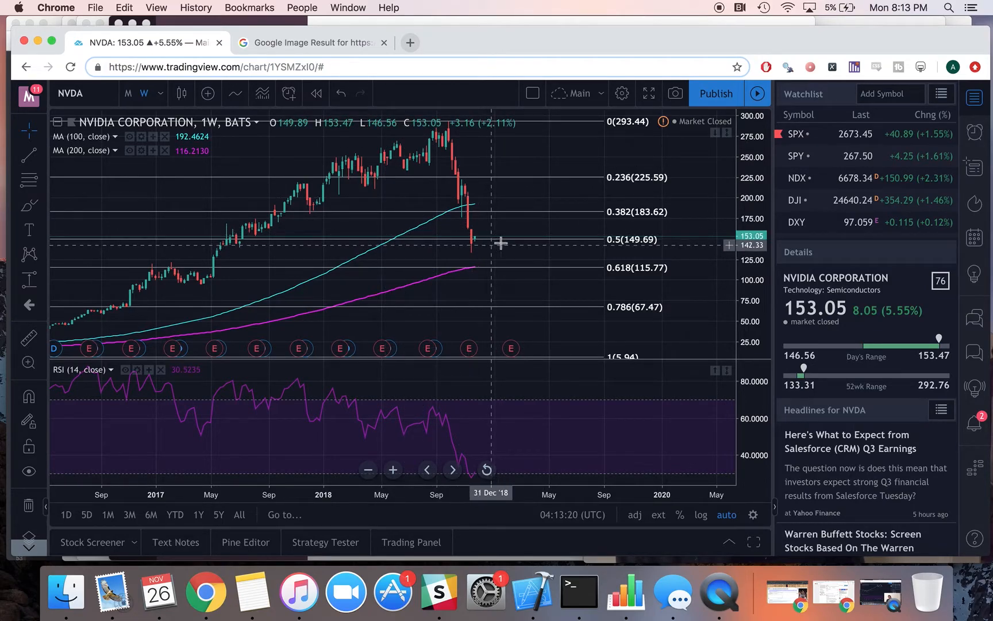
pyautogui.moveTo(505, 253)
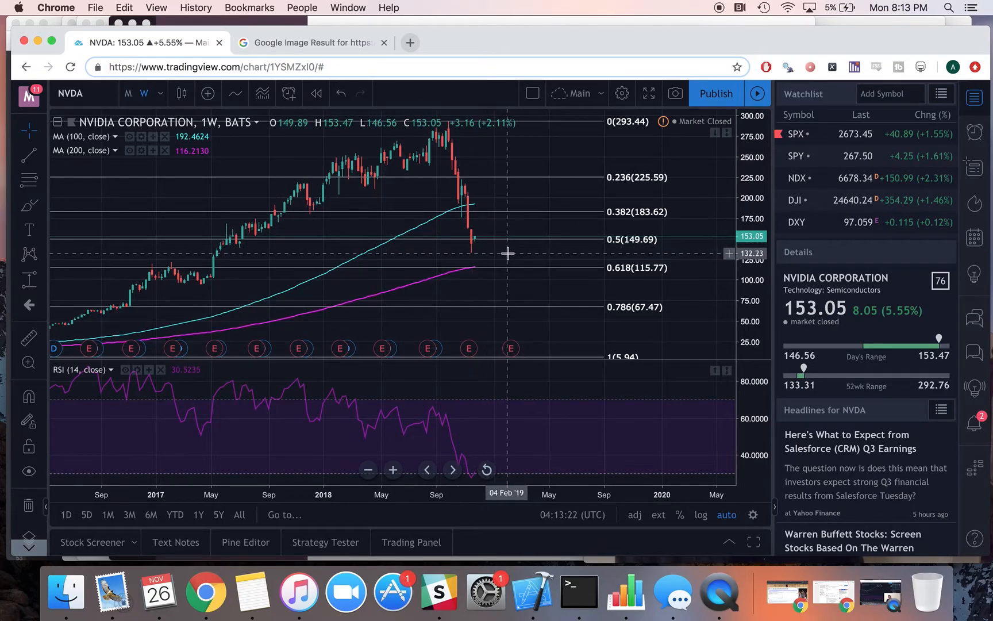
pyautogui.moveTo(511, 254)
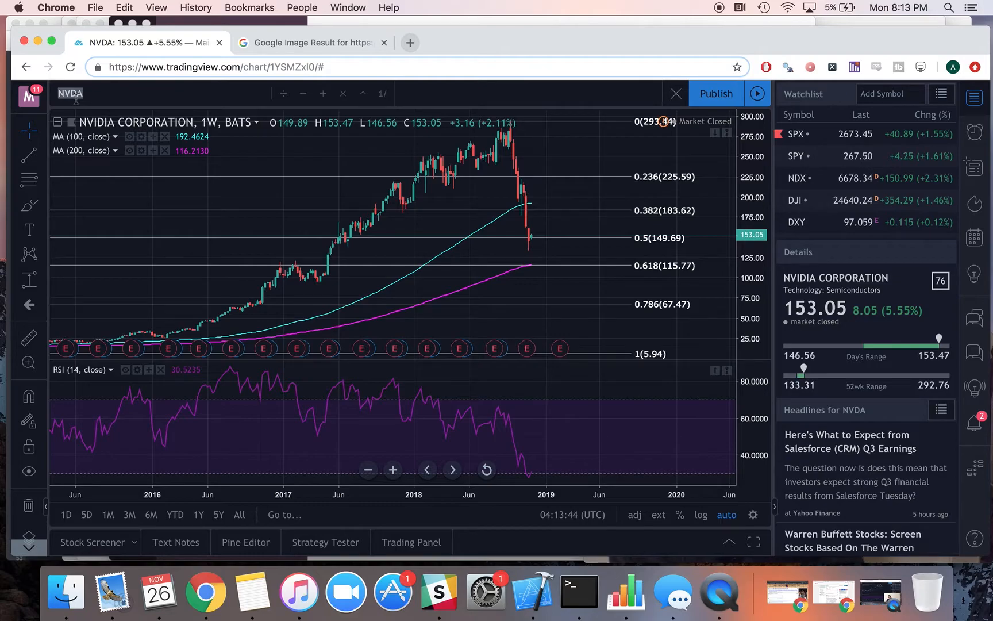
# Load the Alphabet (GOOGL) weekly chart in place of NVIDIA
pyautogui.write('GOOGL')
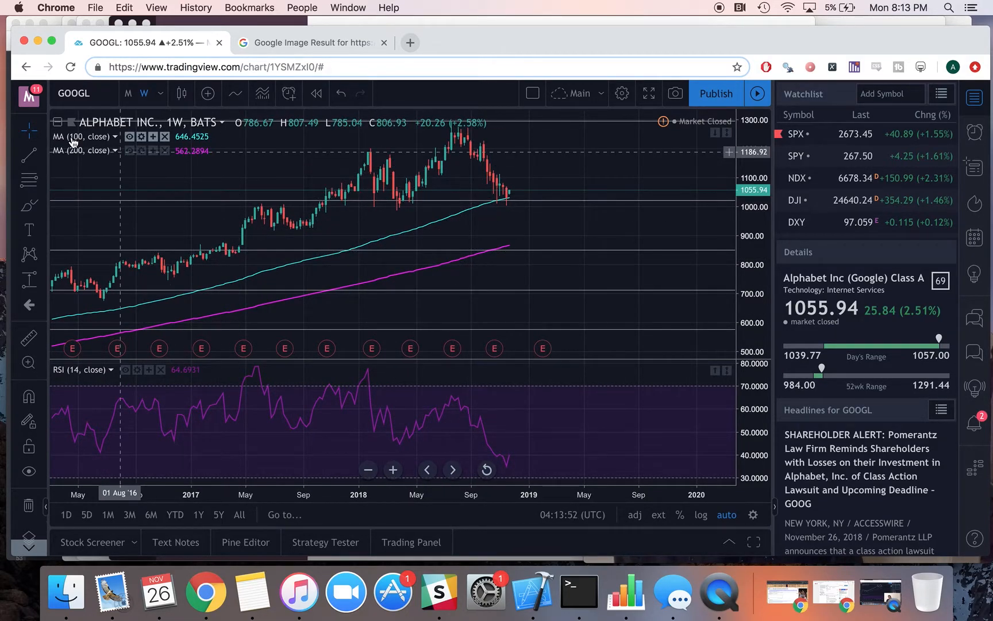
pyautogui.moveTo(478, 209)
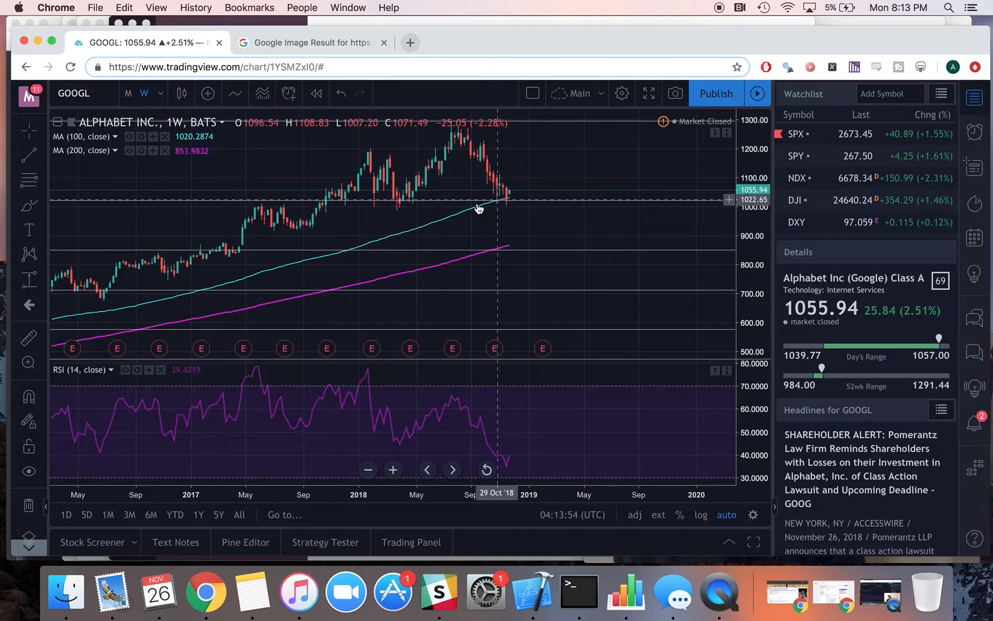
pyautogui.moveTo(511, 196)
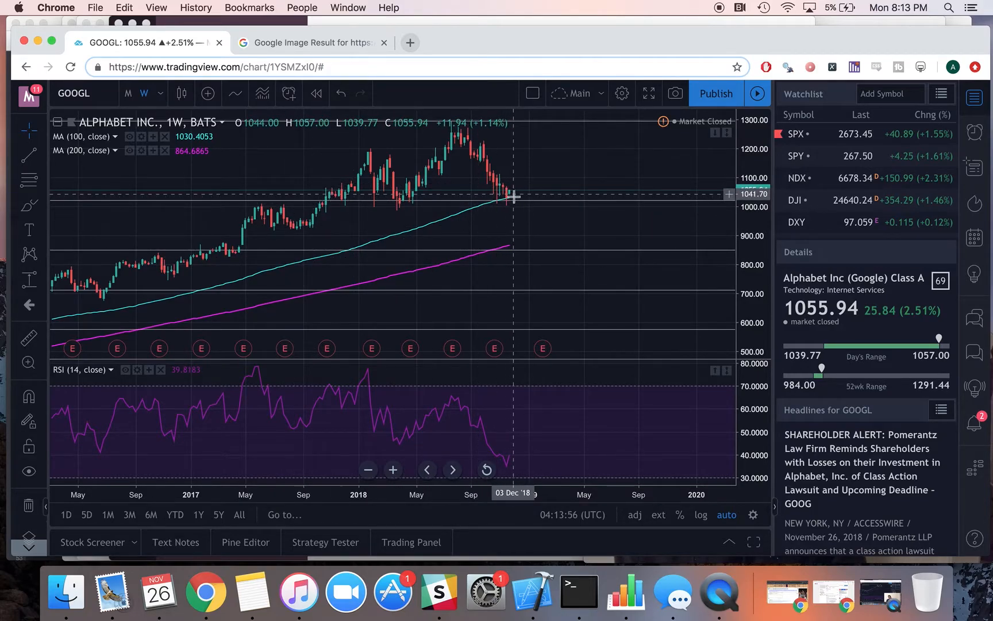
pyautogui.moveTo(518, 240)
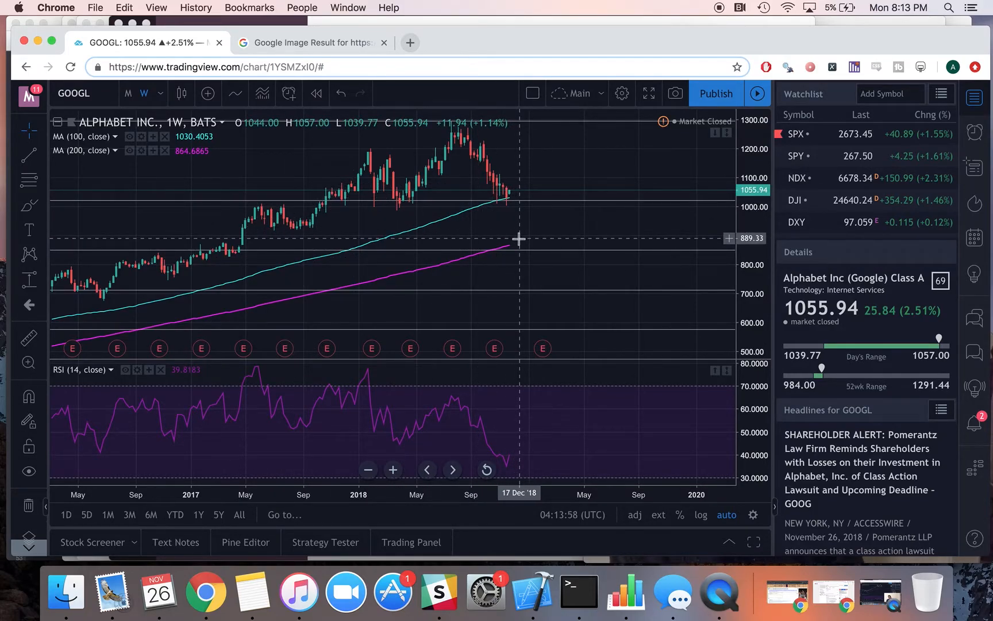
pyautogui.moveTo(526, 230)
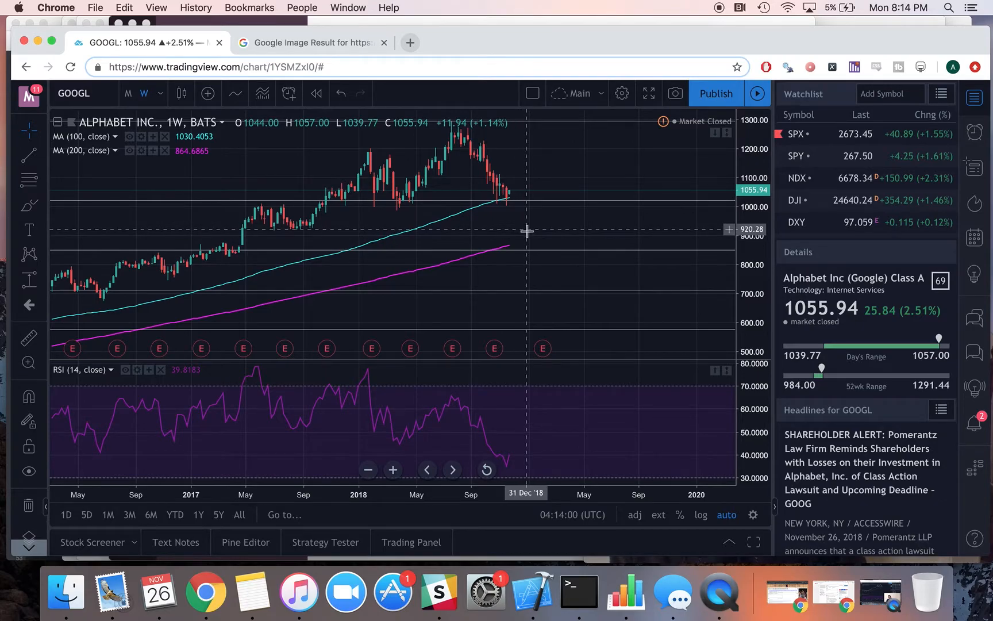
pyautogui.moveTo(499, 230)
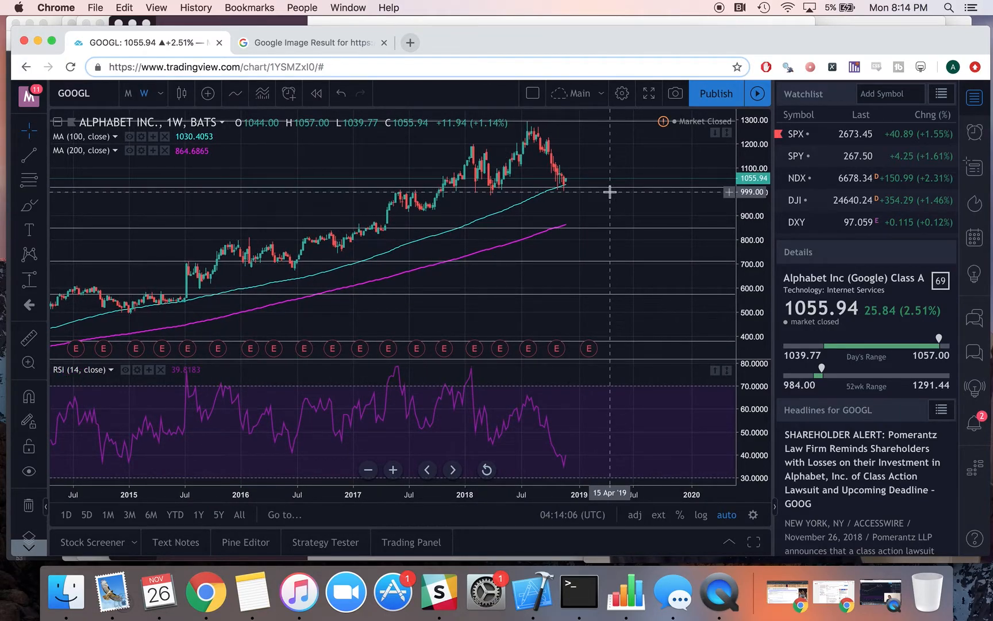
pyautogui.moveTo(579, 190)
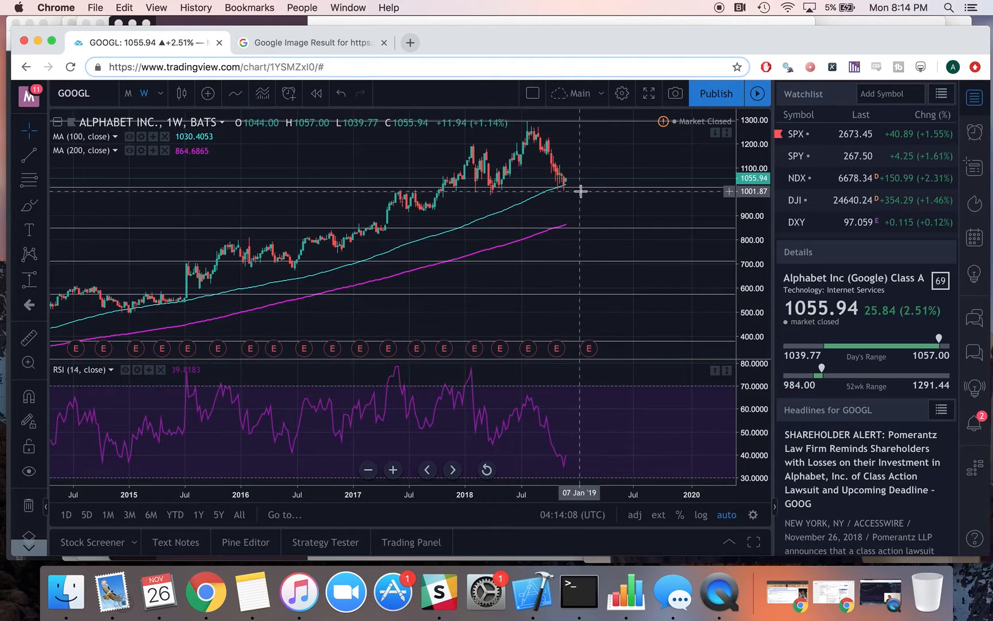
pyautogui.moveTo(583, 203)
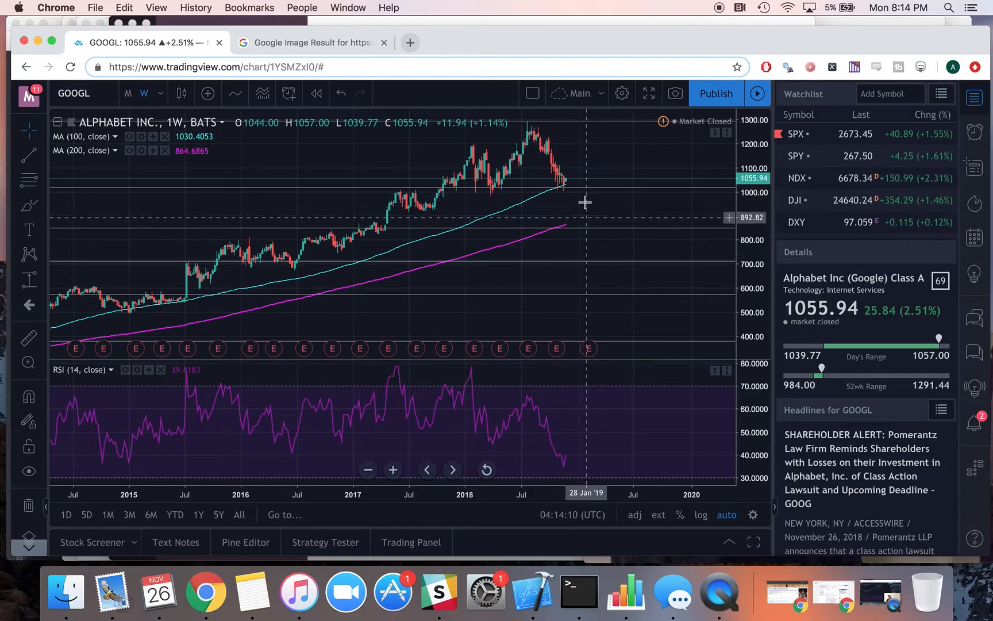
pyautogui.moveTo(574, 204)
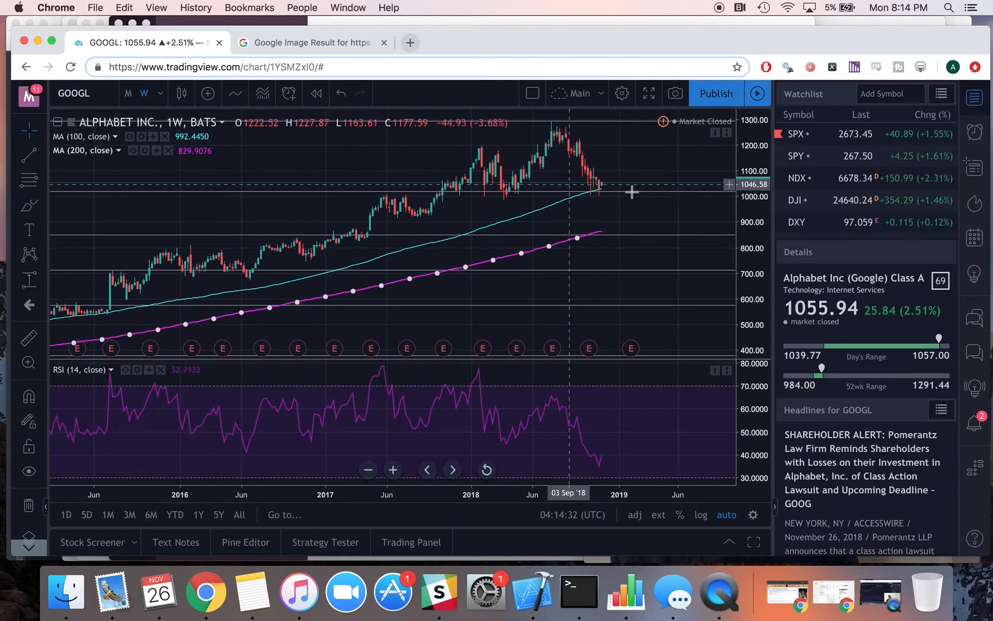
pyautogui.moveTo(284, 240)
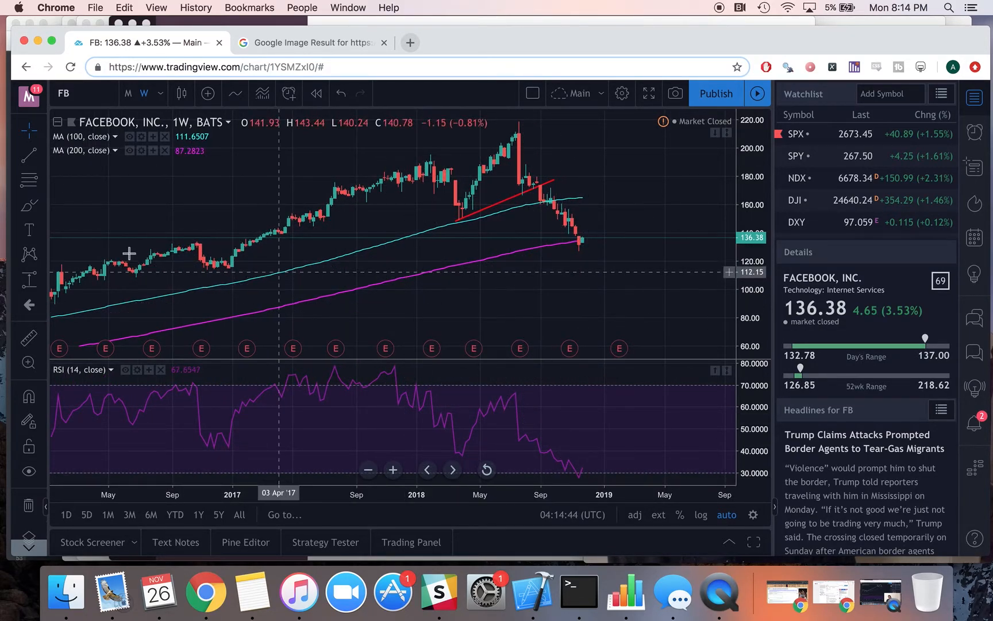
pyautogui.moveTo(404, 266)
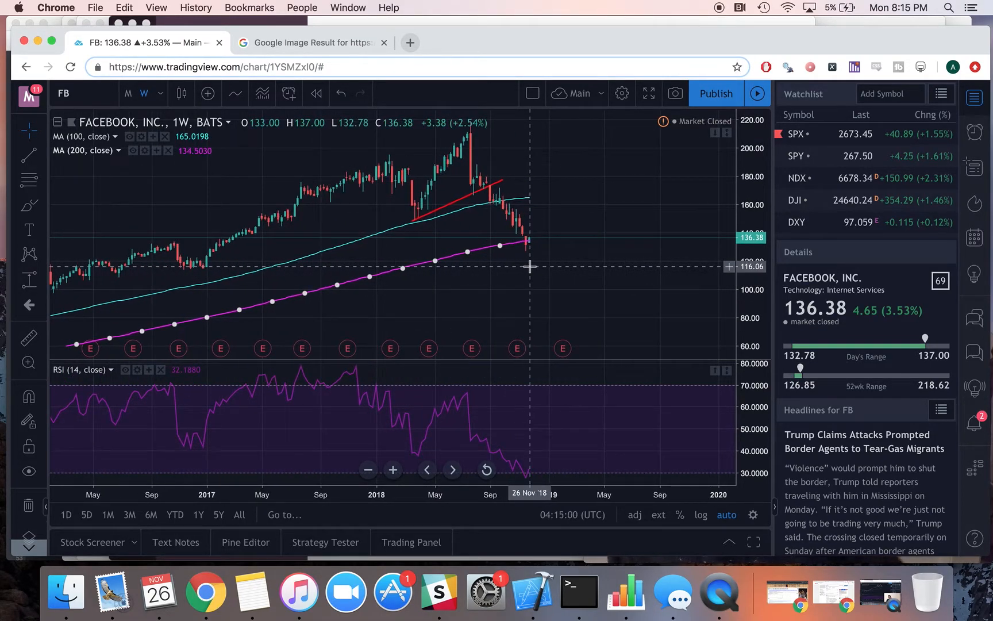
pyautogui.moveTo(520, 271)
pyautogui.write('GE')
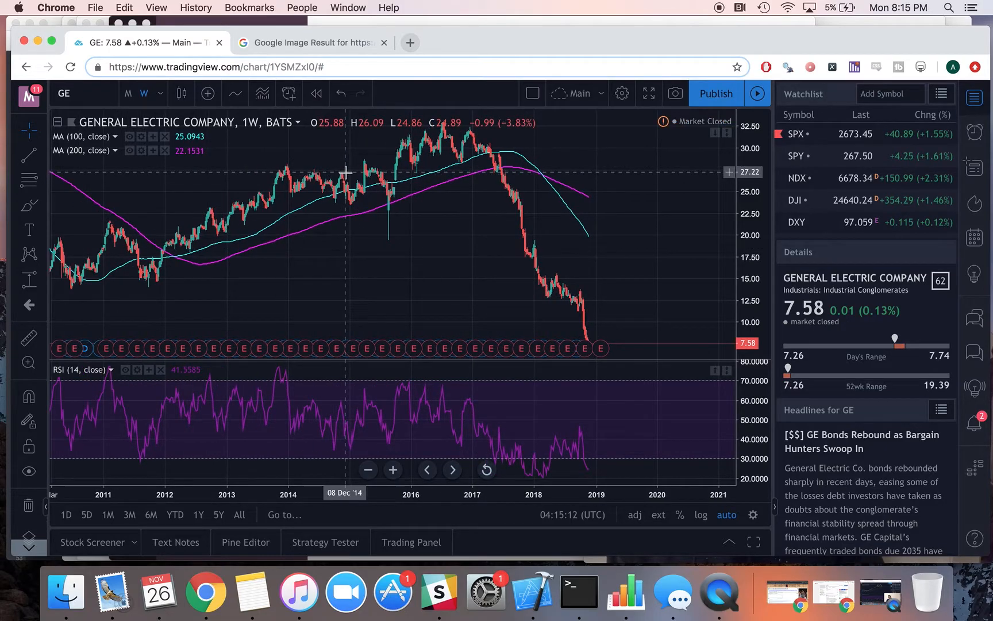
# Load the Facebook (FB) weekly chart in place of General Electric
pyautogui.click(63, 93)
pyautogui.write('FB')
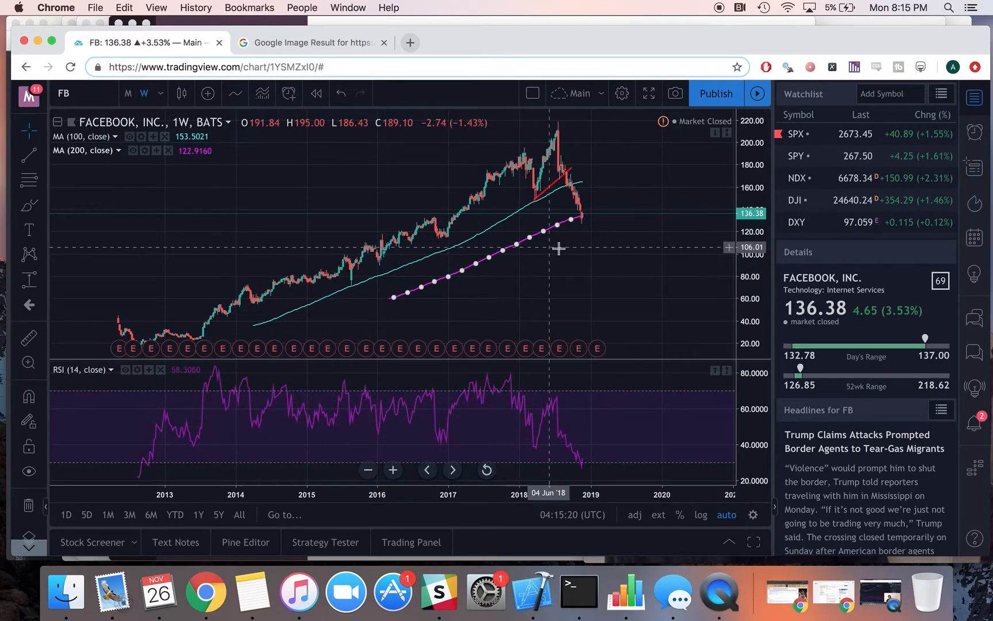
pyautogui.moveTo(611, 233)
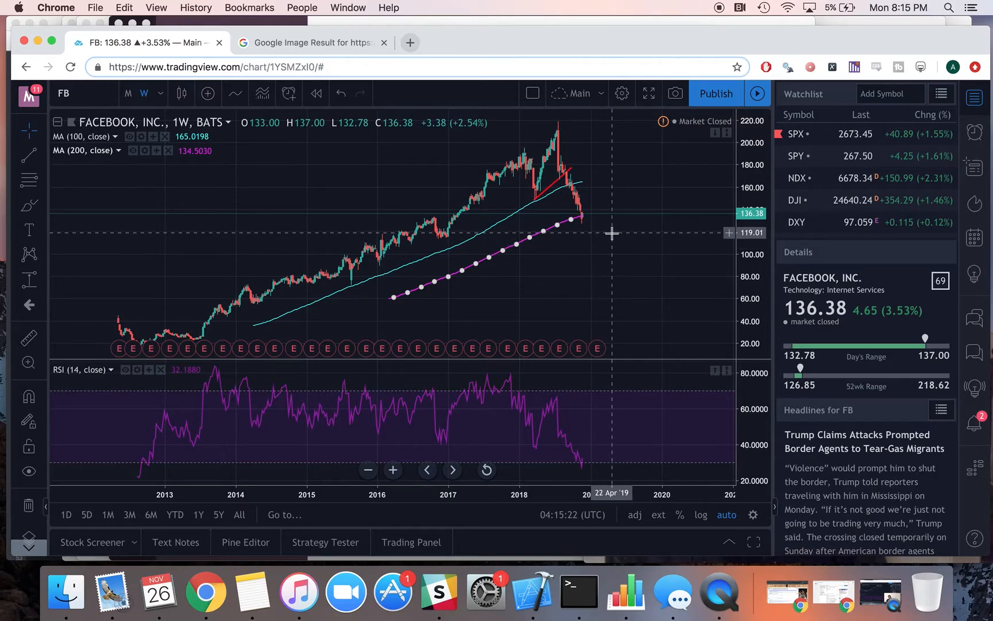
pyautogui.moveTo(616, 234)
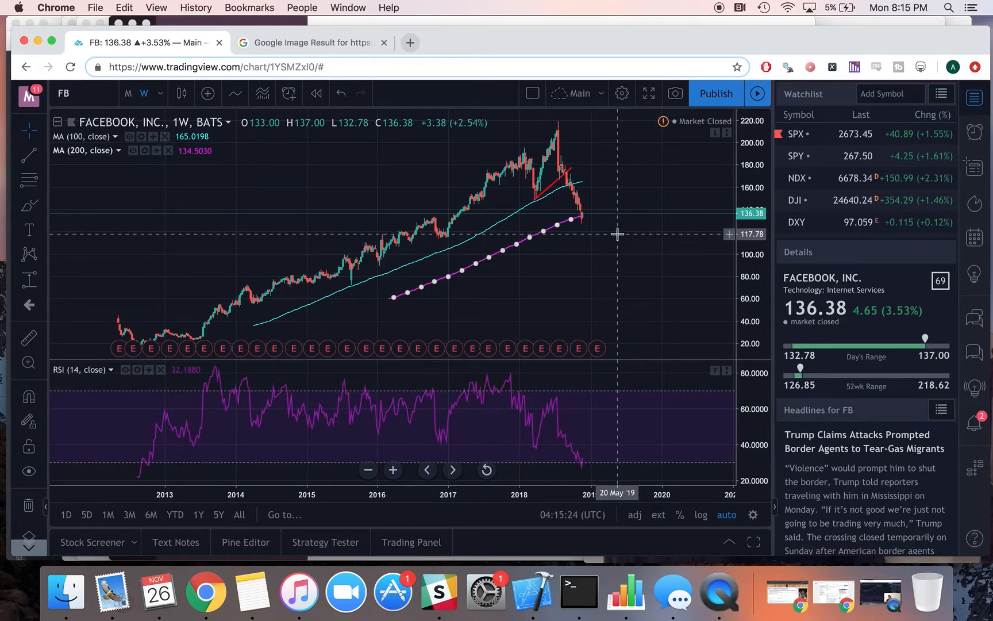
pyautogui.moveTo(600, 231)
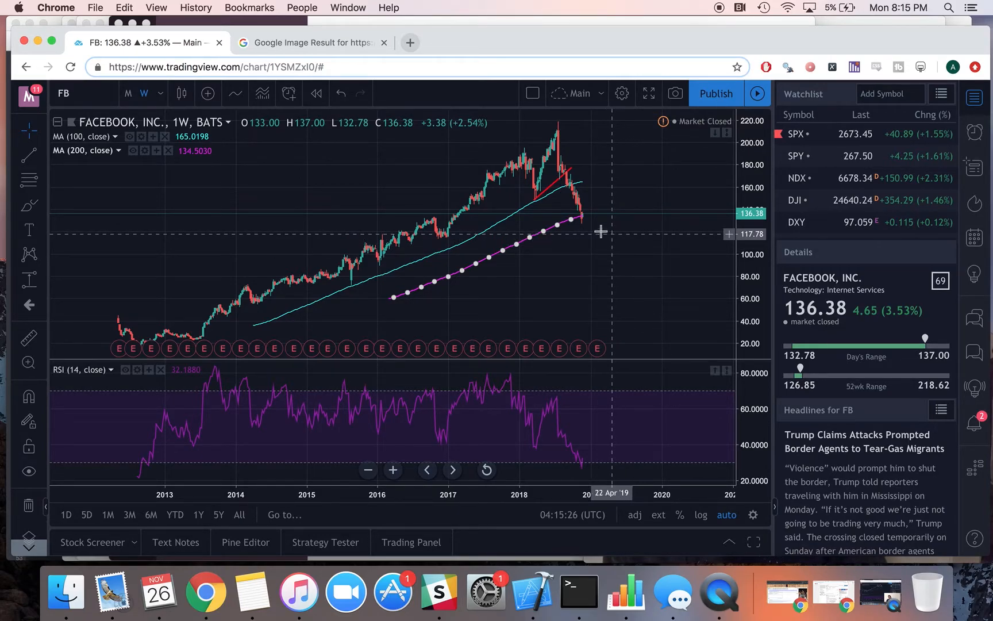
pyautogui.moveTo(614, 231)
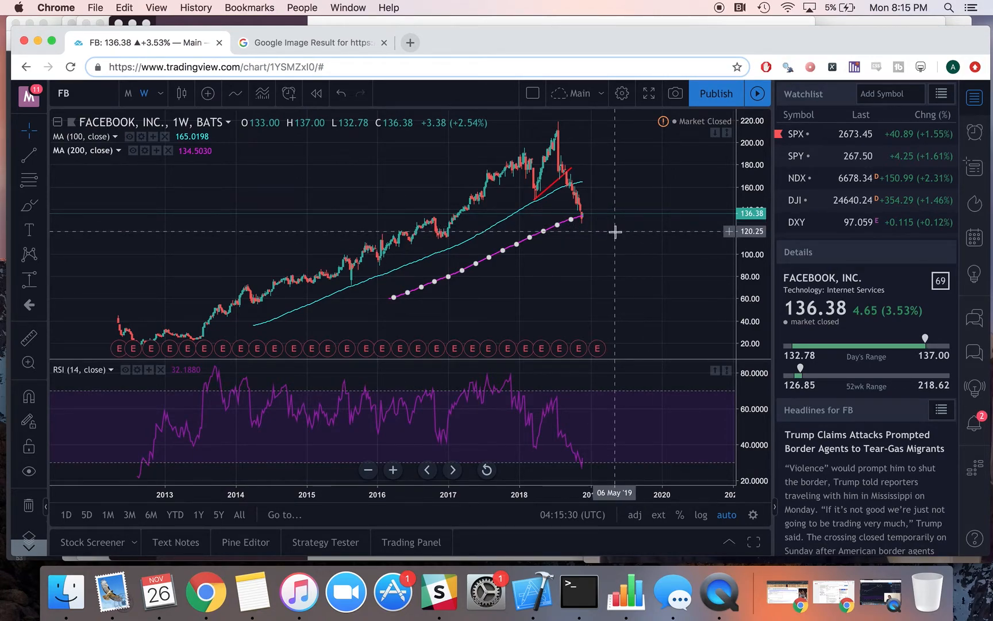
pyautogui.moveTo(516, 221)
pyautogui.write('MSFT')
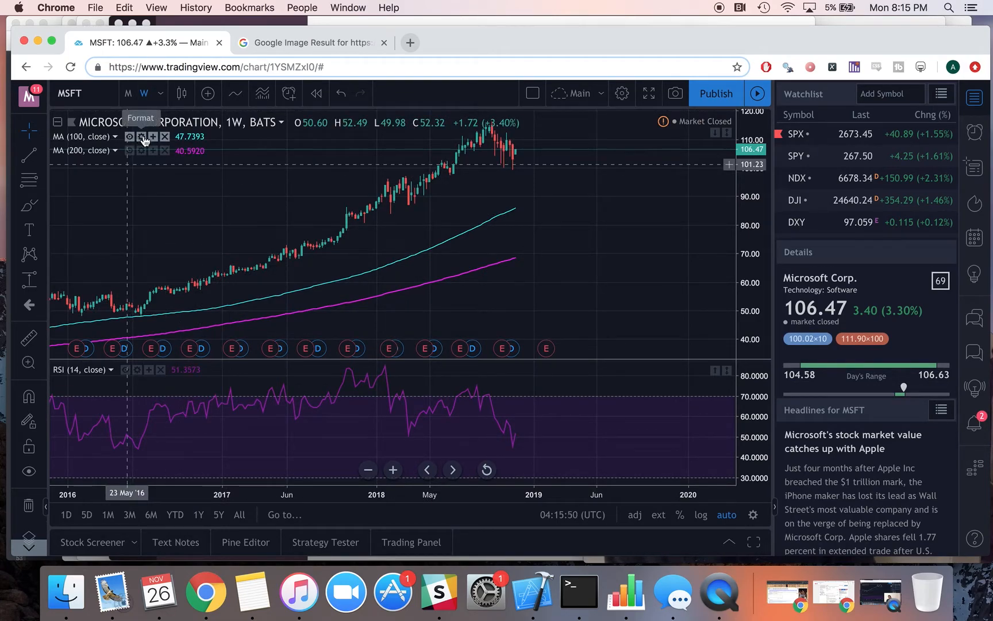
pyautogui.moveTo(399, 279)
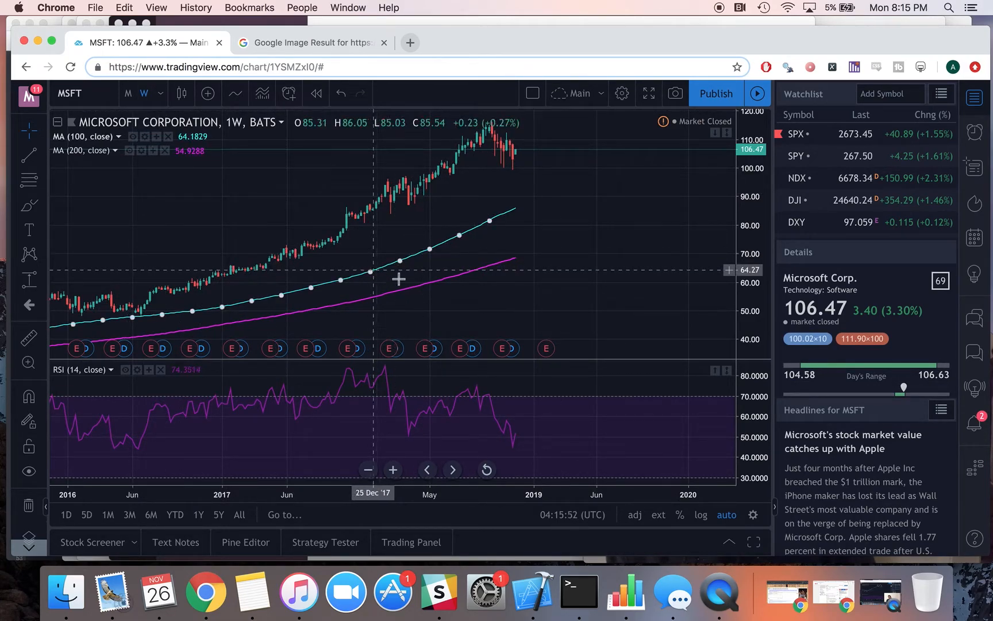
pyautogui.moveTo(452, 235)
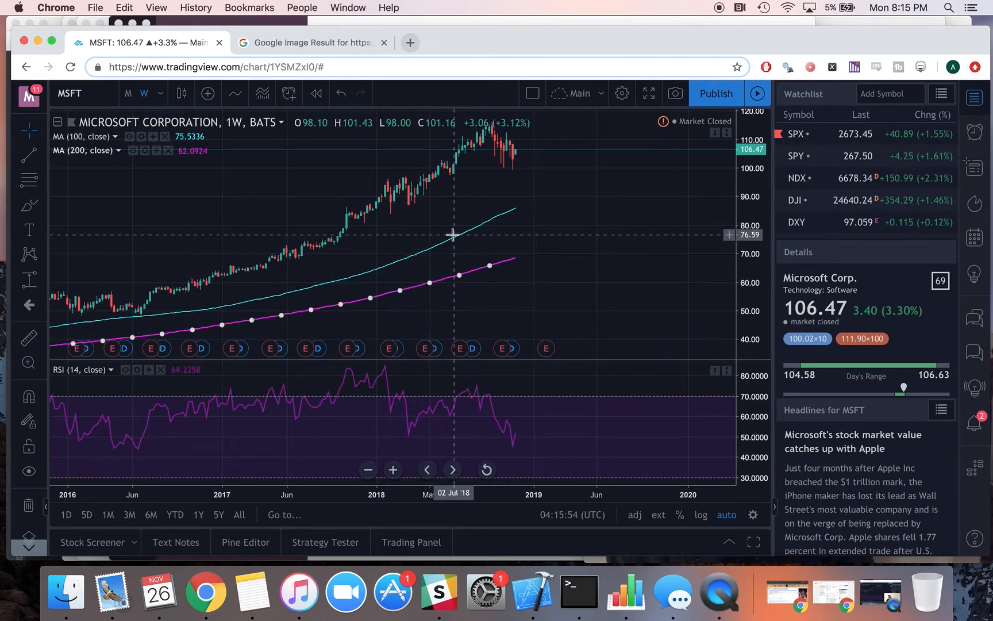
pyautogui.moveTo(521, 157)
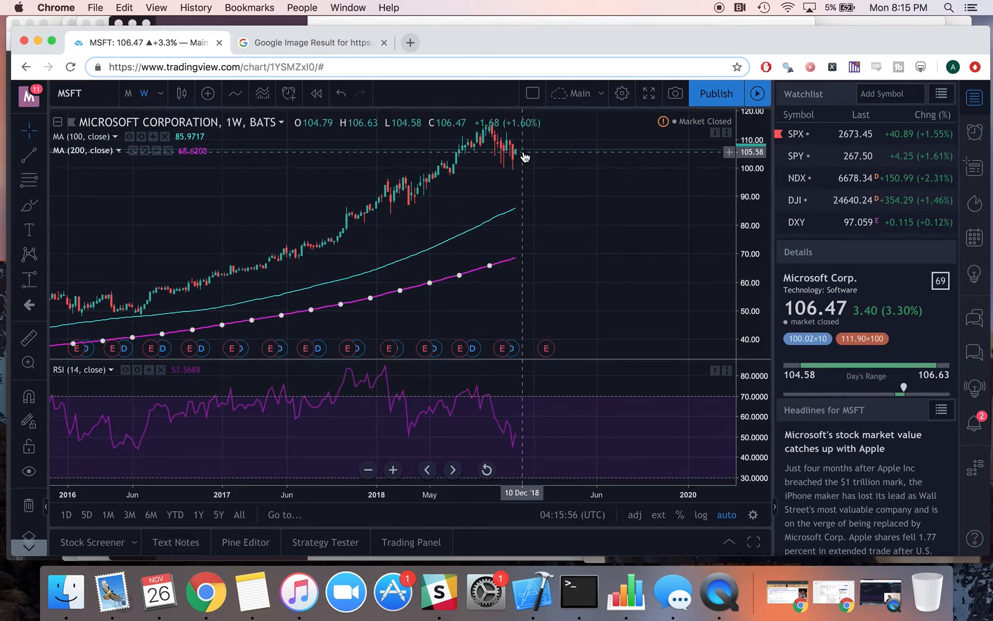
pyautogui.moveTo(519, 242)
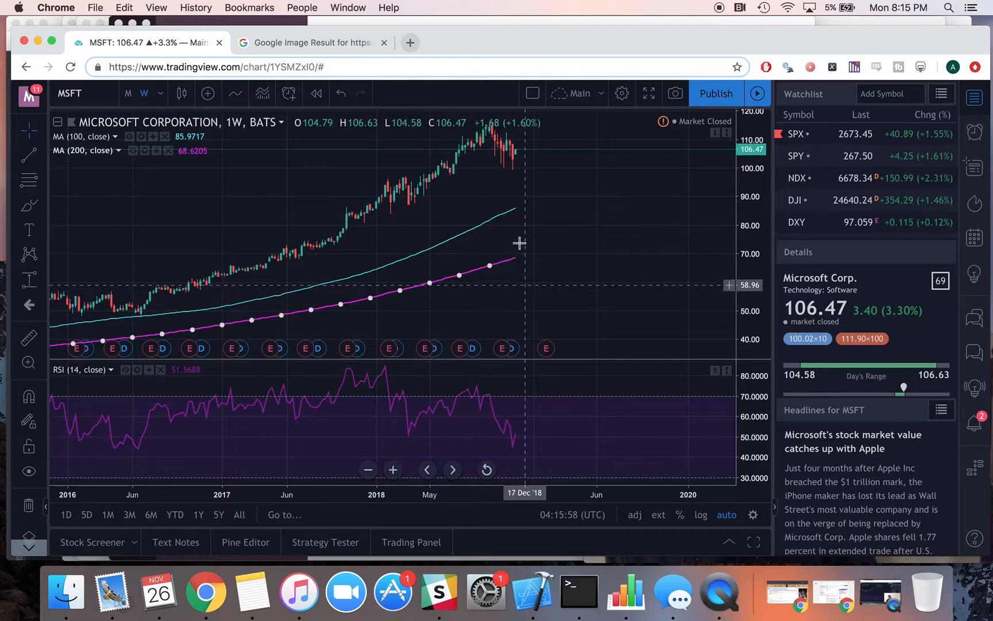
# Switch the Microsoft chart to 1-day candles, then back to 1-week candles
pyautogui.click(161, 94)
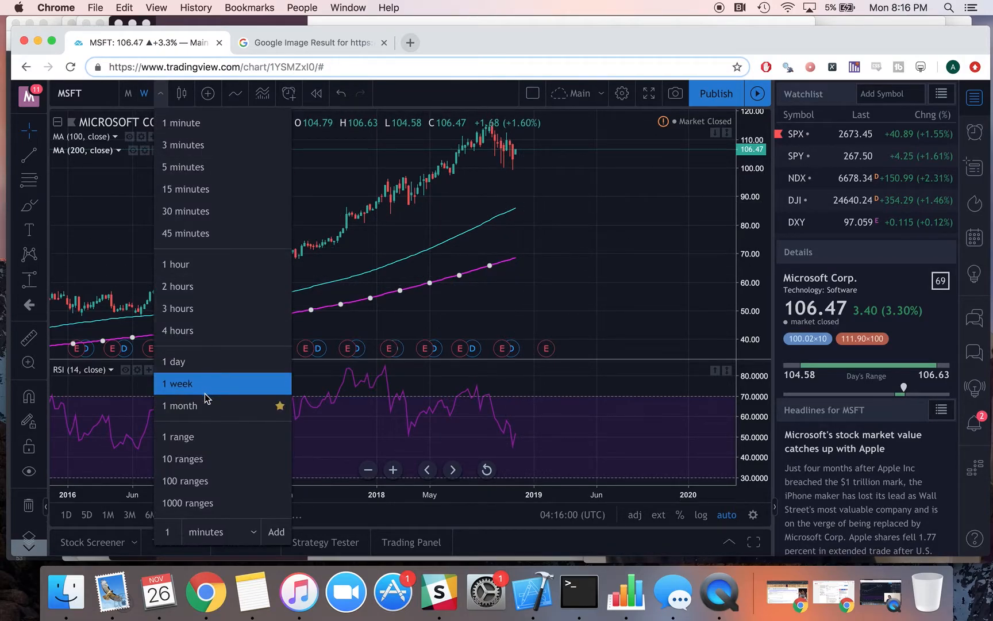
pyautogui.click(173, 361)
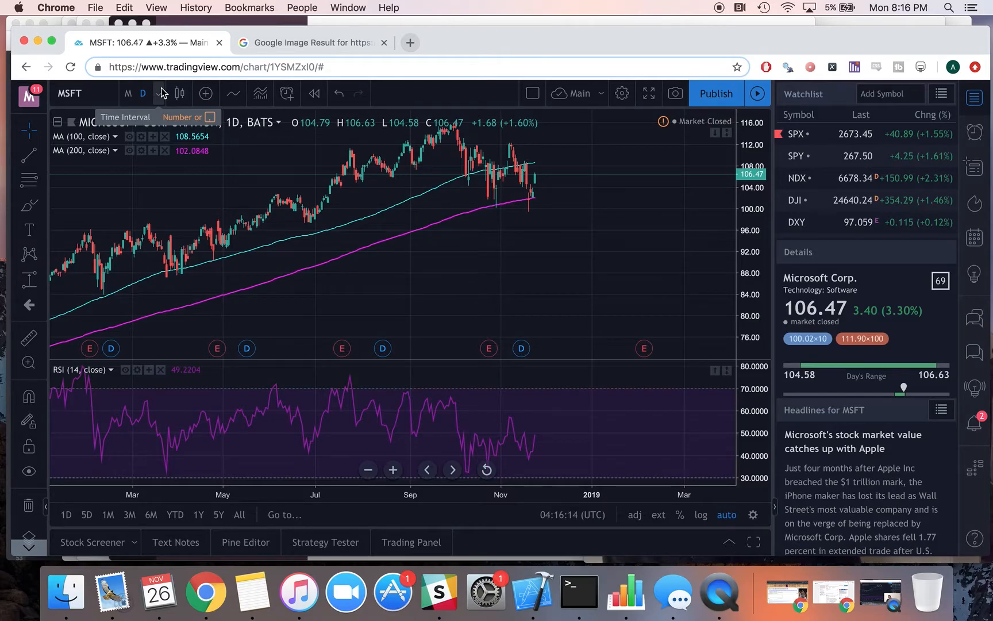
pyautogui.moveTo(544, 169)
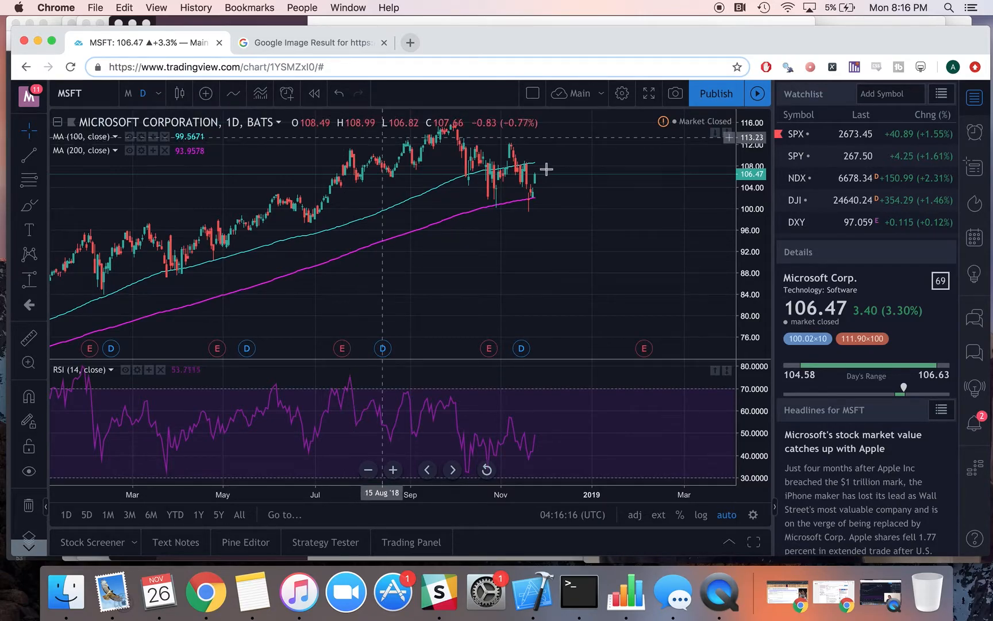
pyautogui.moveTo(524, 251)
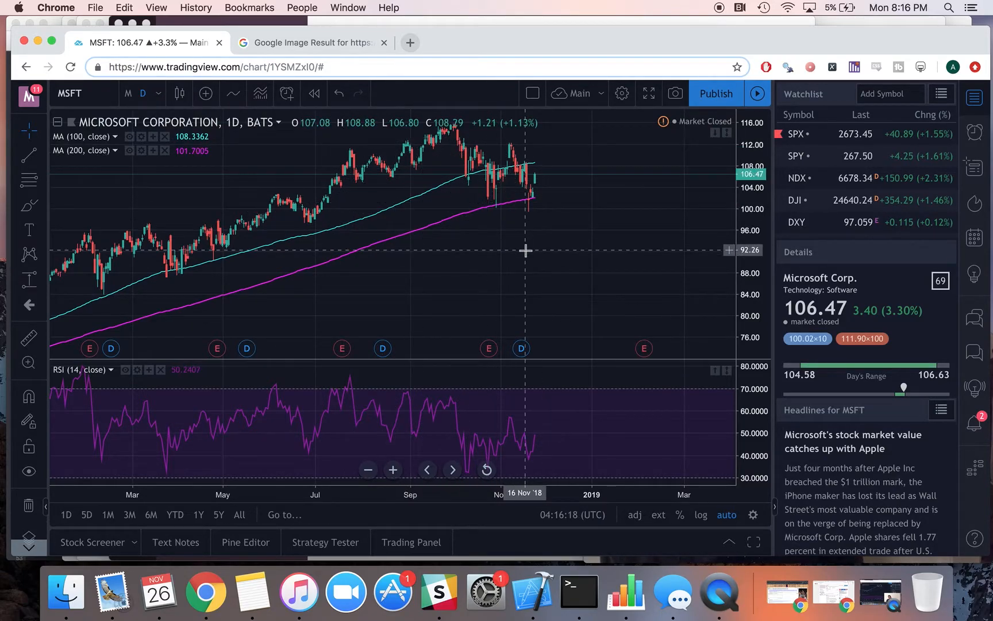
pyautogui.moveTo(79, 182)
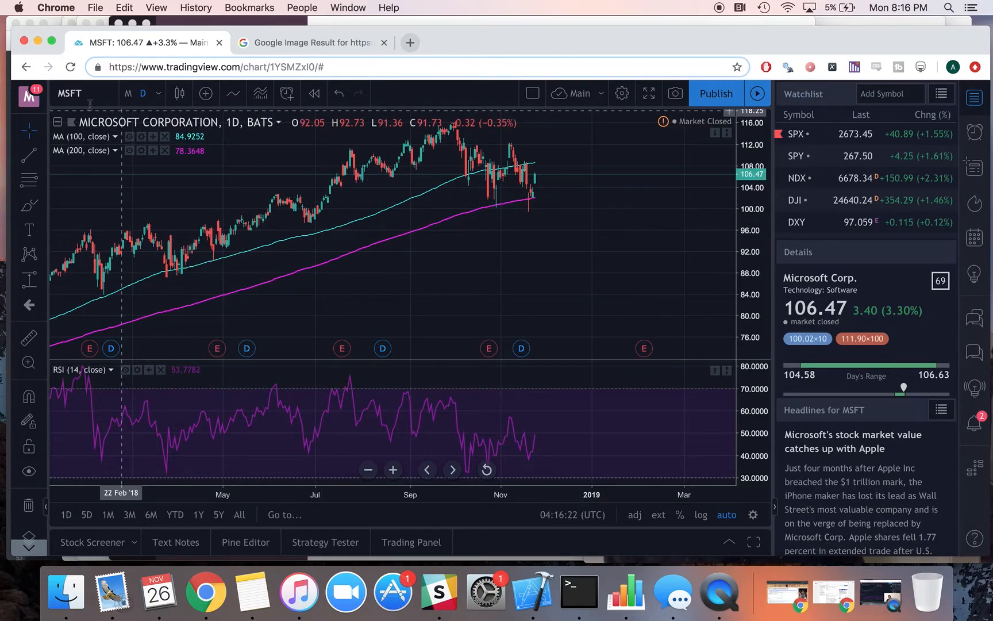
pyautogui.click(143, 93)
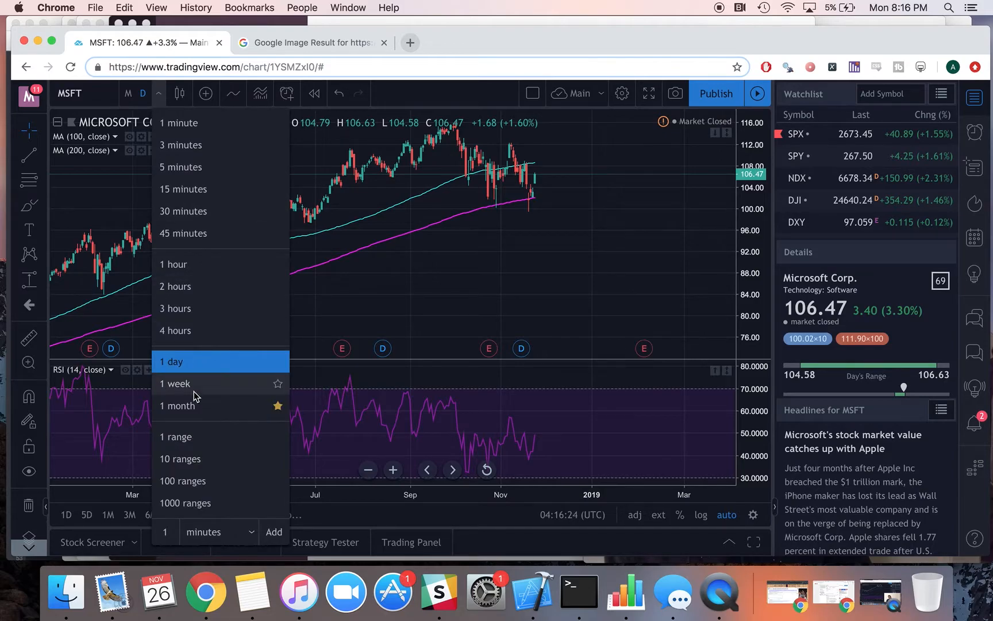
pyautogui.click(175, 383)
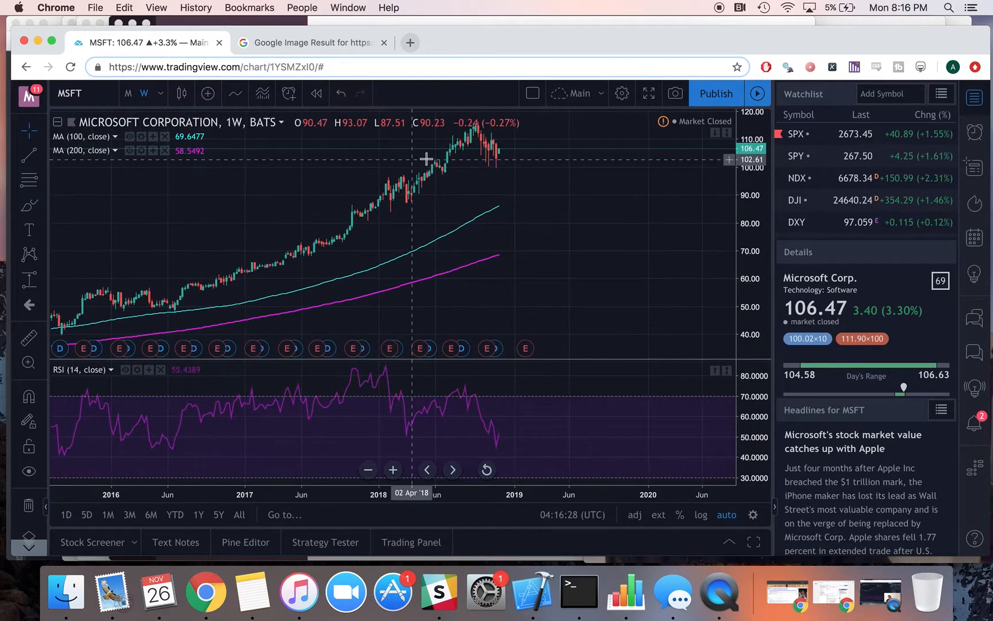
pyautogui.moveTo(523, 197)
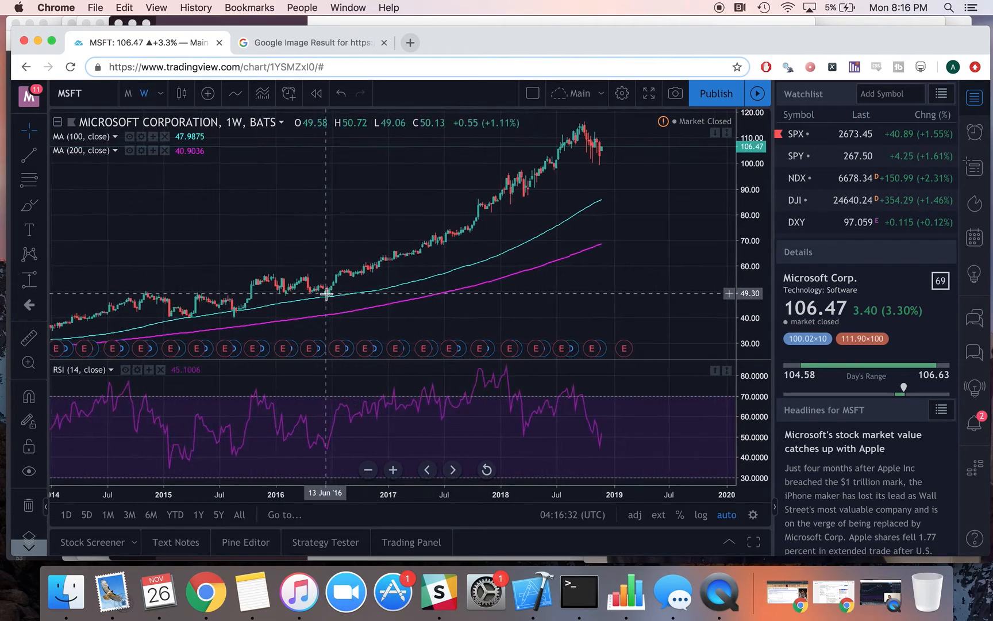
pyautogui.moveTo(206, 310)
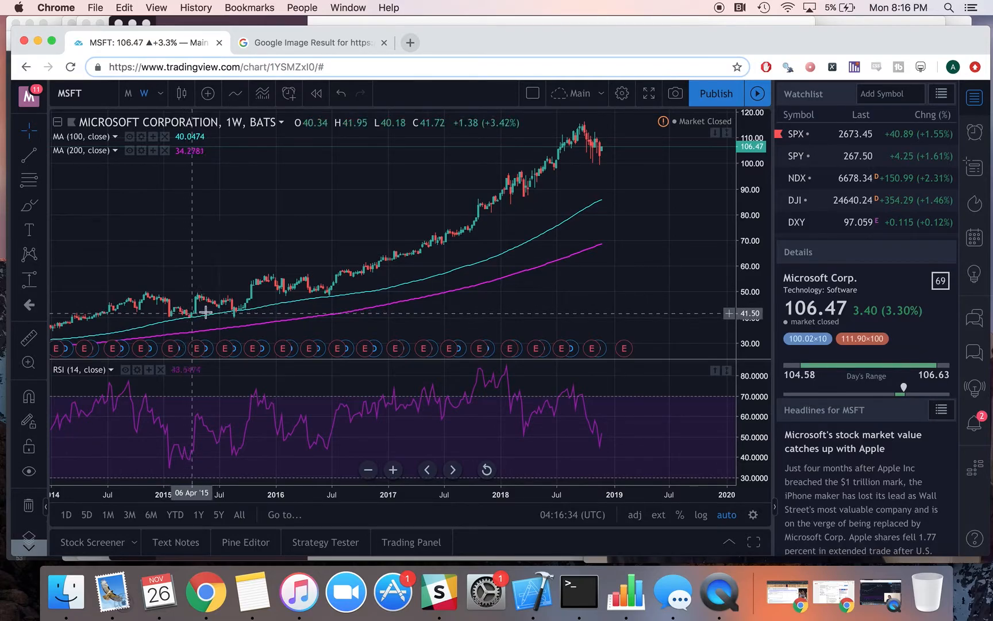
pyautogui.moveTo(328, 298)
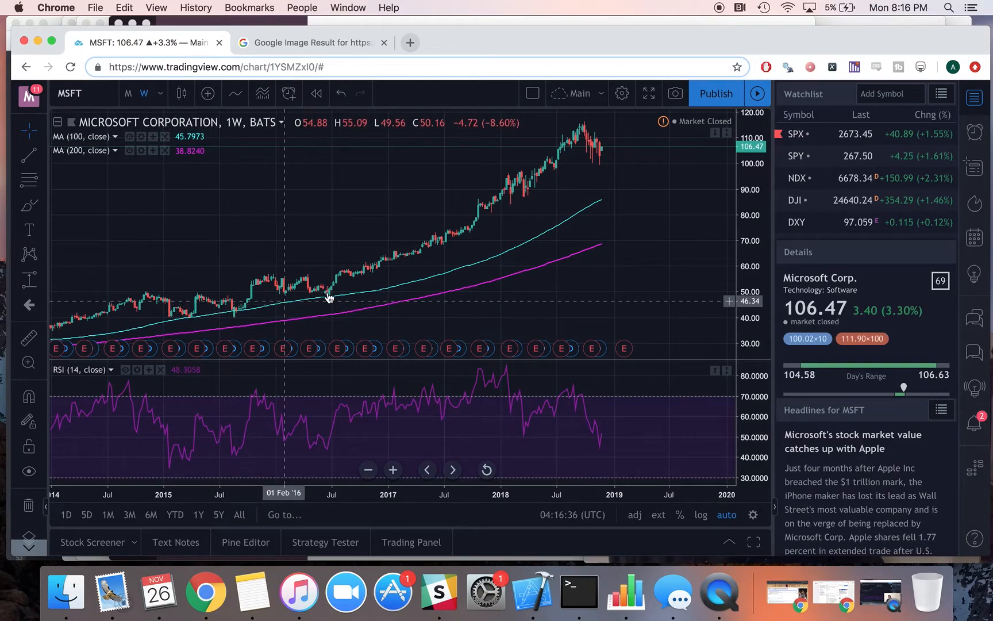
pyautogui.moveTo(347, 256)
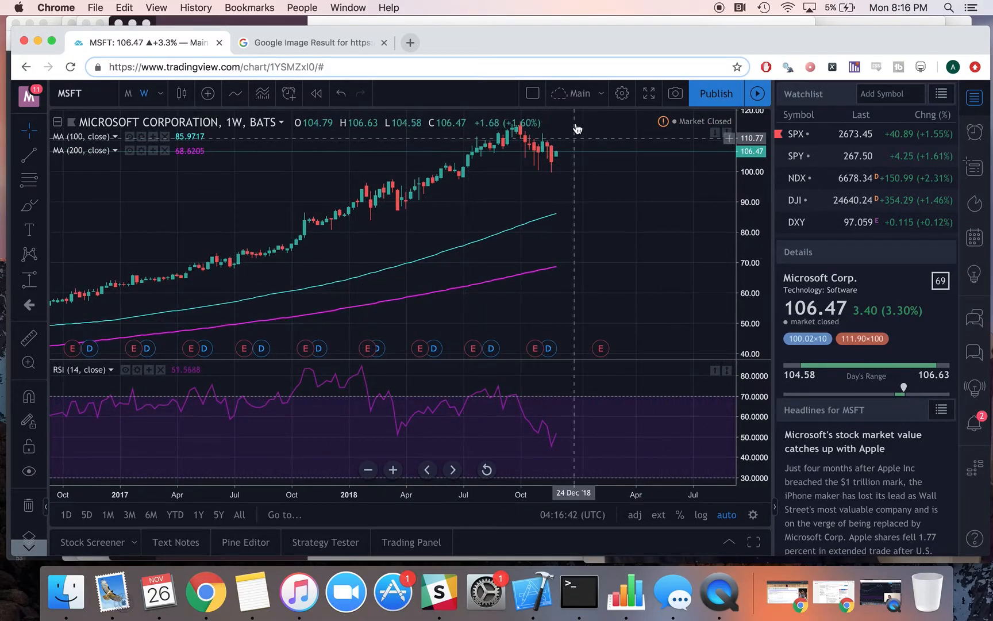
pyautogui.moveTo(589, 193)
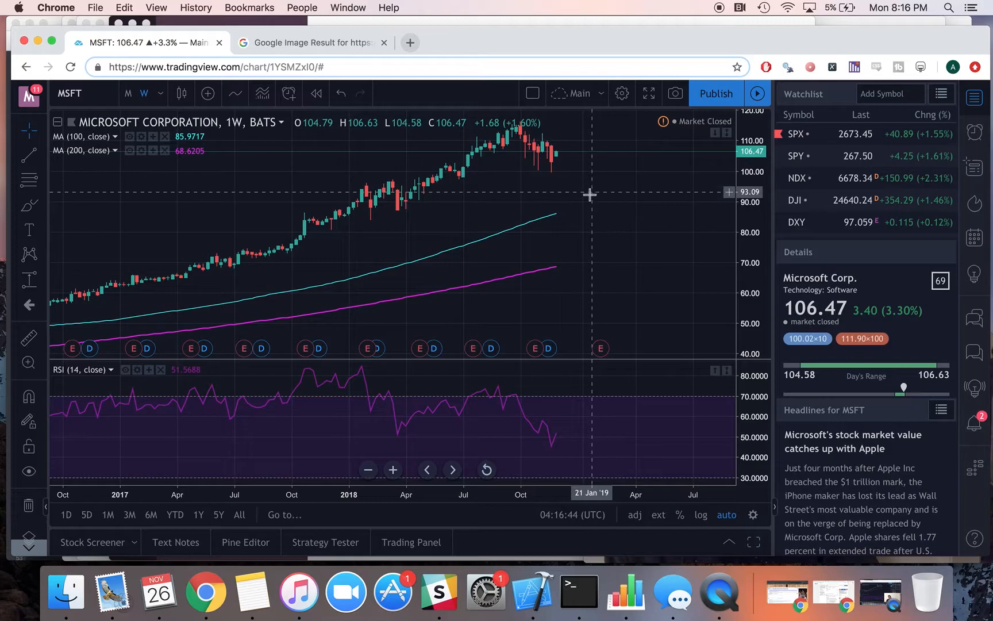
pyautogui.moveTo(589, 201)
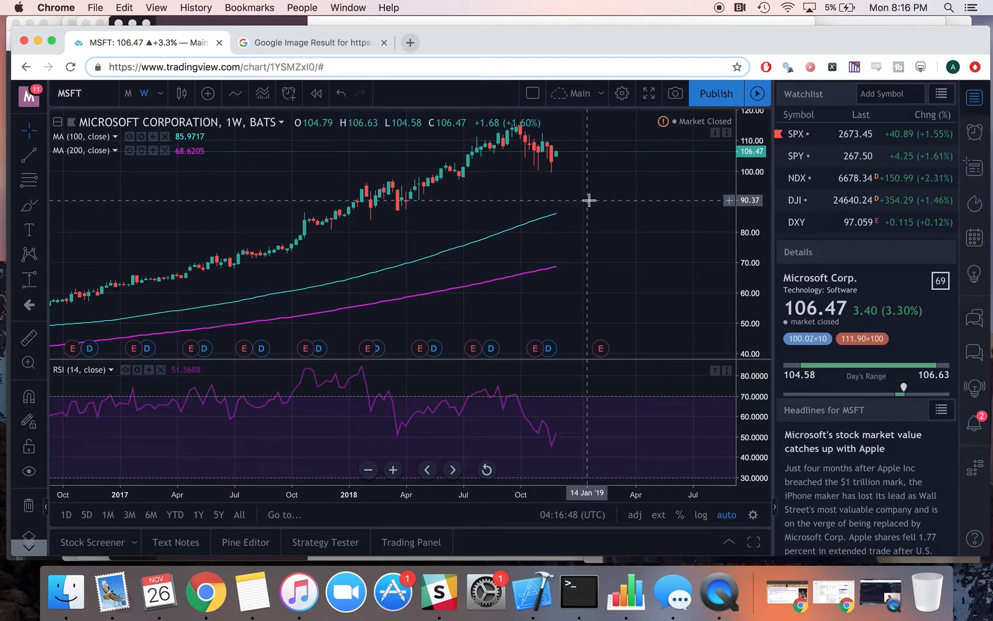
pyautogui.moveTo(624, 203)
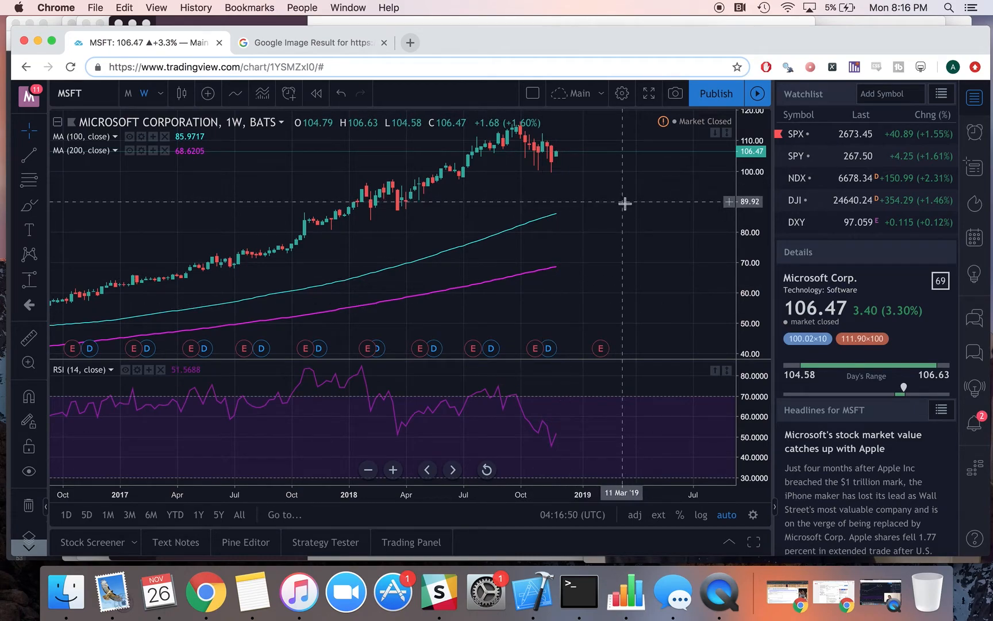
pyautogui.moveTo(619, 204)
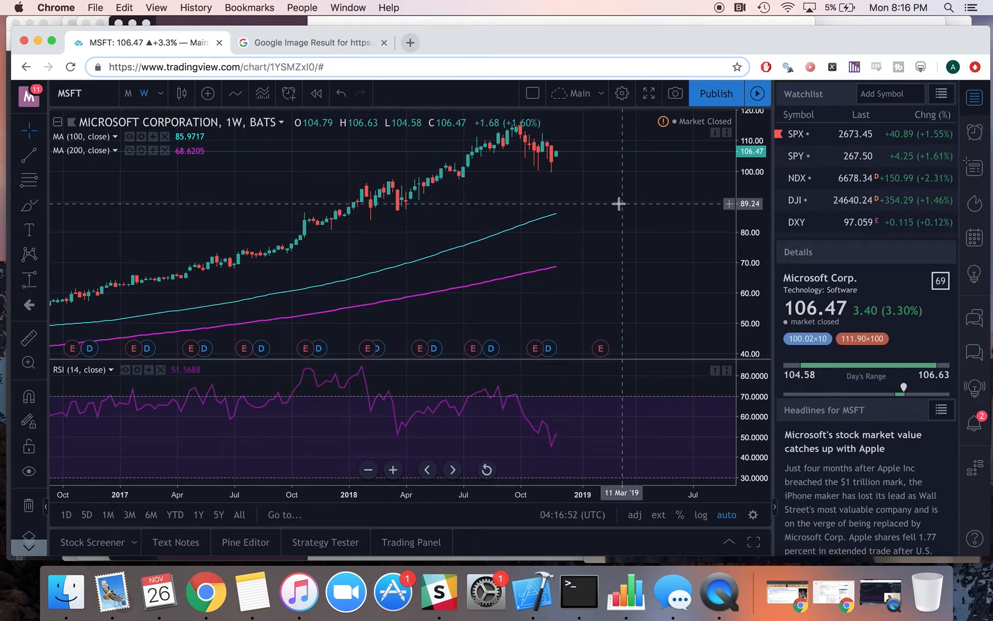